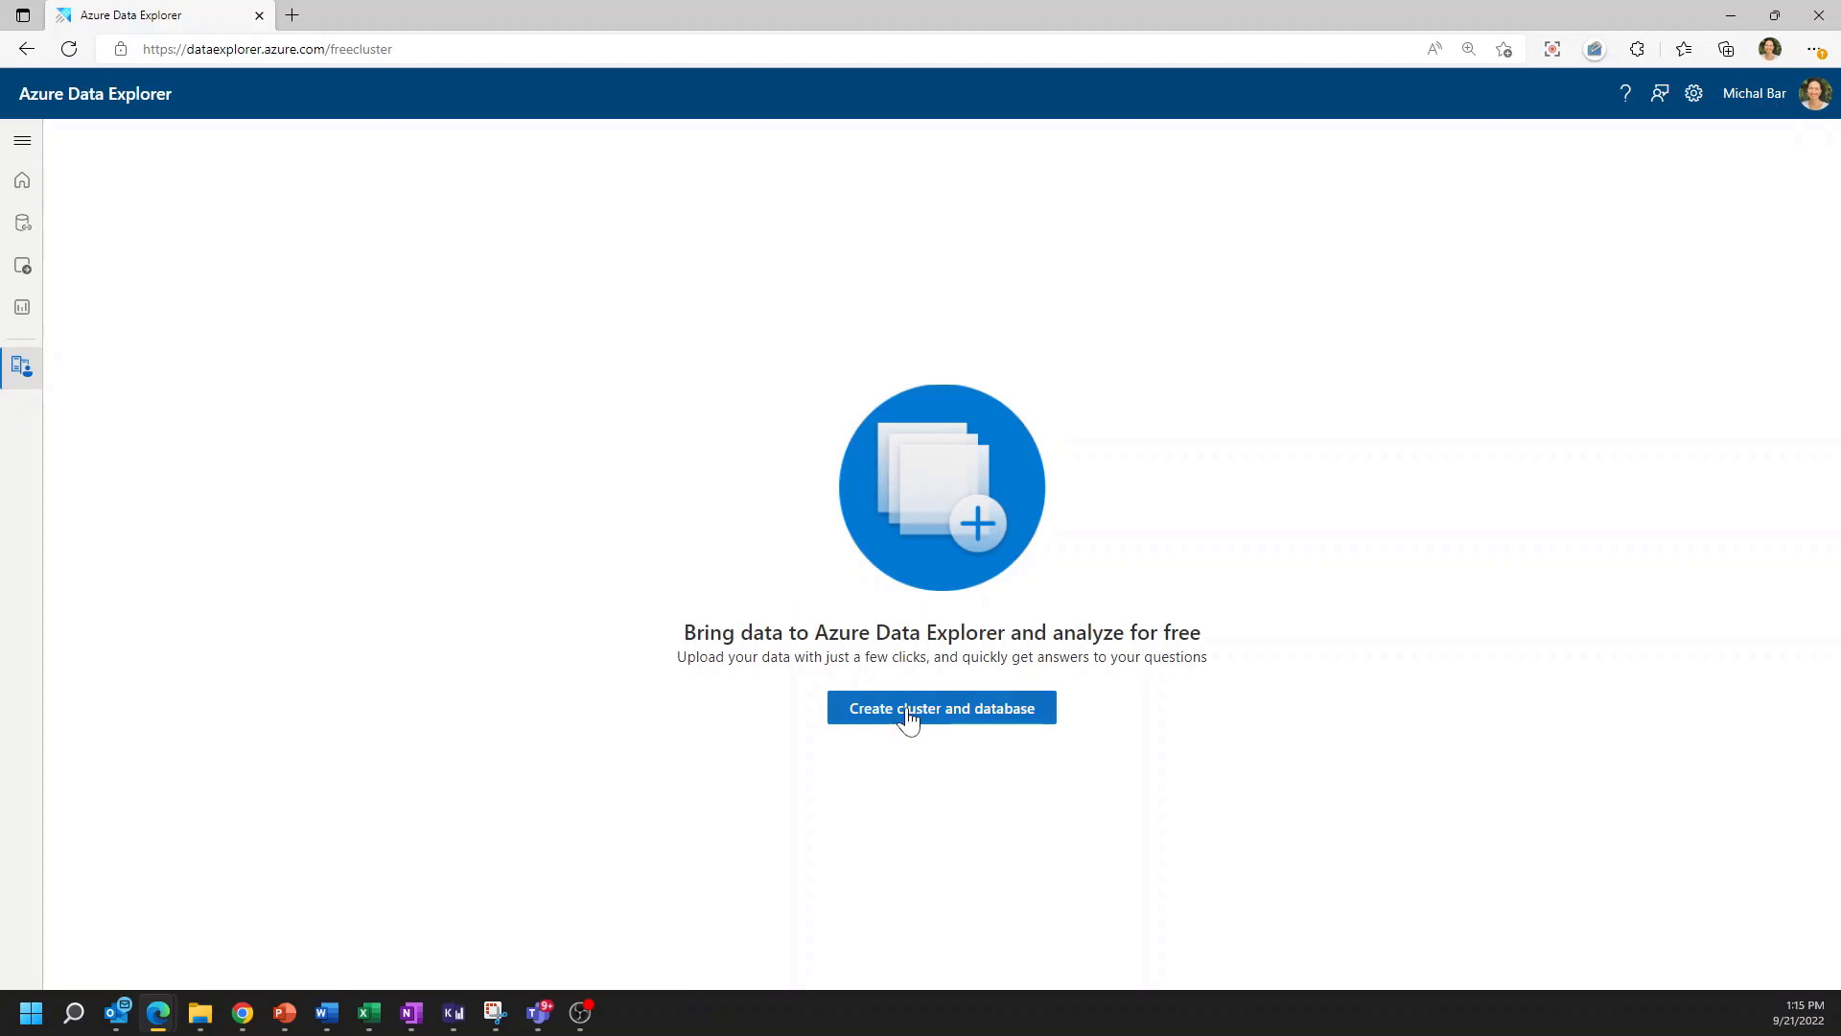
# Create the free cluster MyFreeCluster with database MyDatabase in Europe, accepting the terms
pyautogui.click(940, 708)
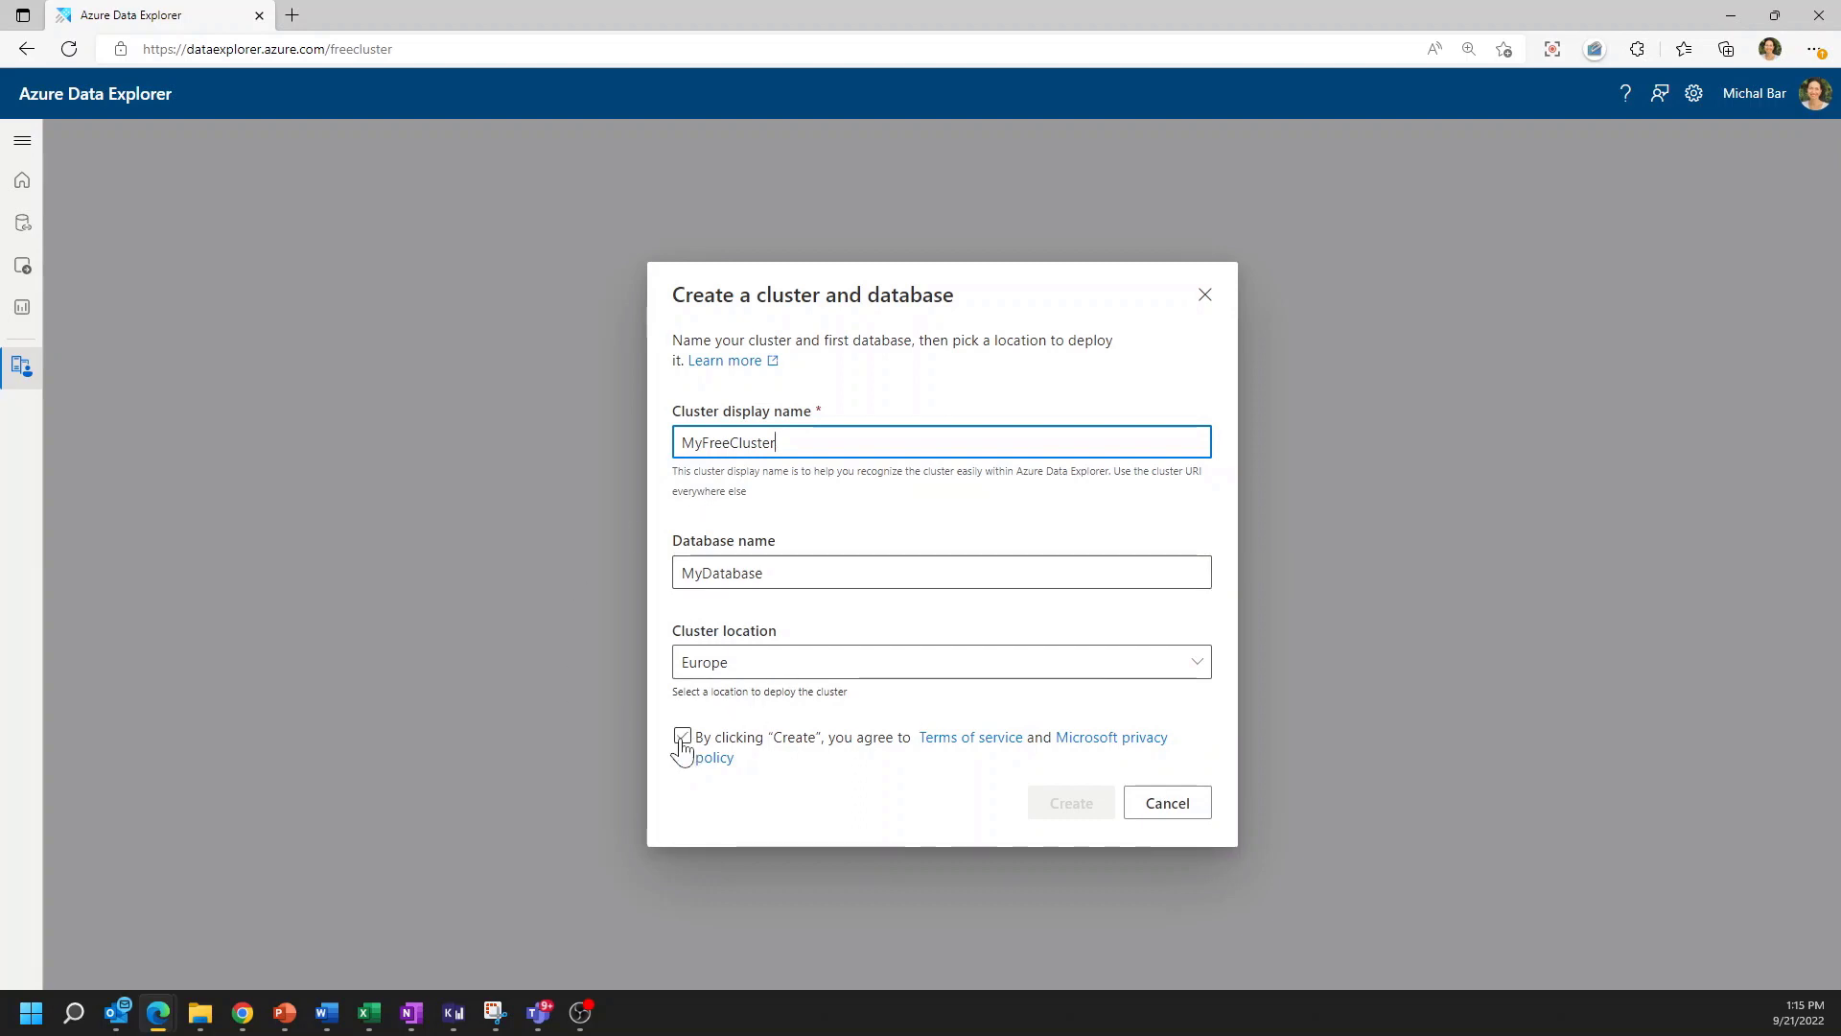
pyautogui.click(683, 736)
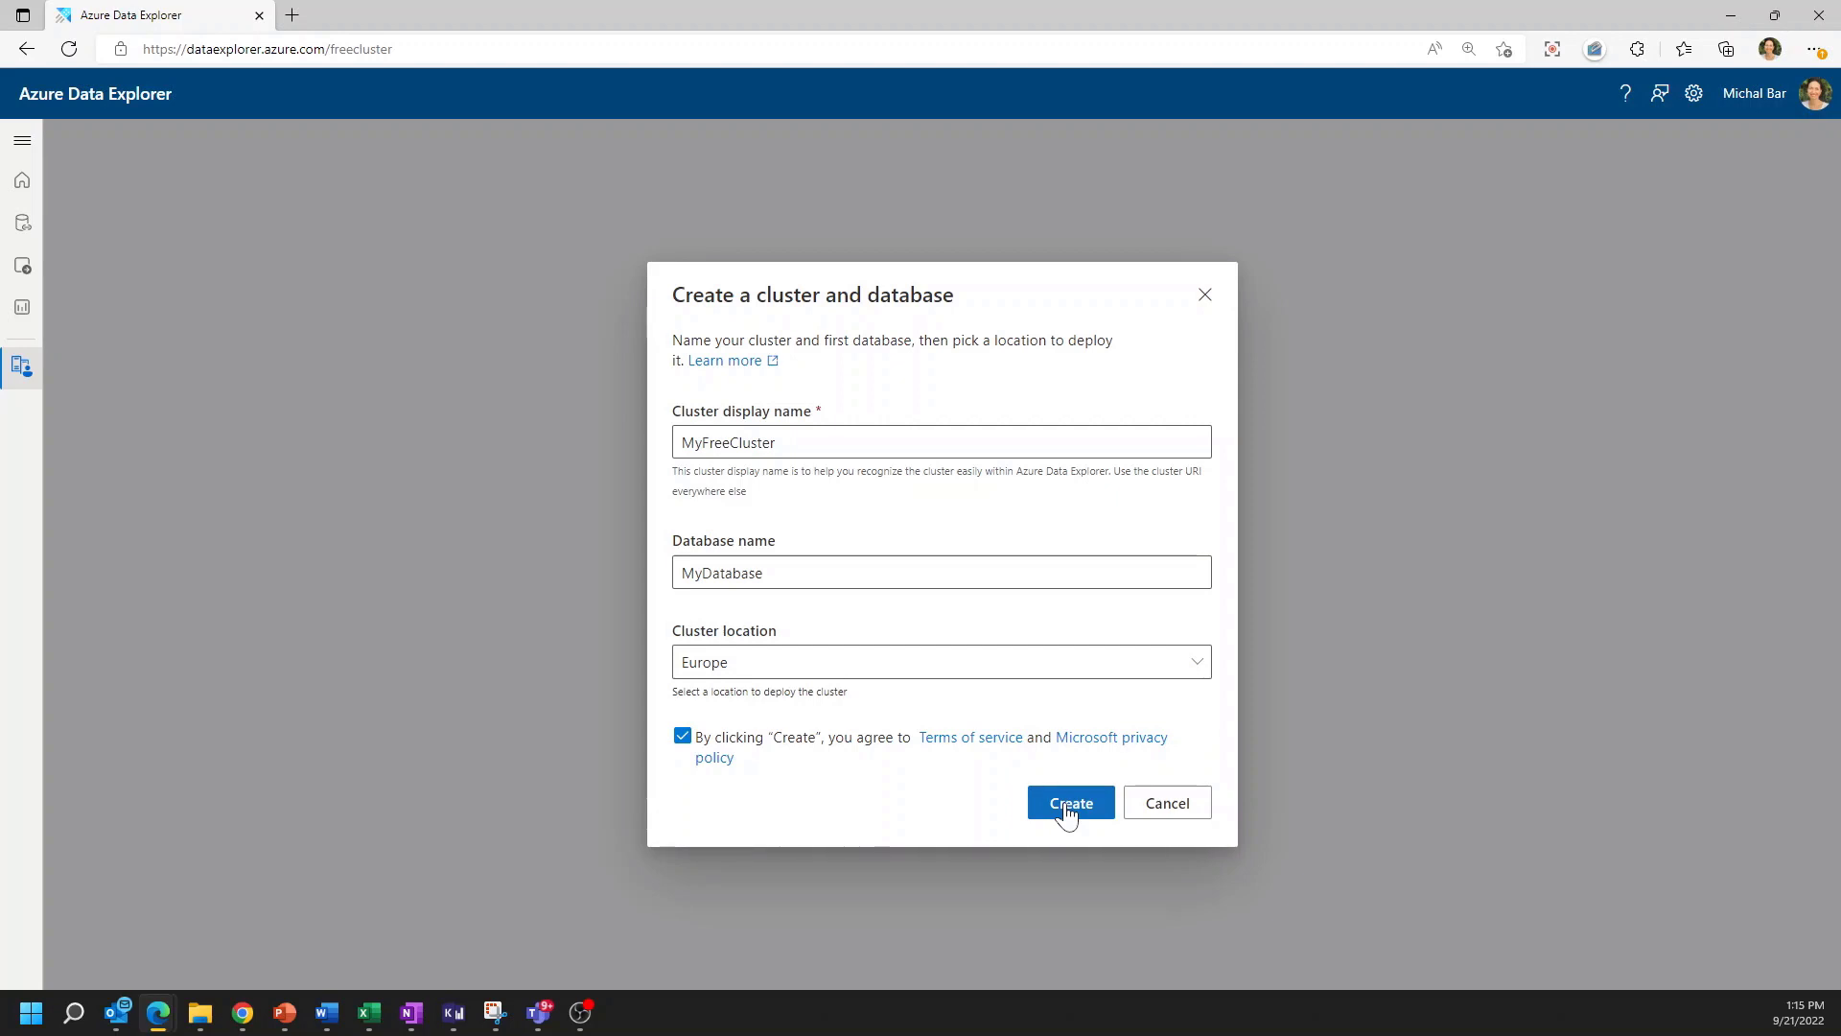
pyautogui.click(1068, 802)
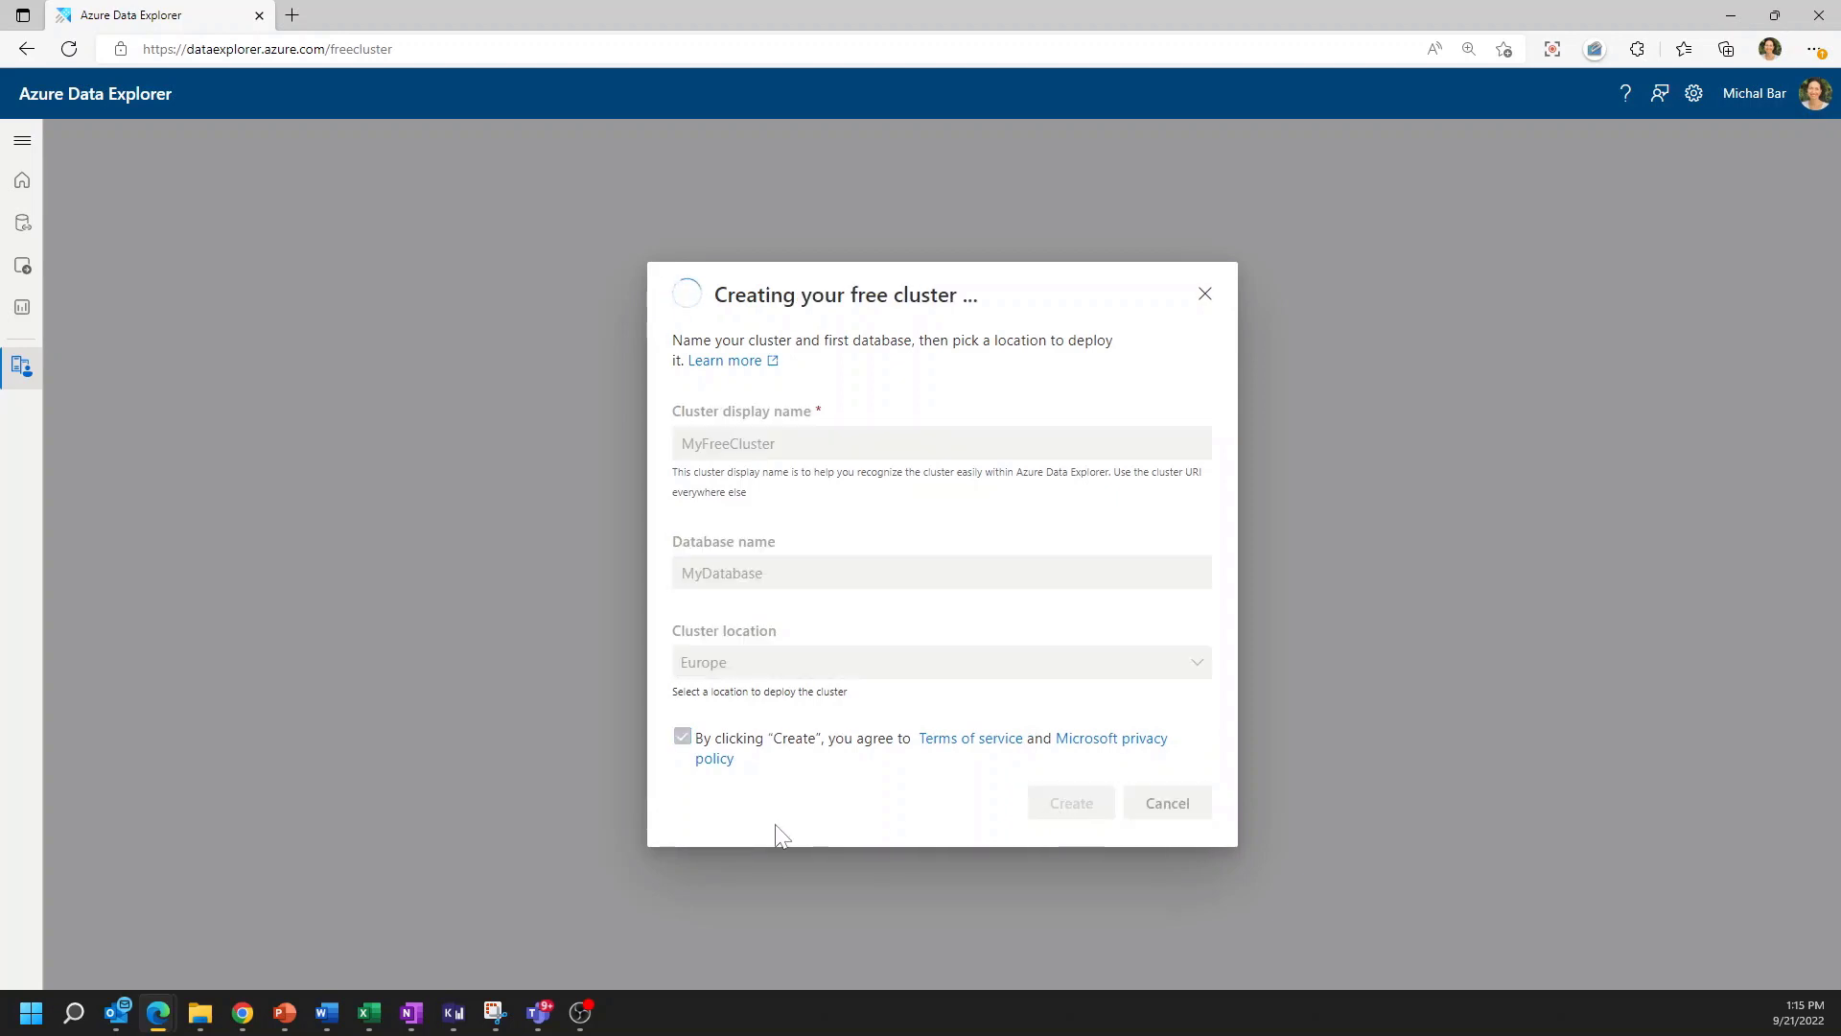
# View the MyFreeCluster overview with its URIs and the MyDatabase database listed
pyautogui.click(1068, 801)
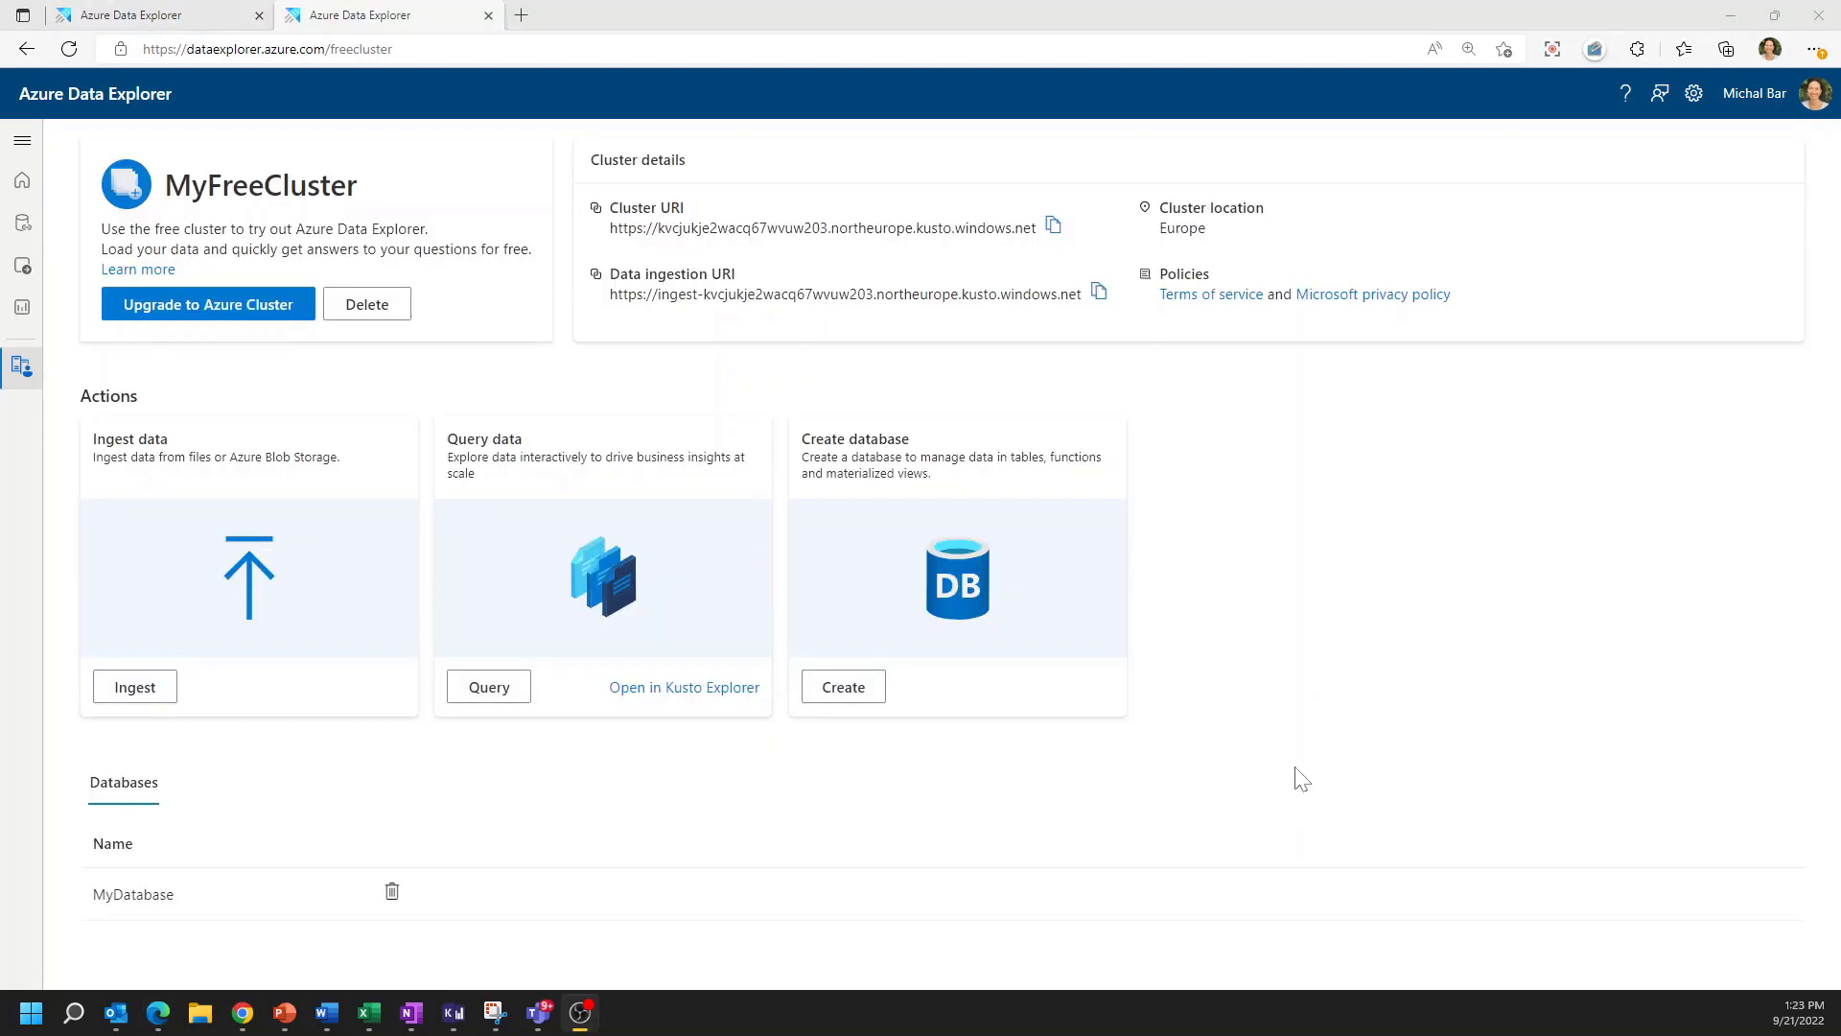
pyautogui.moveTo(1279, 771)
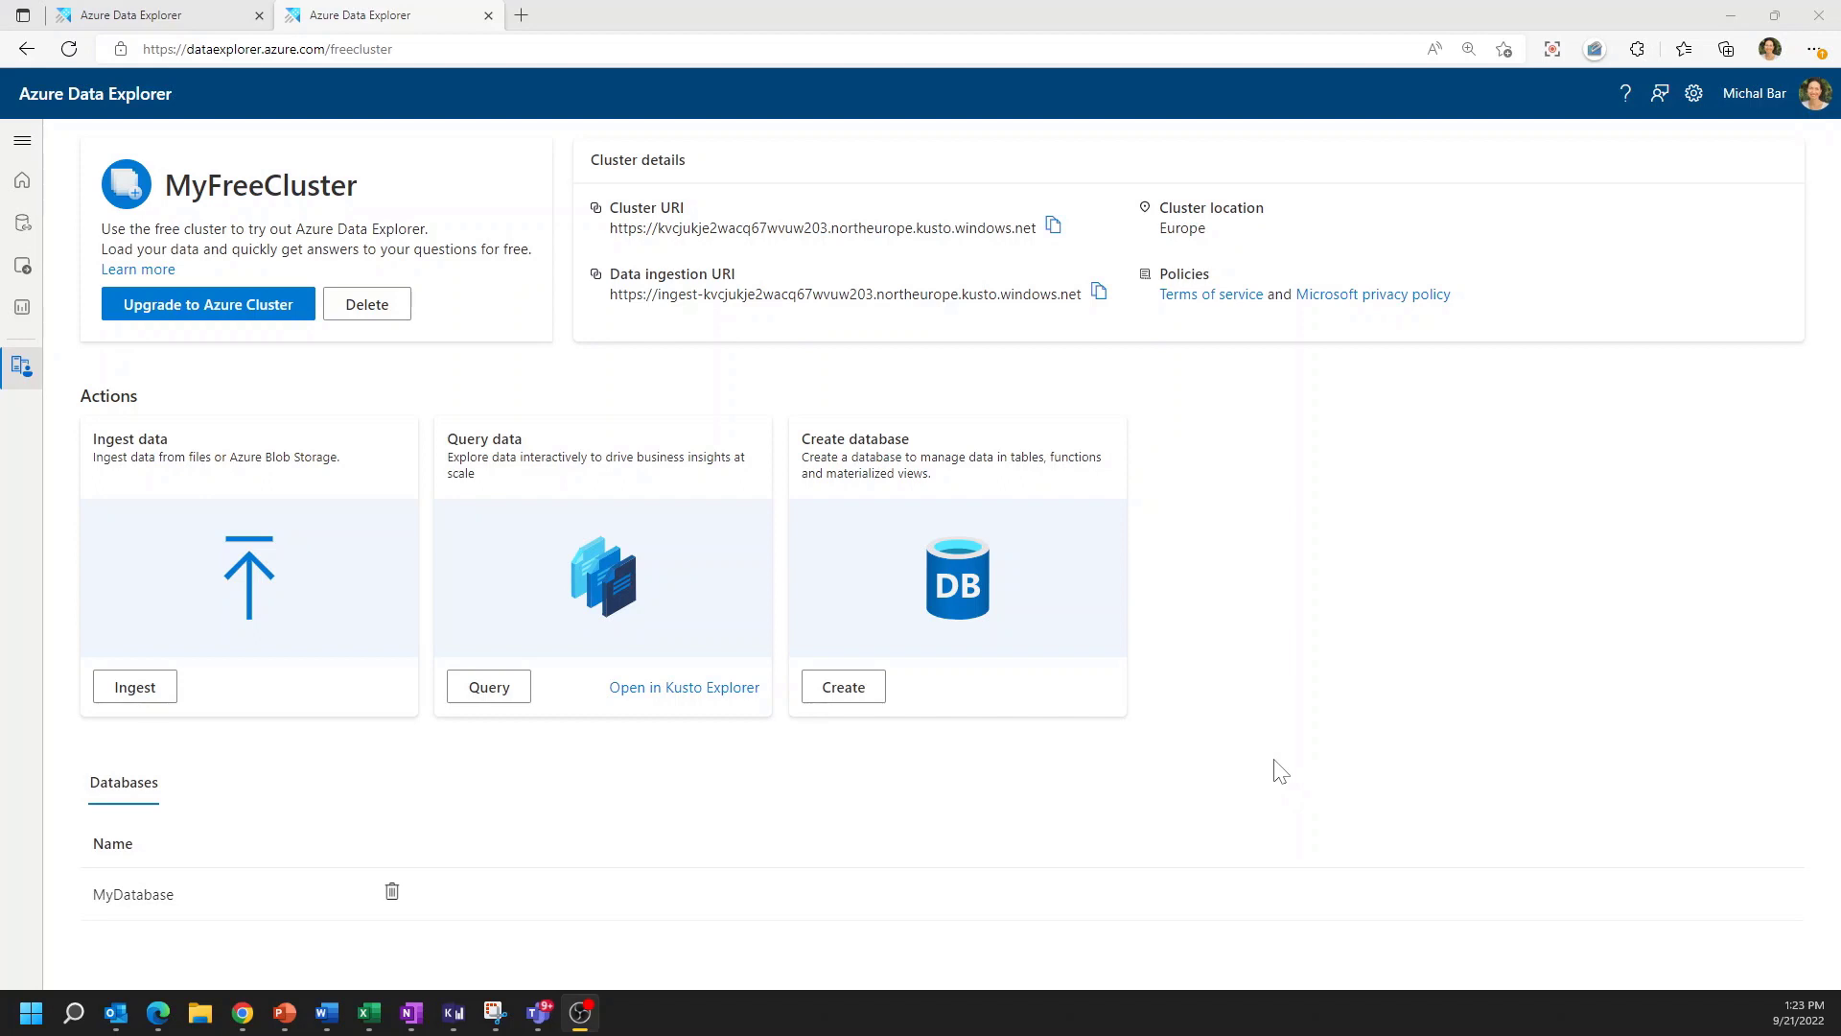
pyautogui.moveTo(1211, 293)
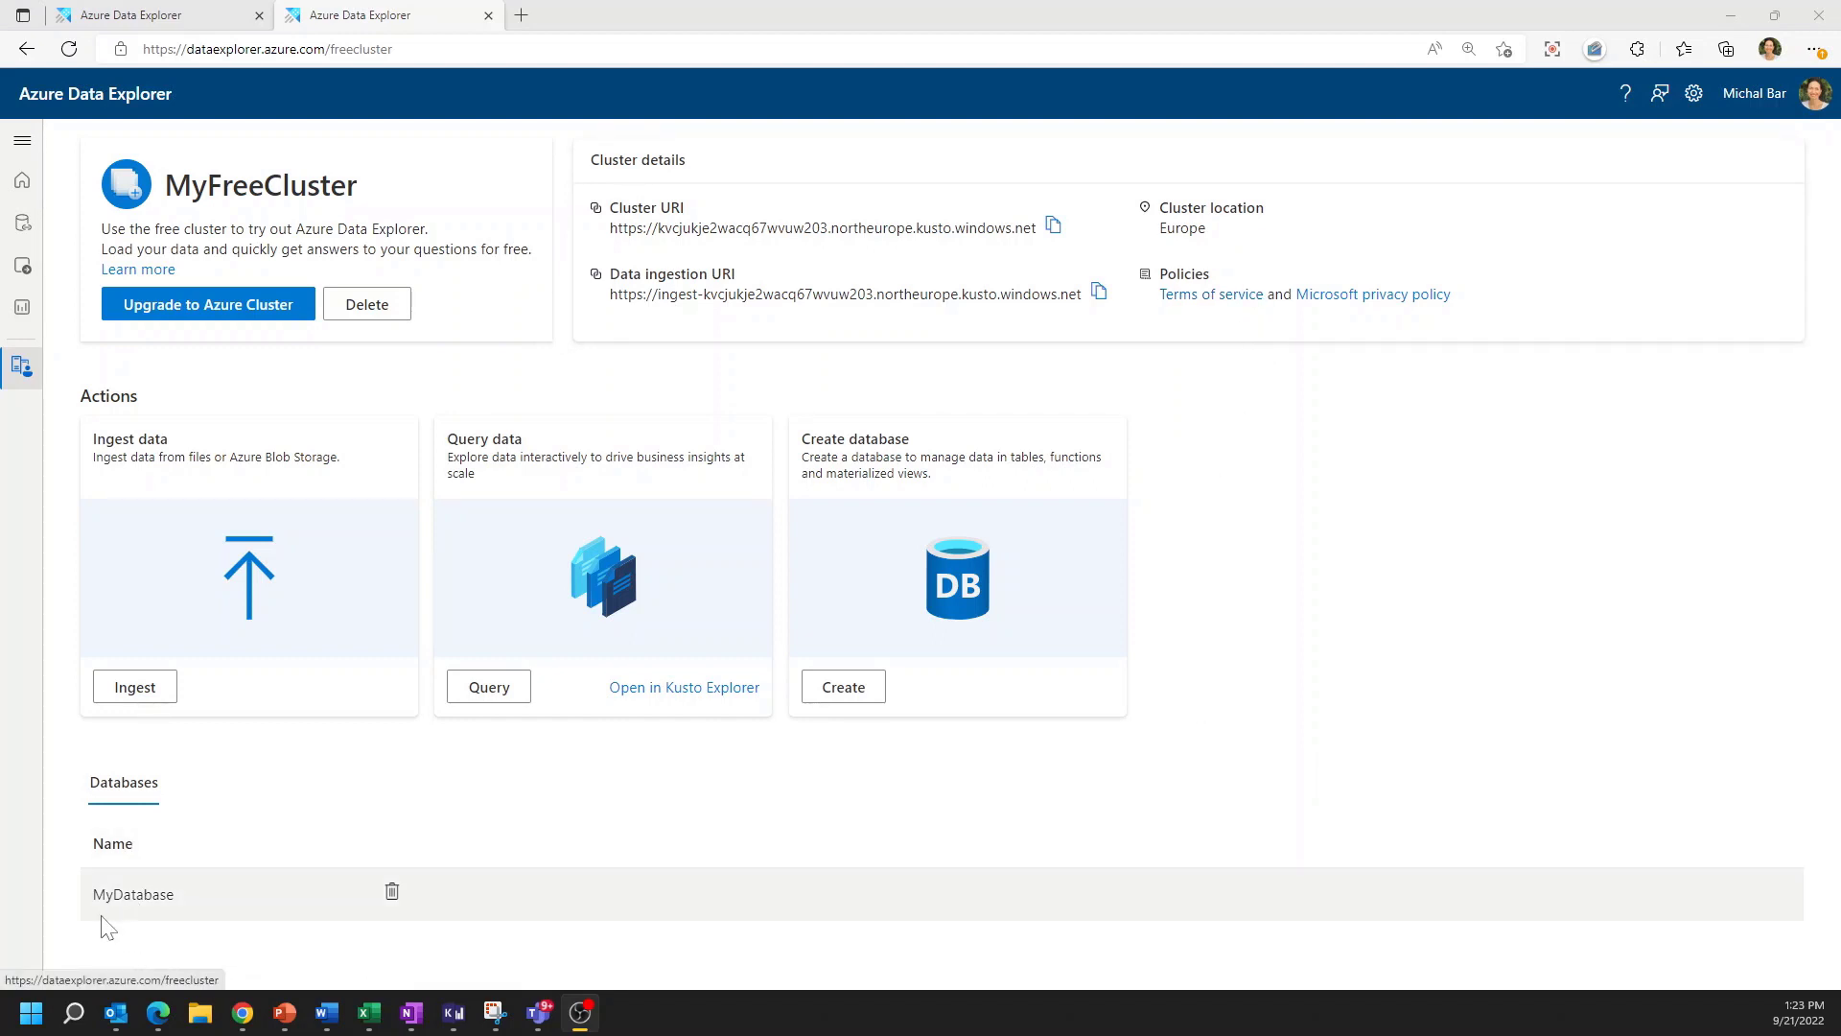
pyautogui.moveTo(171, 929)
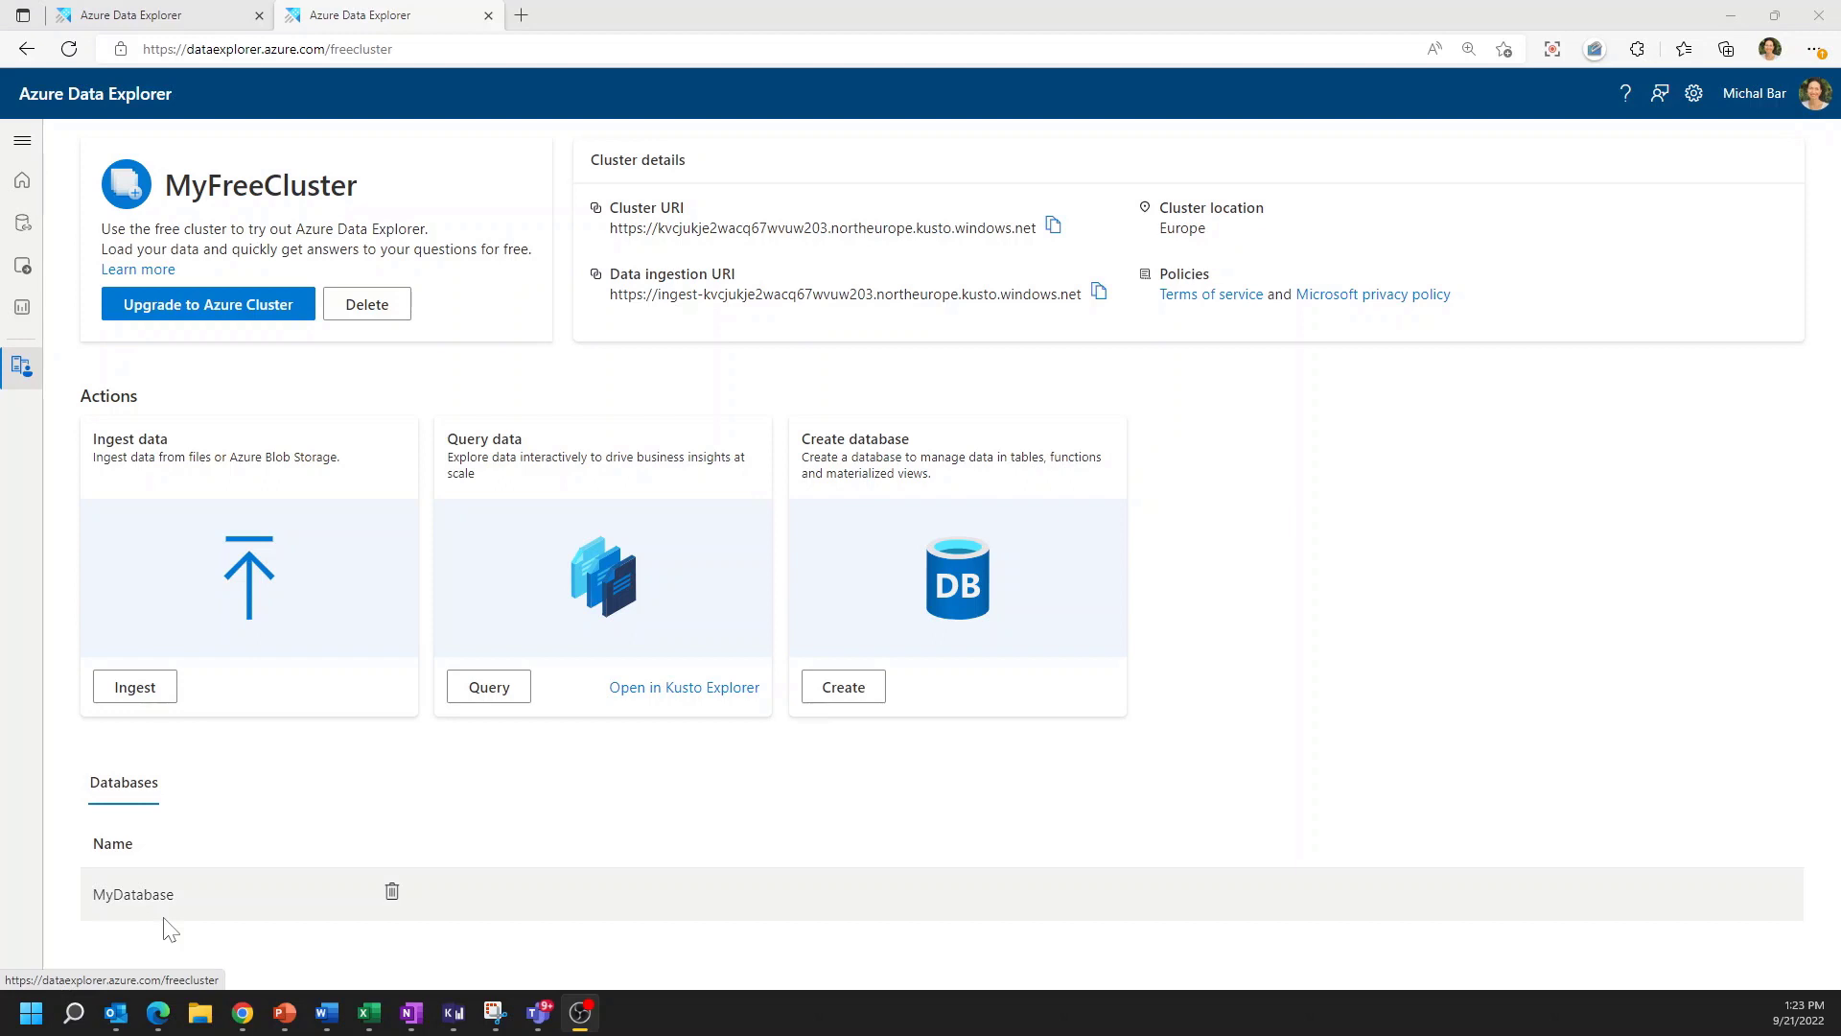
pyautogui.moveTo(313, 791)
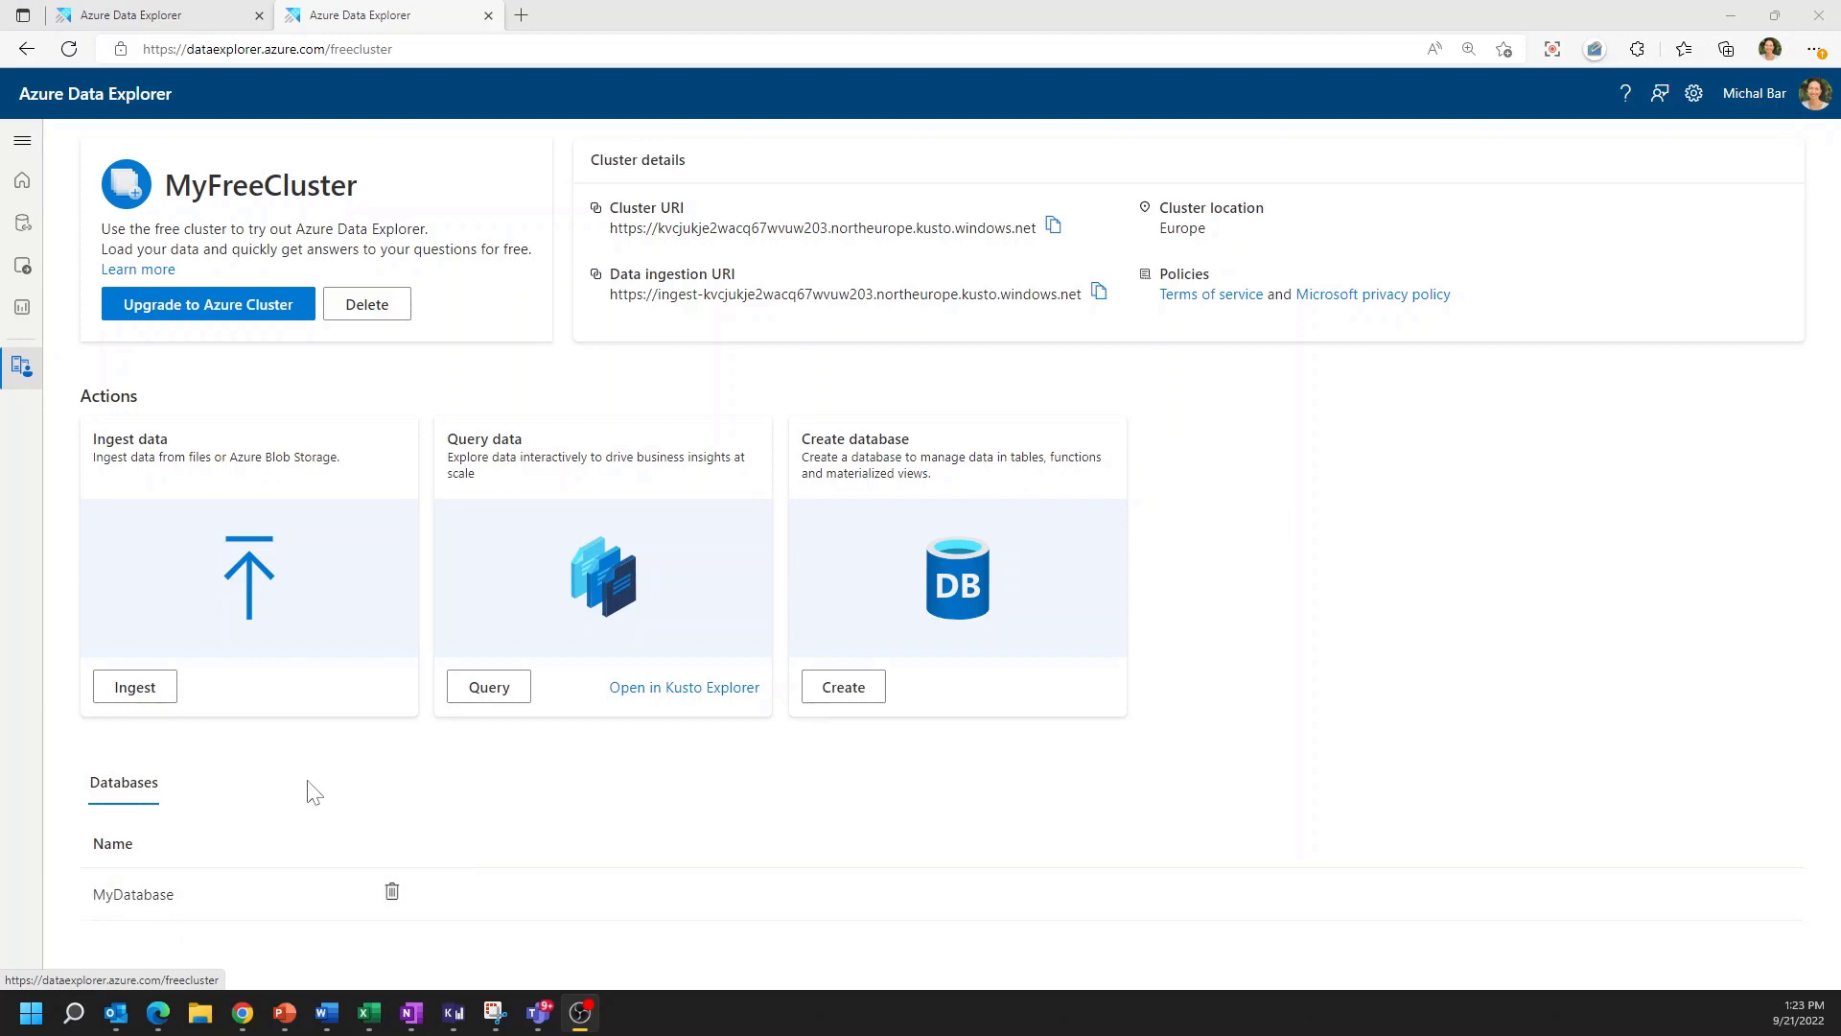
pyautogui.moveTo(305, 785)
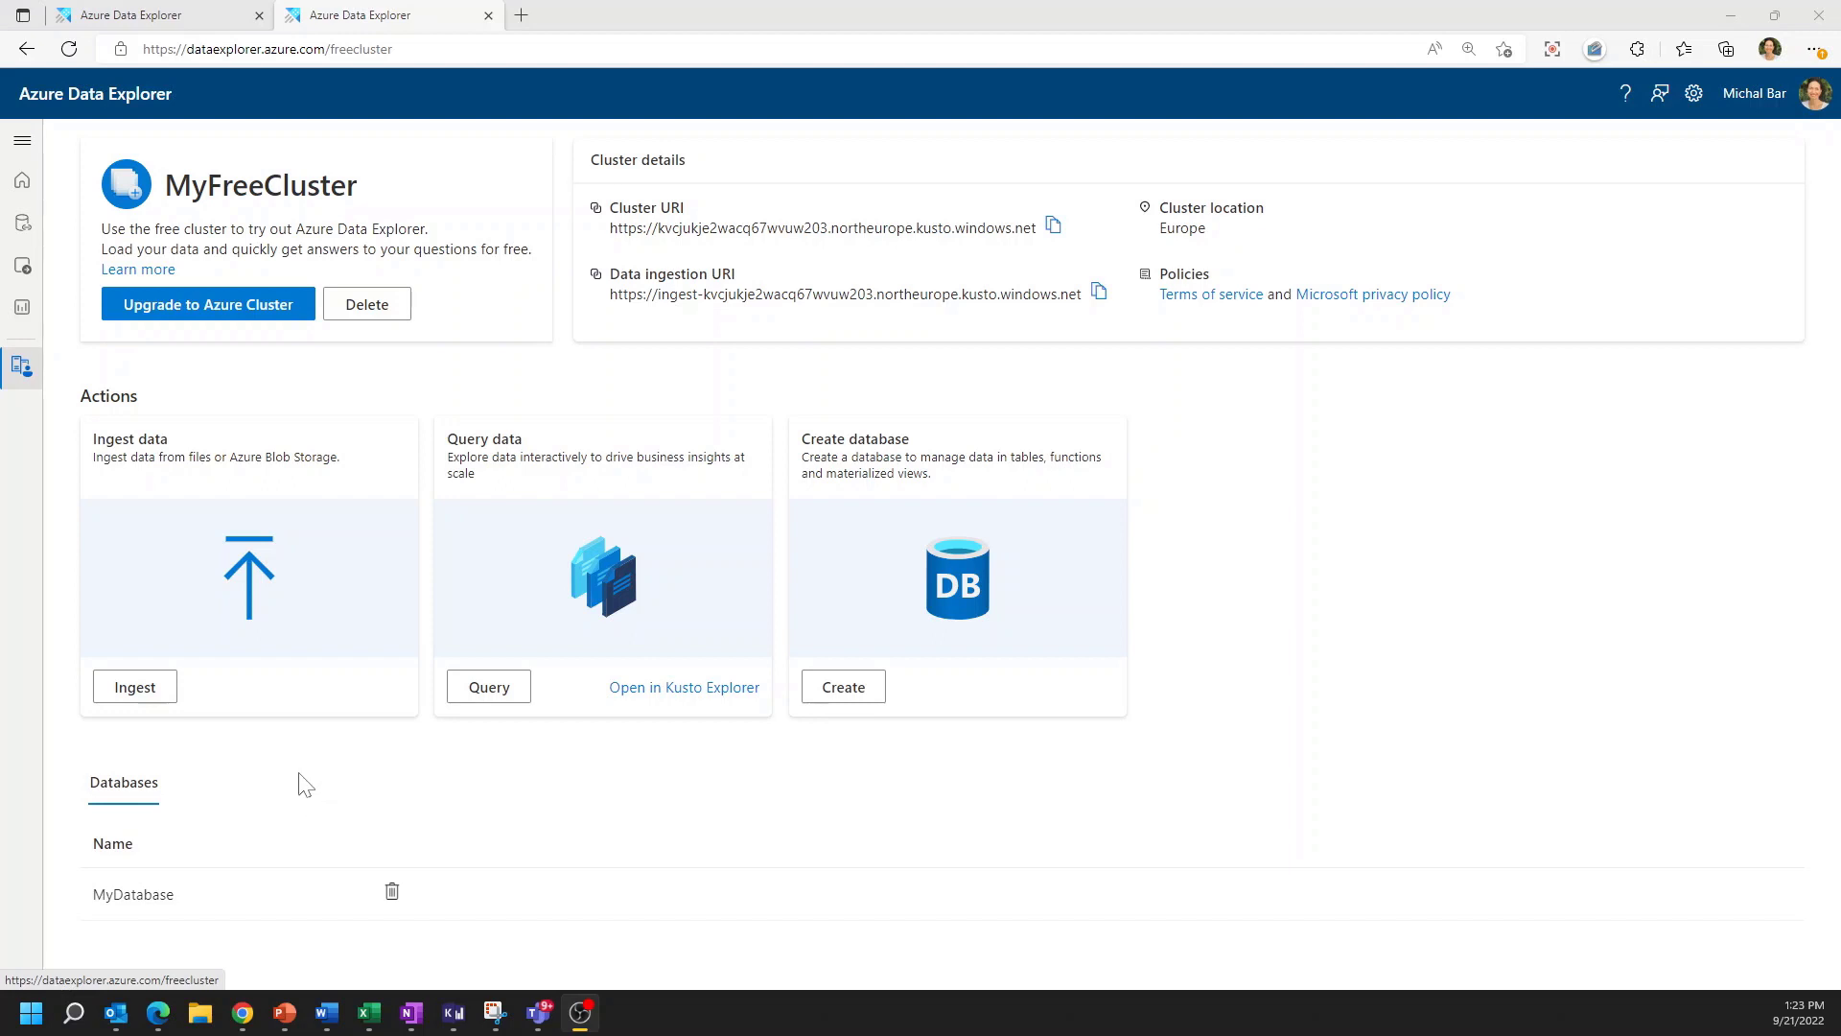
# Start ingestion into a new Customers table in MyDatabase and proceed to the source
pyautogui.click(134, 687)
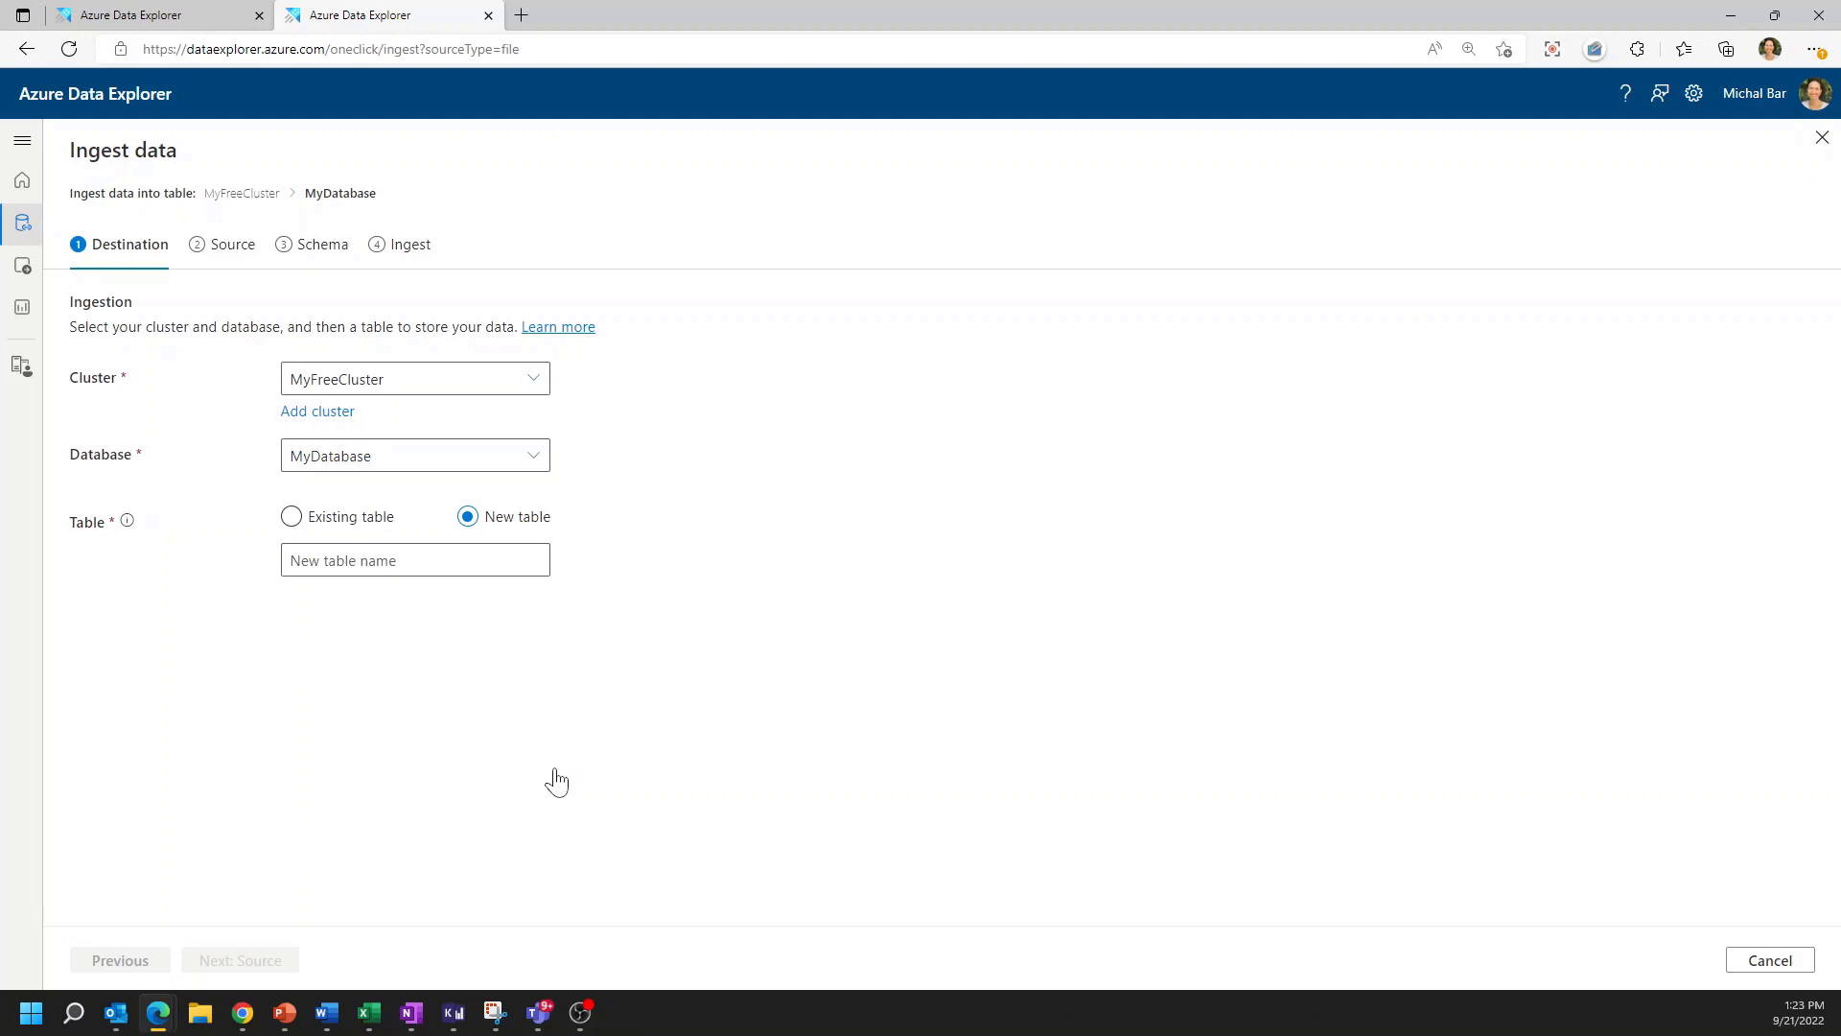
pyautogui.moveTo(169, 416)
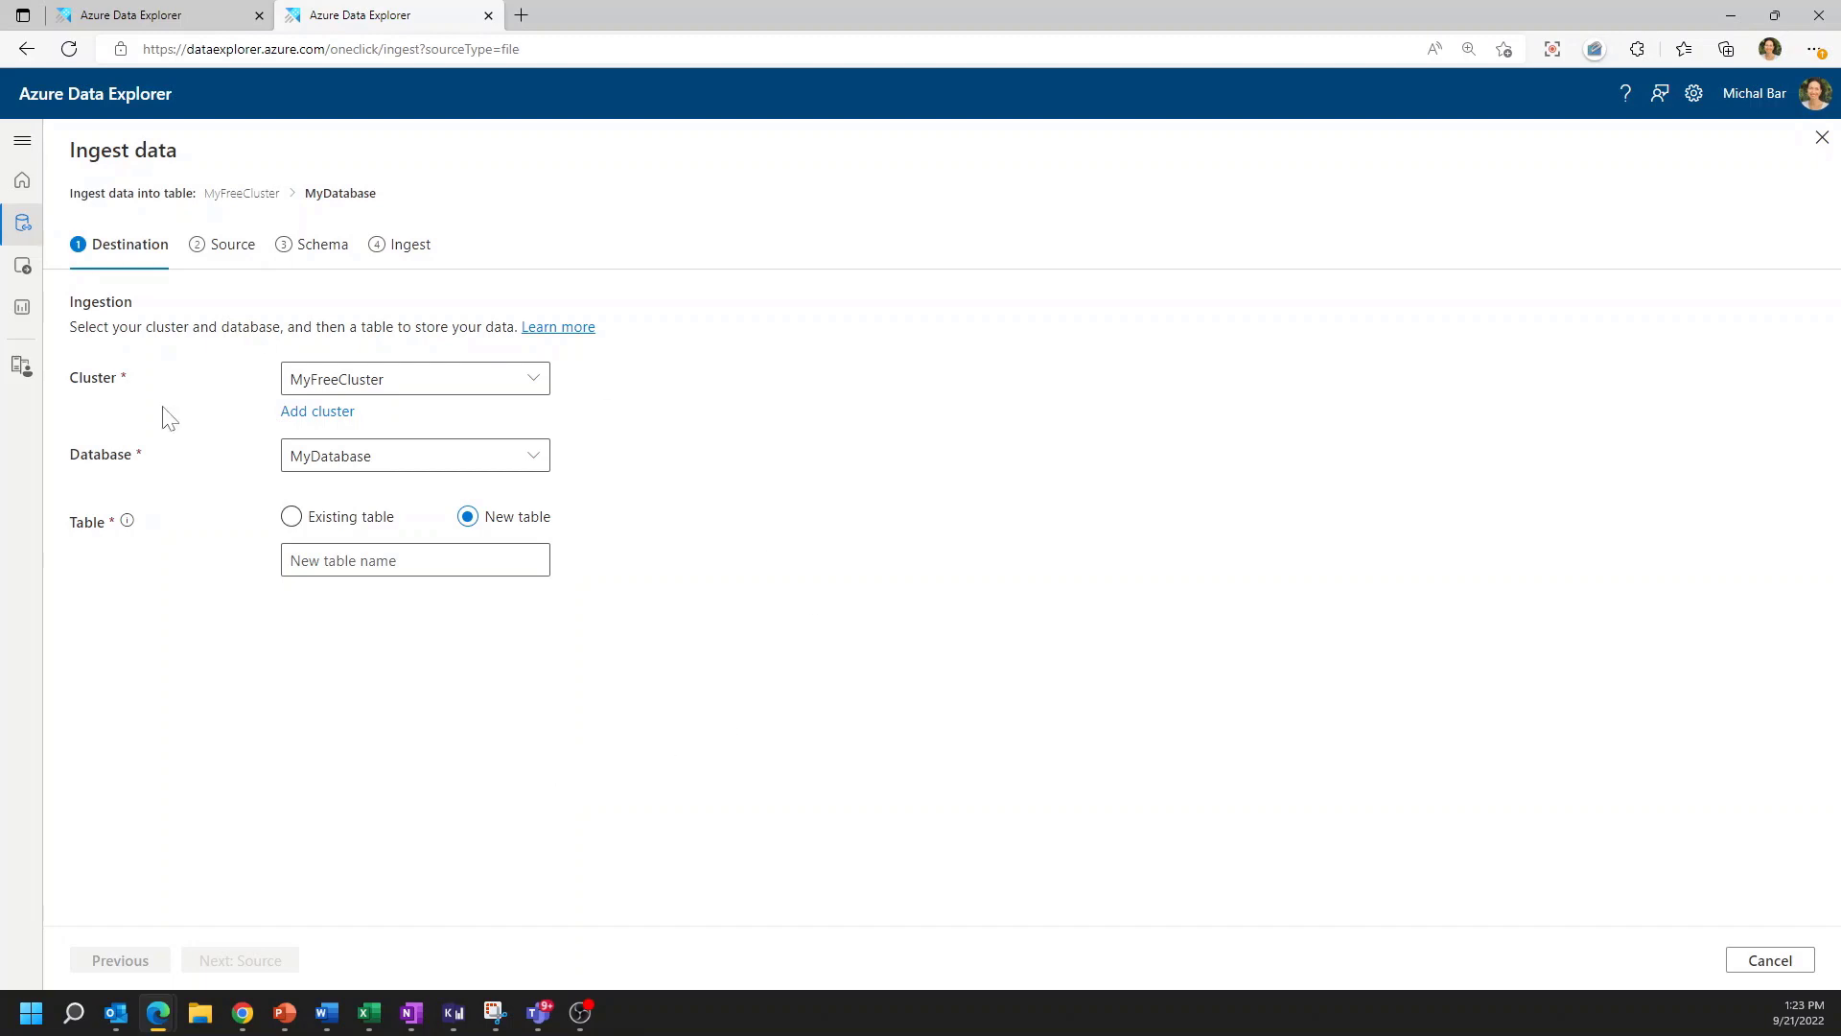
pyautogui.moveTo(107, 673)
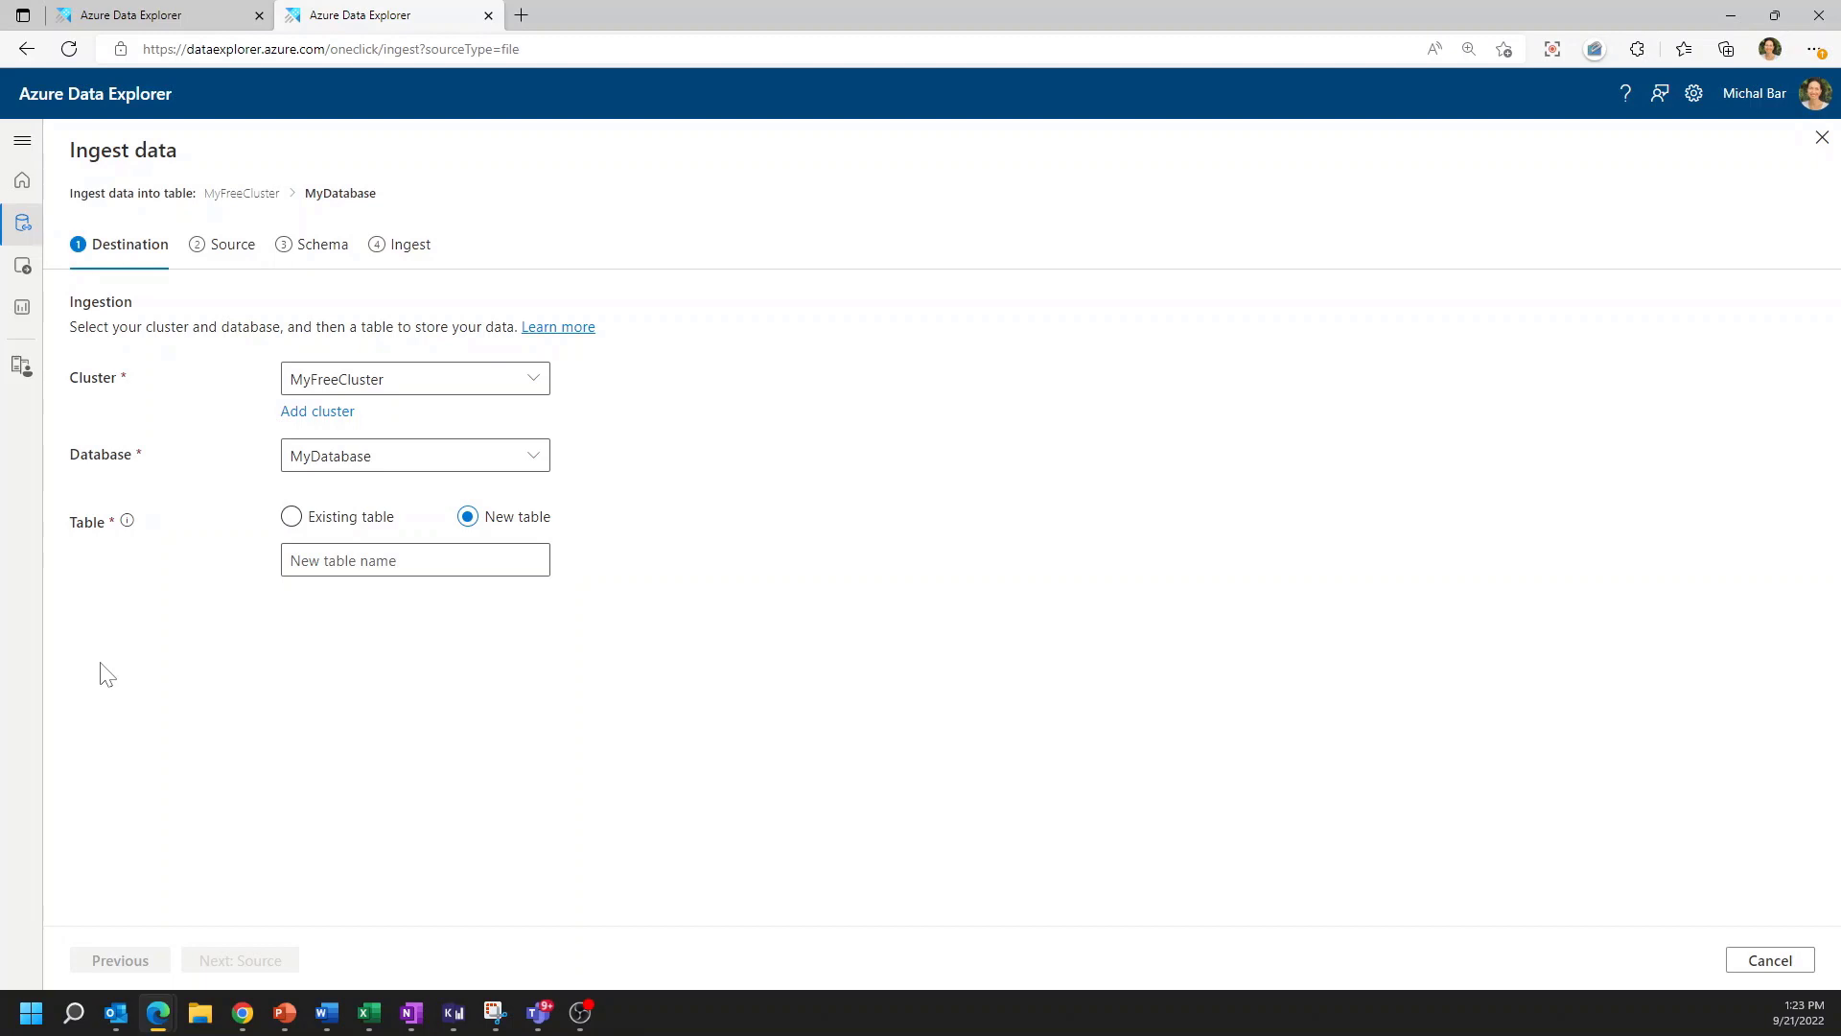
pyautogui.moveTo(562, 404)
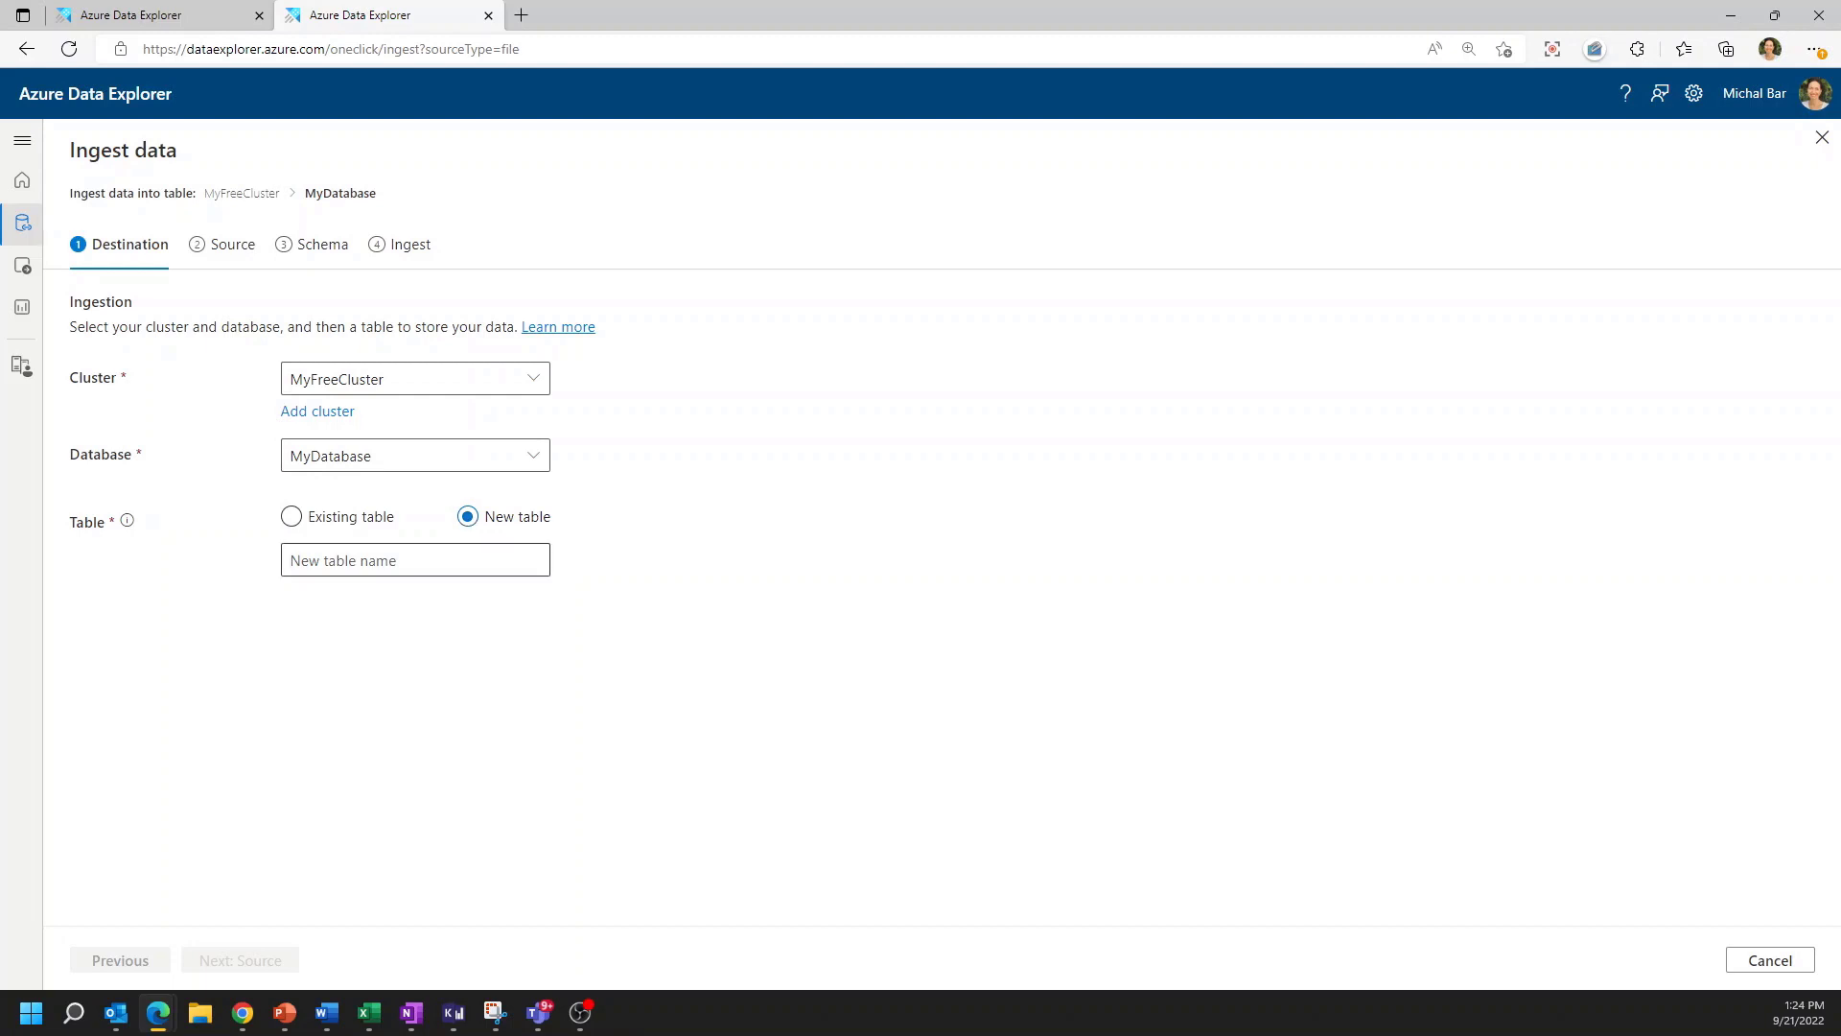
pyautogui.write('Customers')
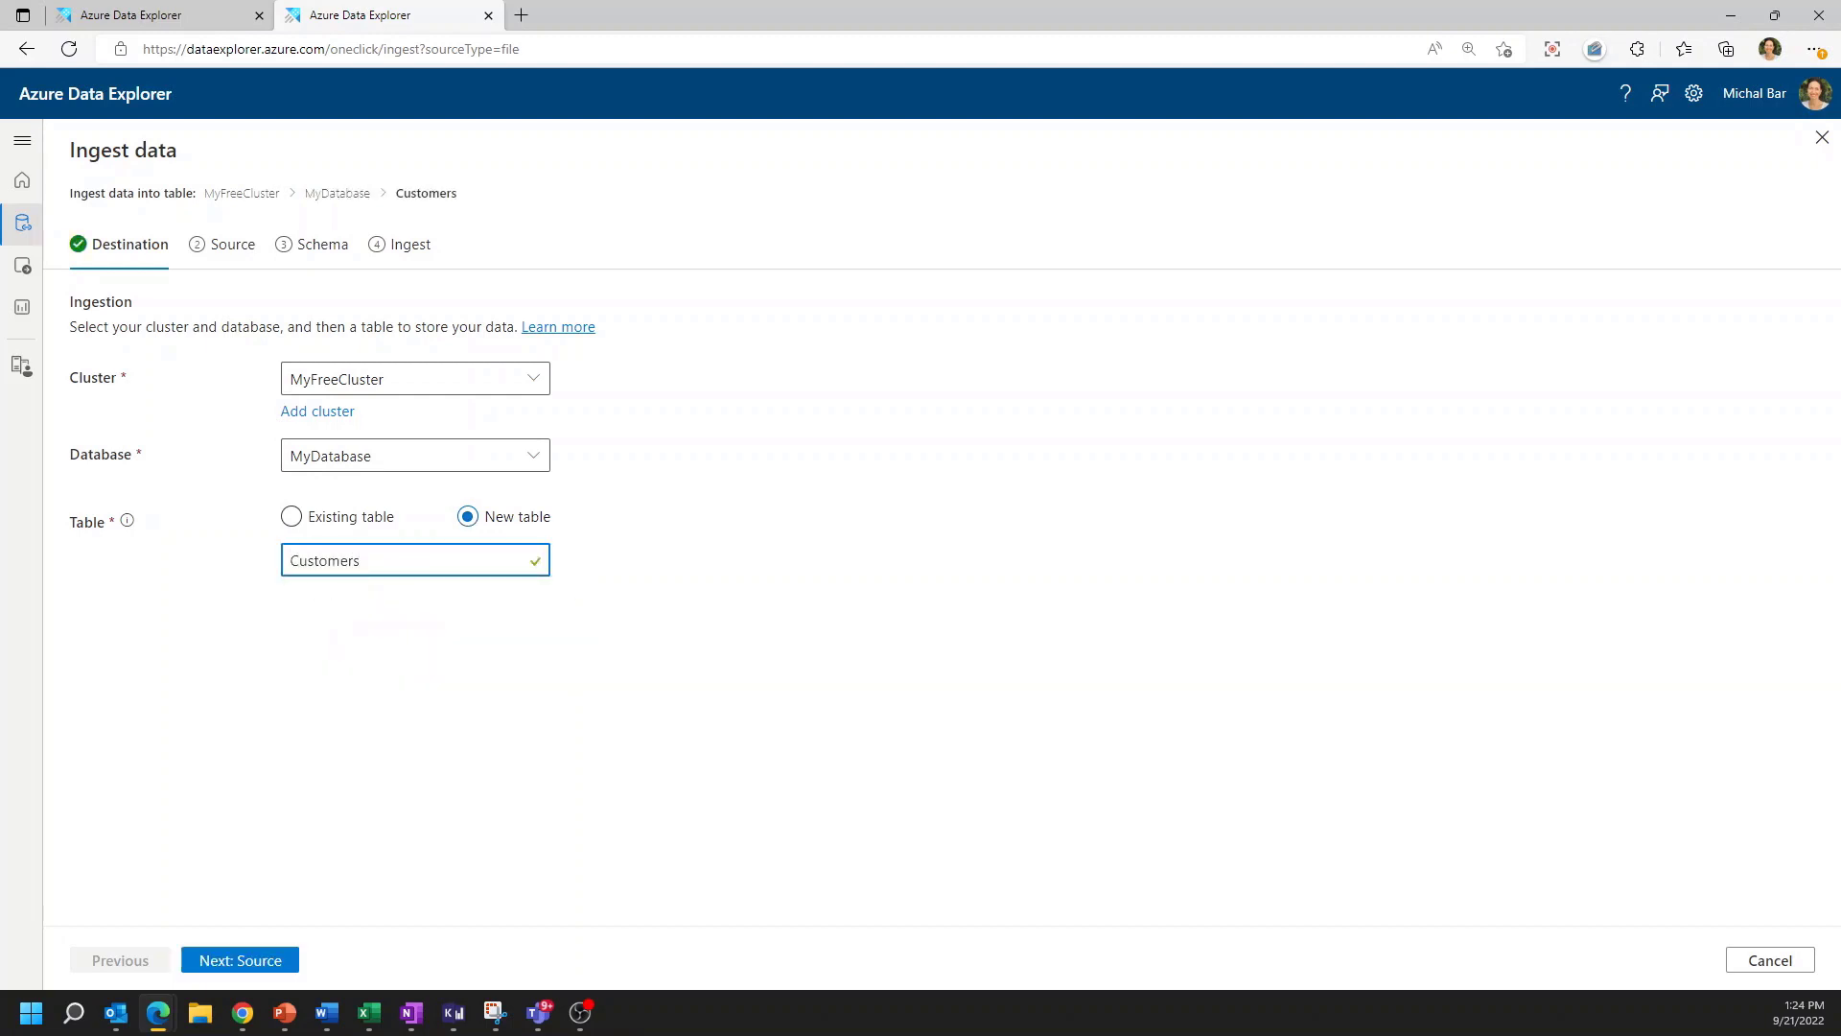
pyautogui.click(239, 959)
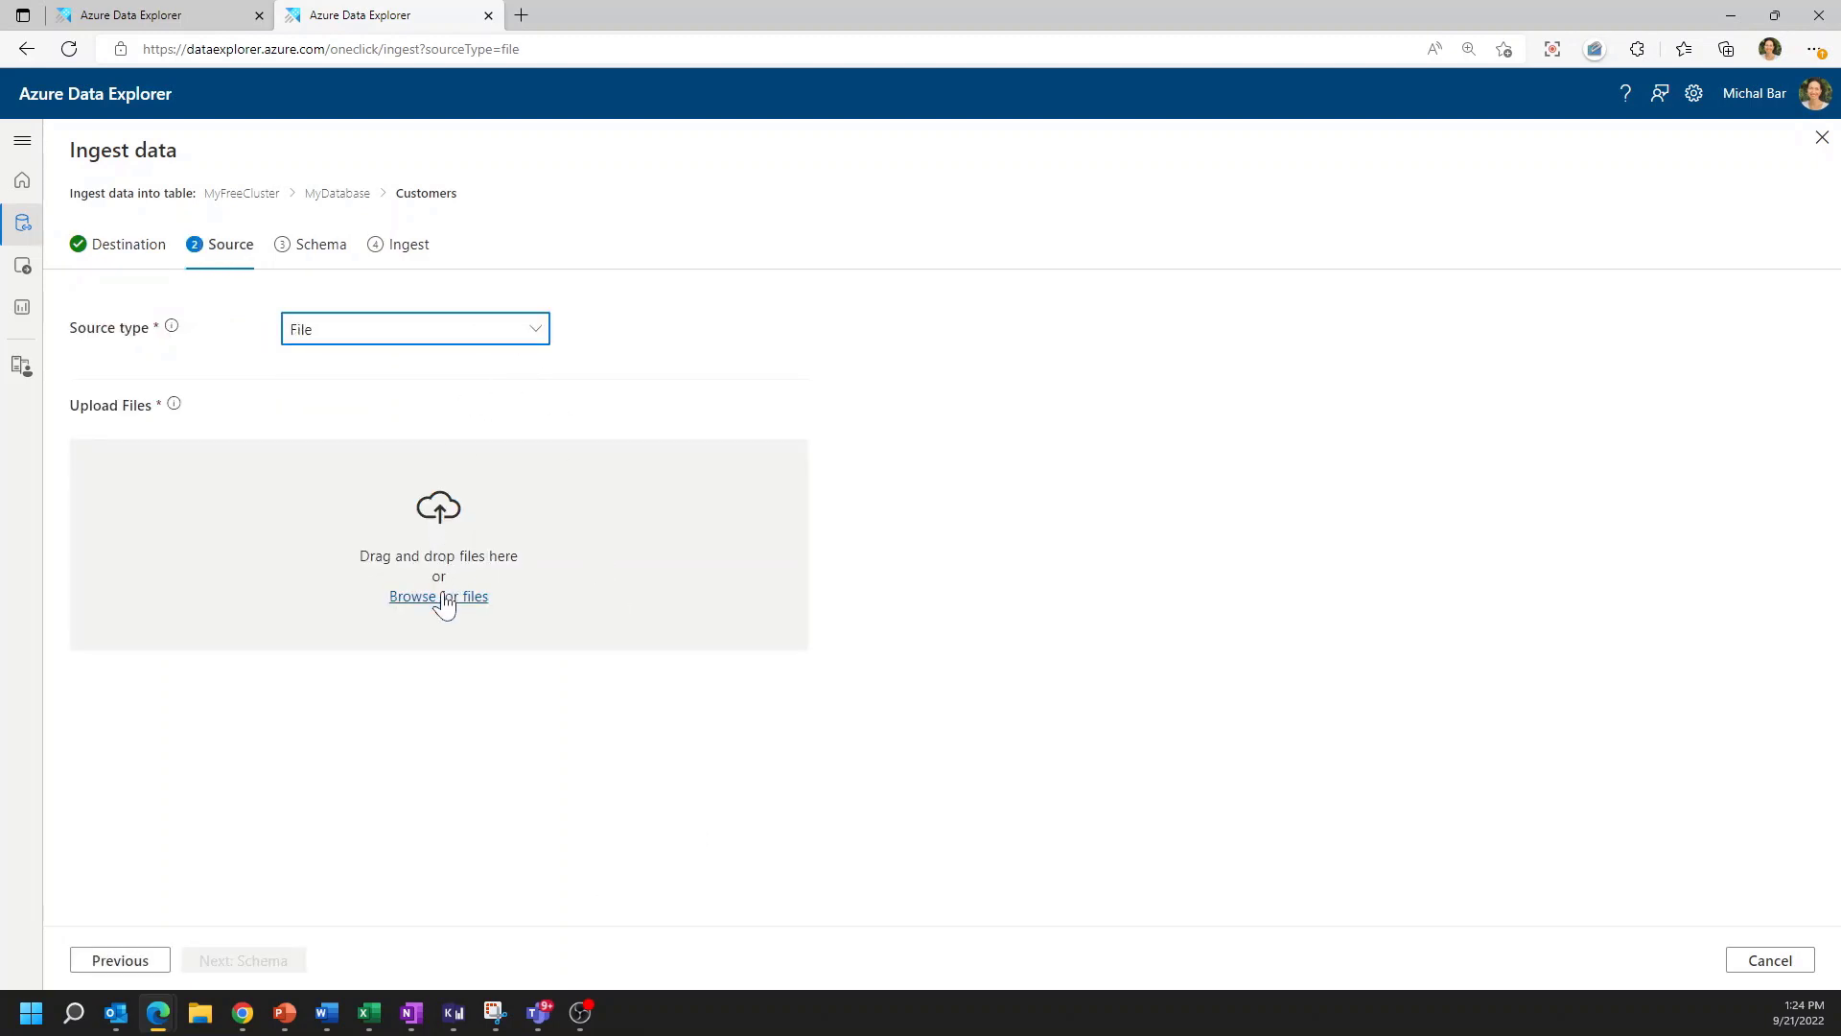
# Upload customers1.csv as the source and start ingesting it into Customers
pyautogui.click(438, 594)
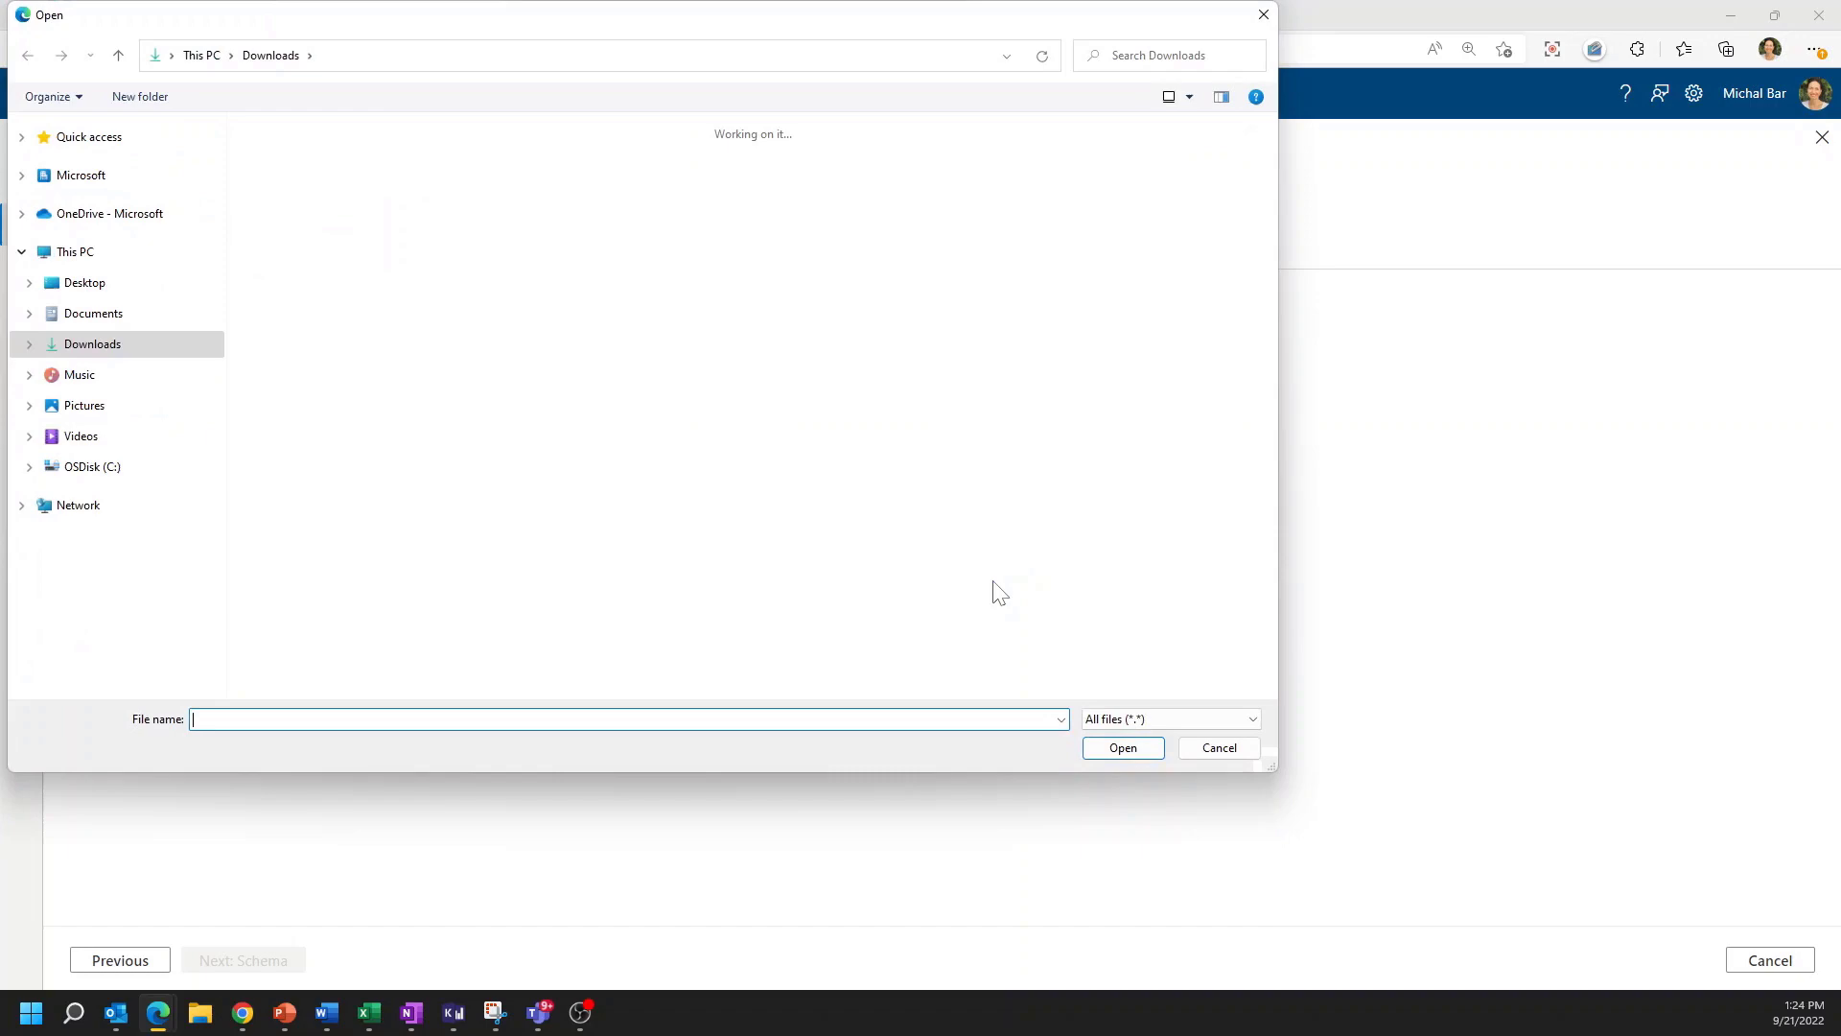
pyautogui.click(289, 194)
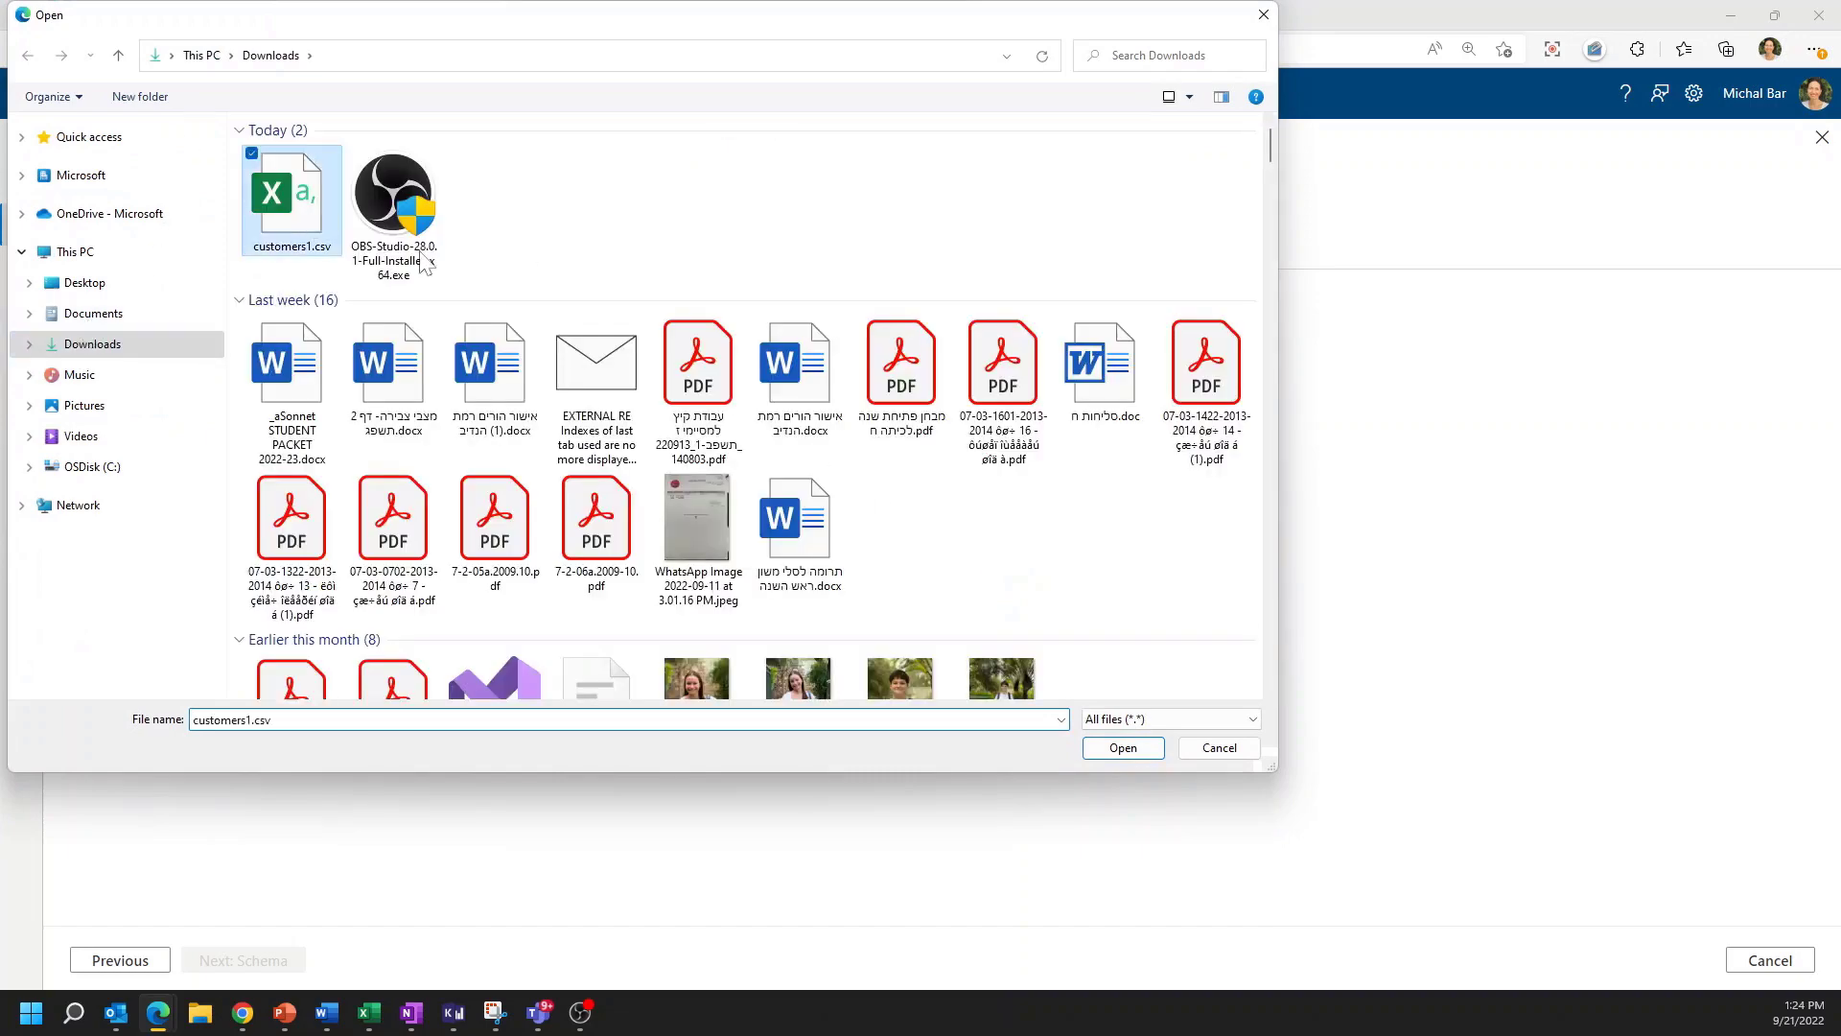
pyautogui.click(1122, 748)
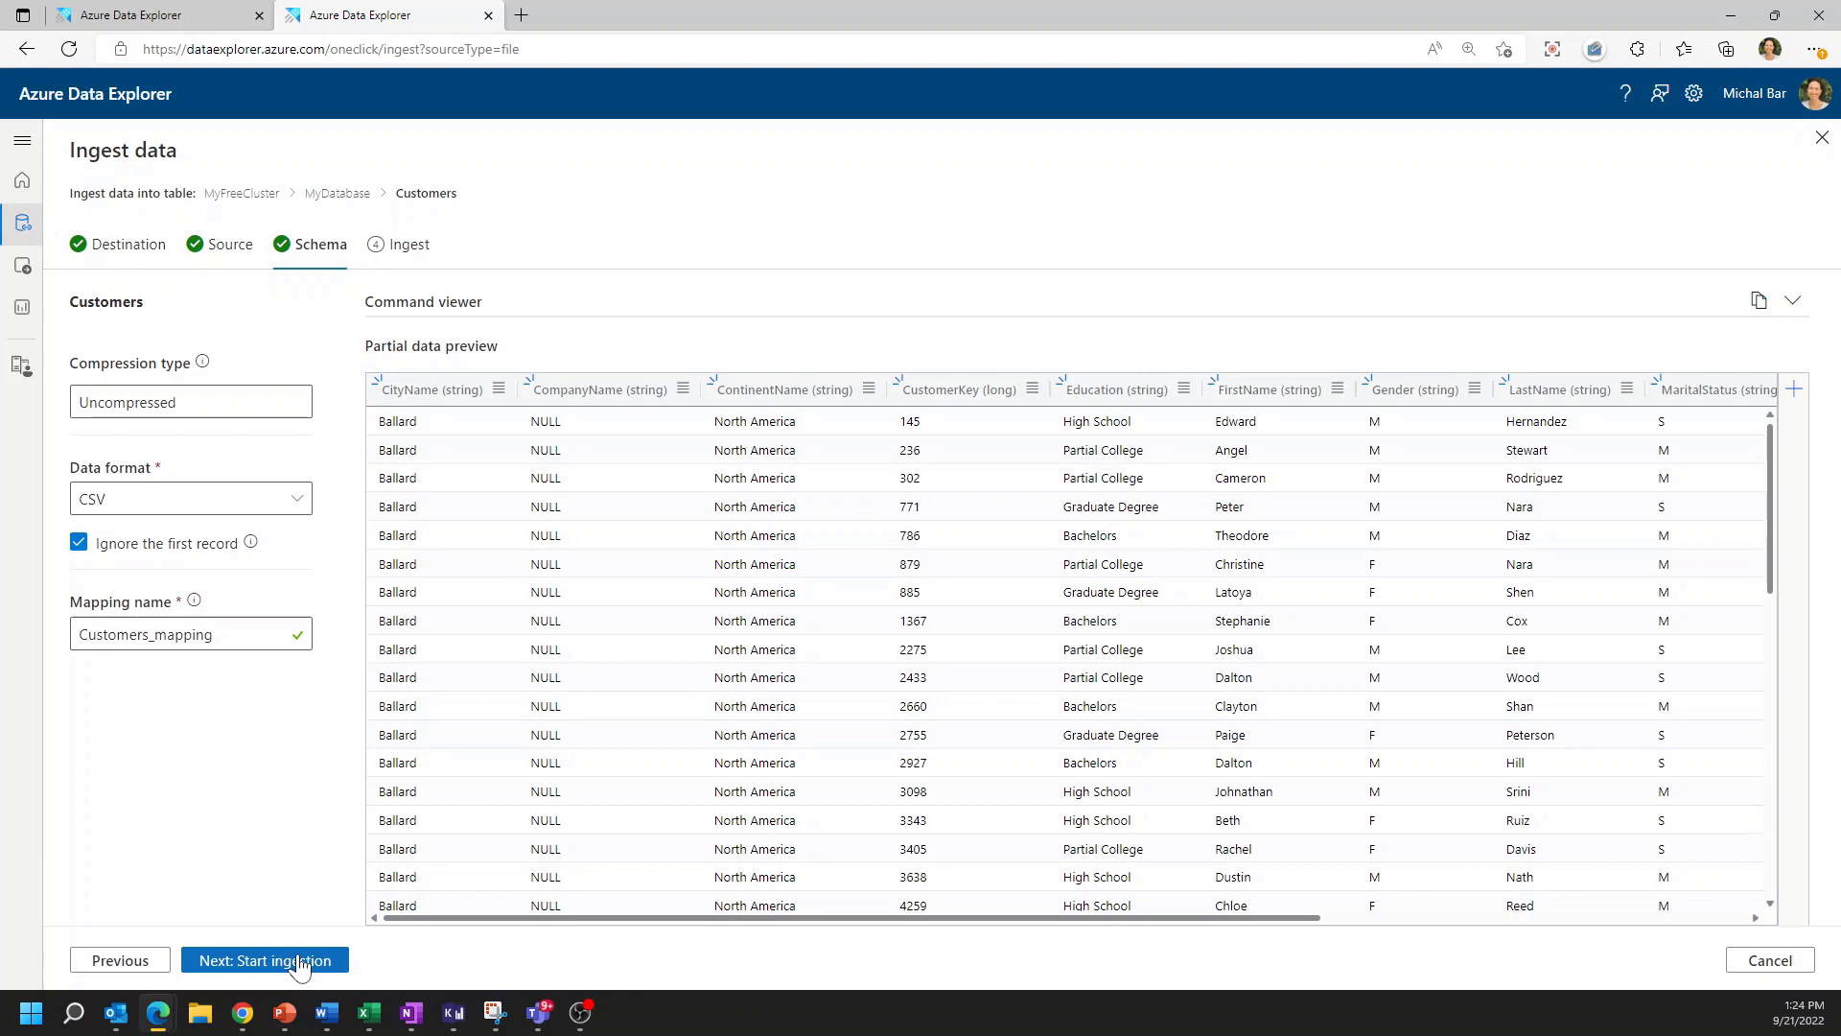
pyautogui.click(262, 959)
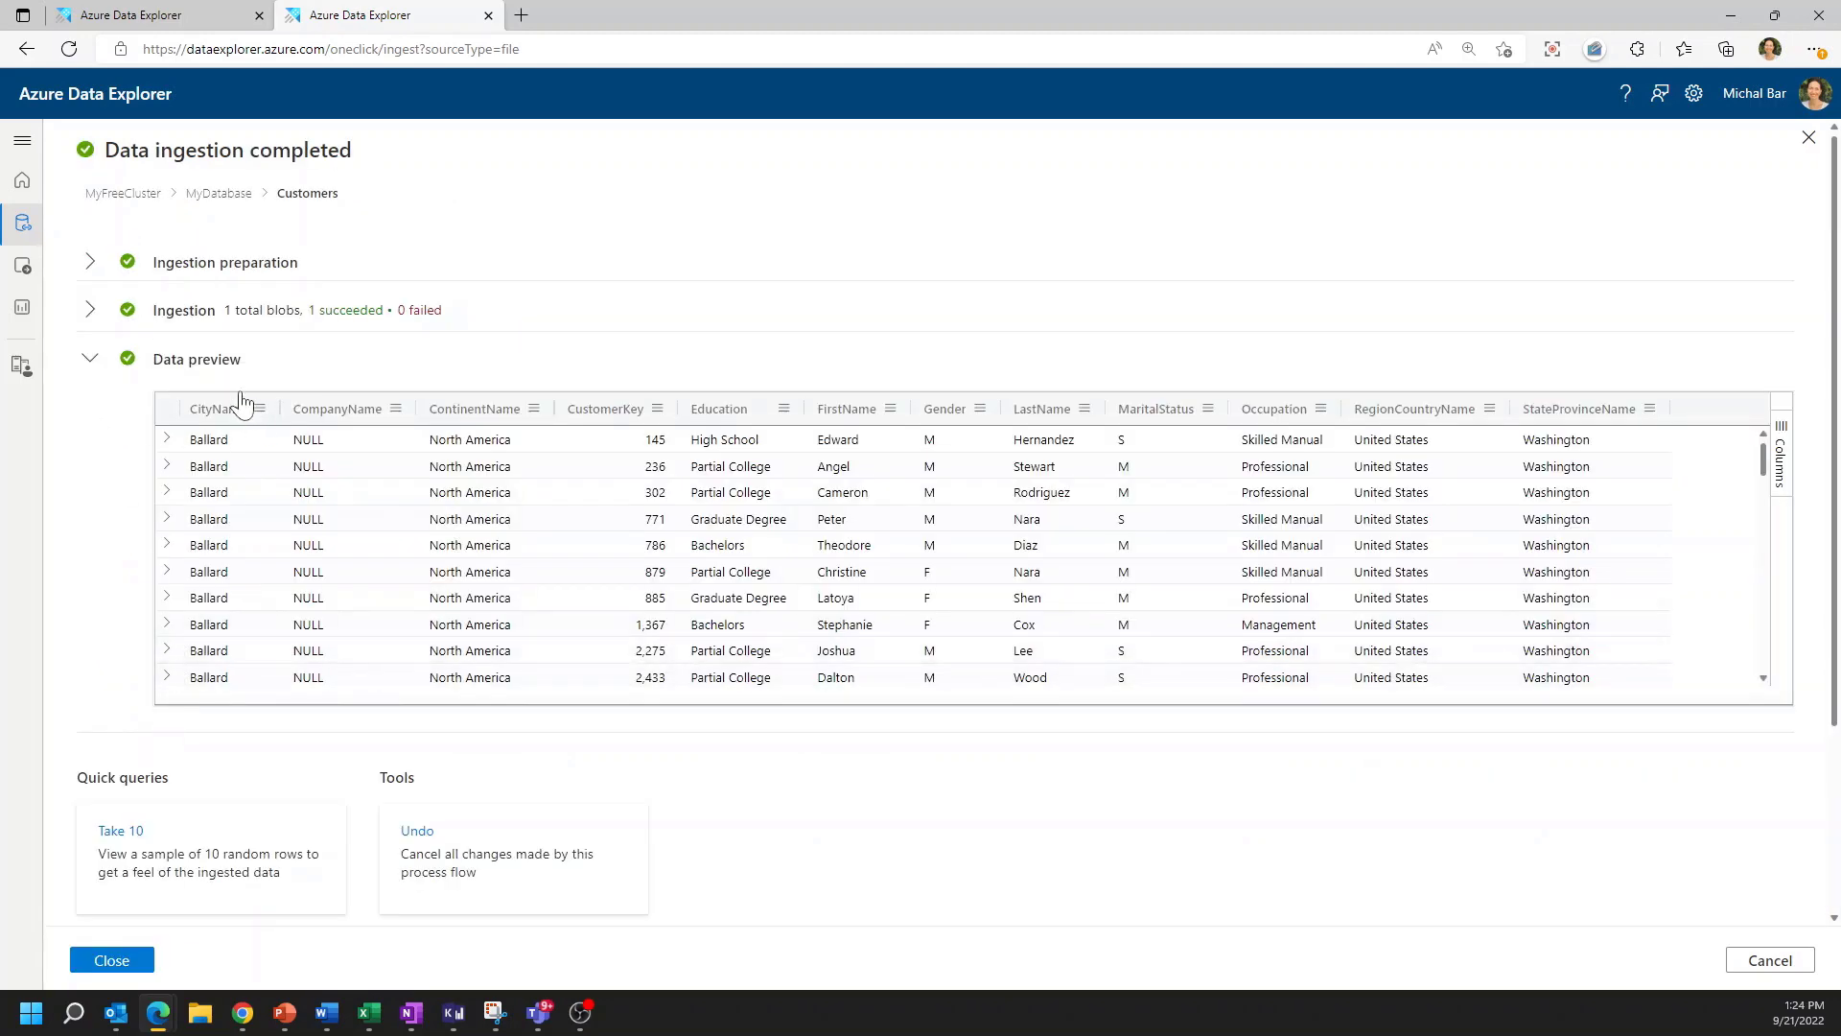
pyautogui.moveTo(684, 790)
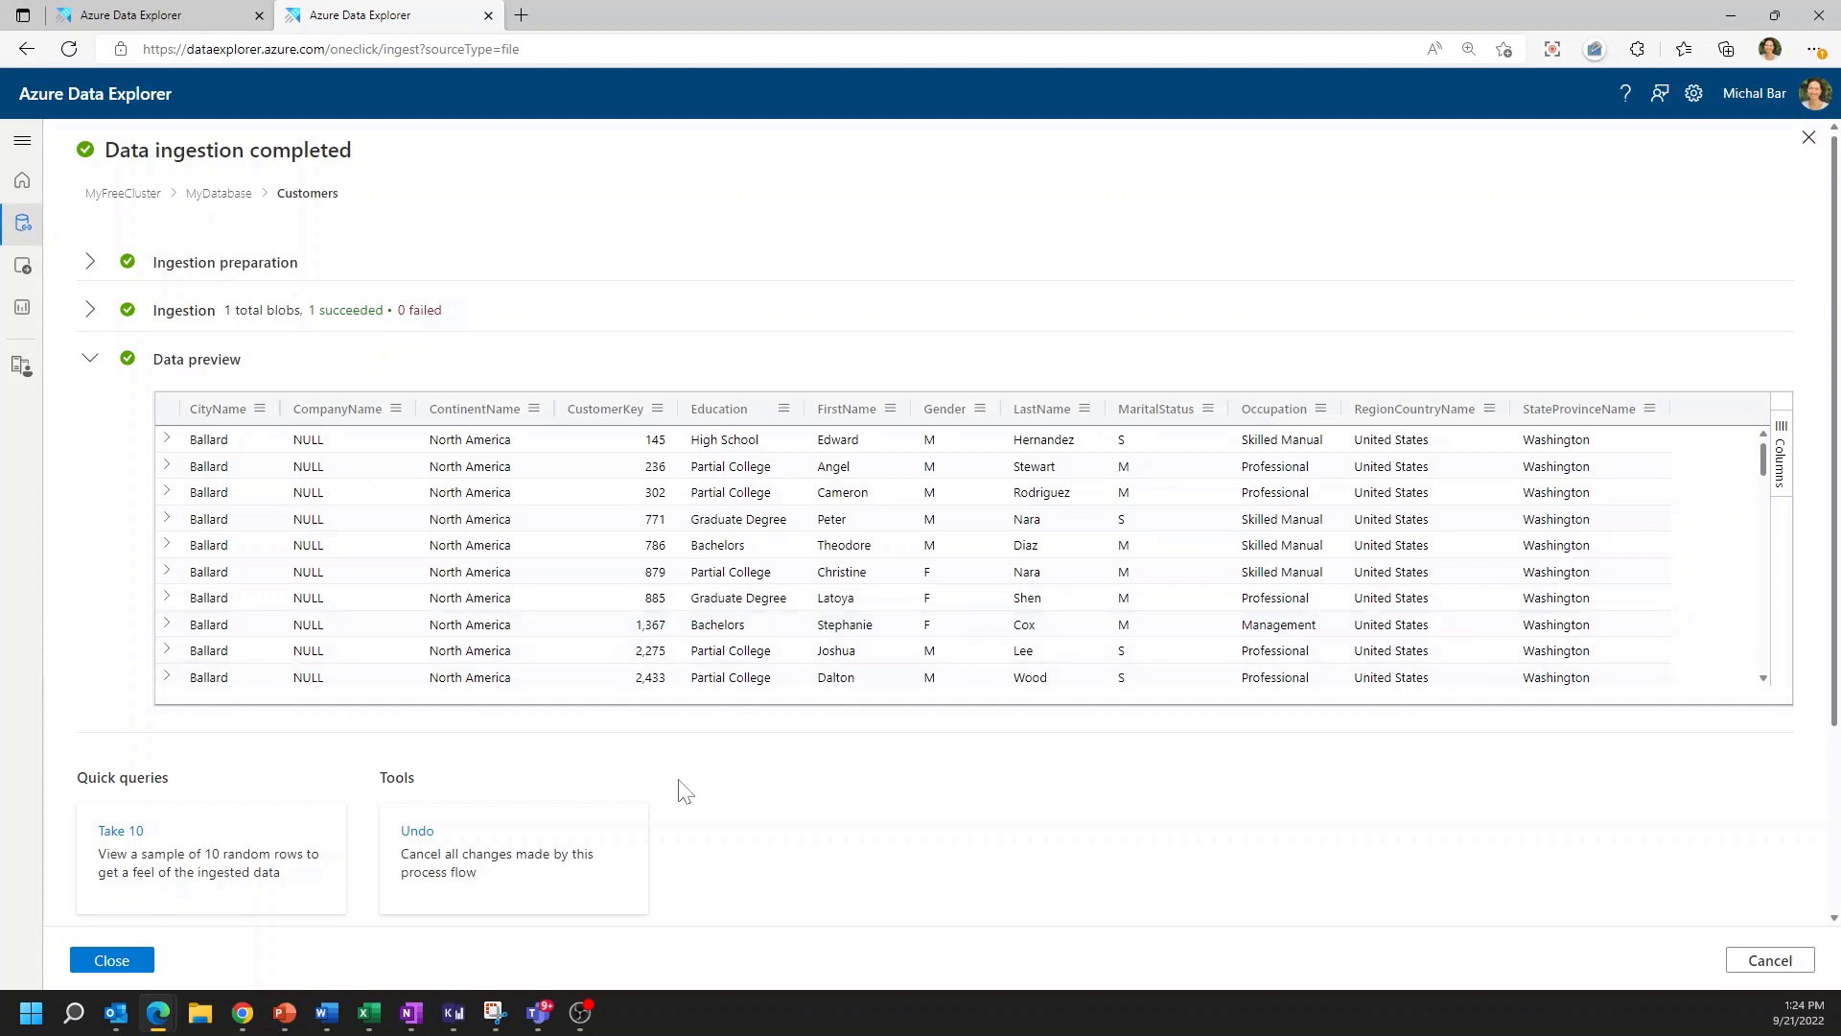
pyautogui.moveTo(622, 915)
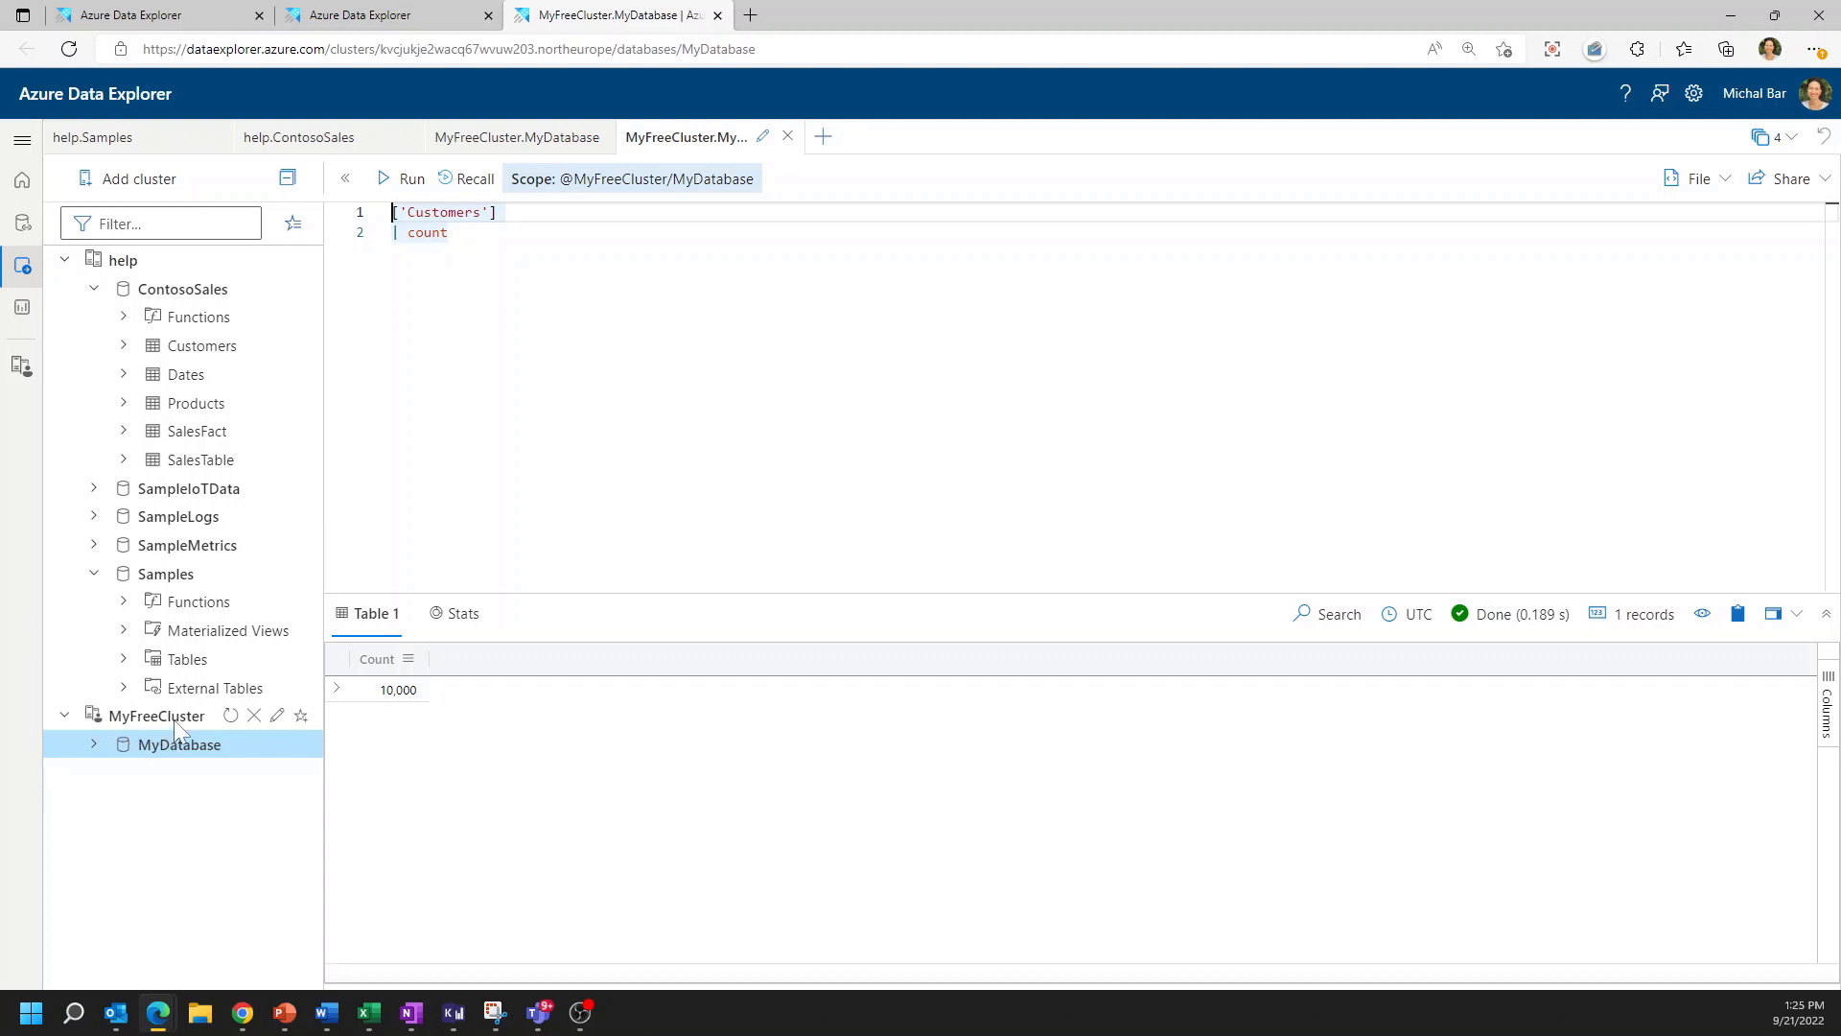
pyautogui.click(94, 744)
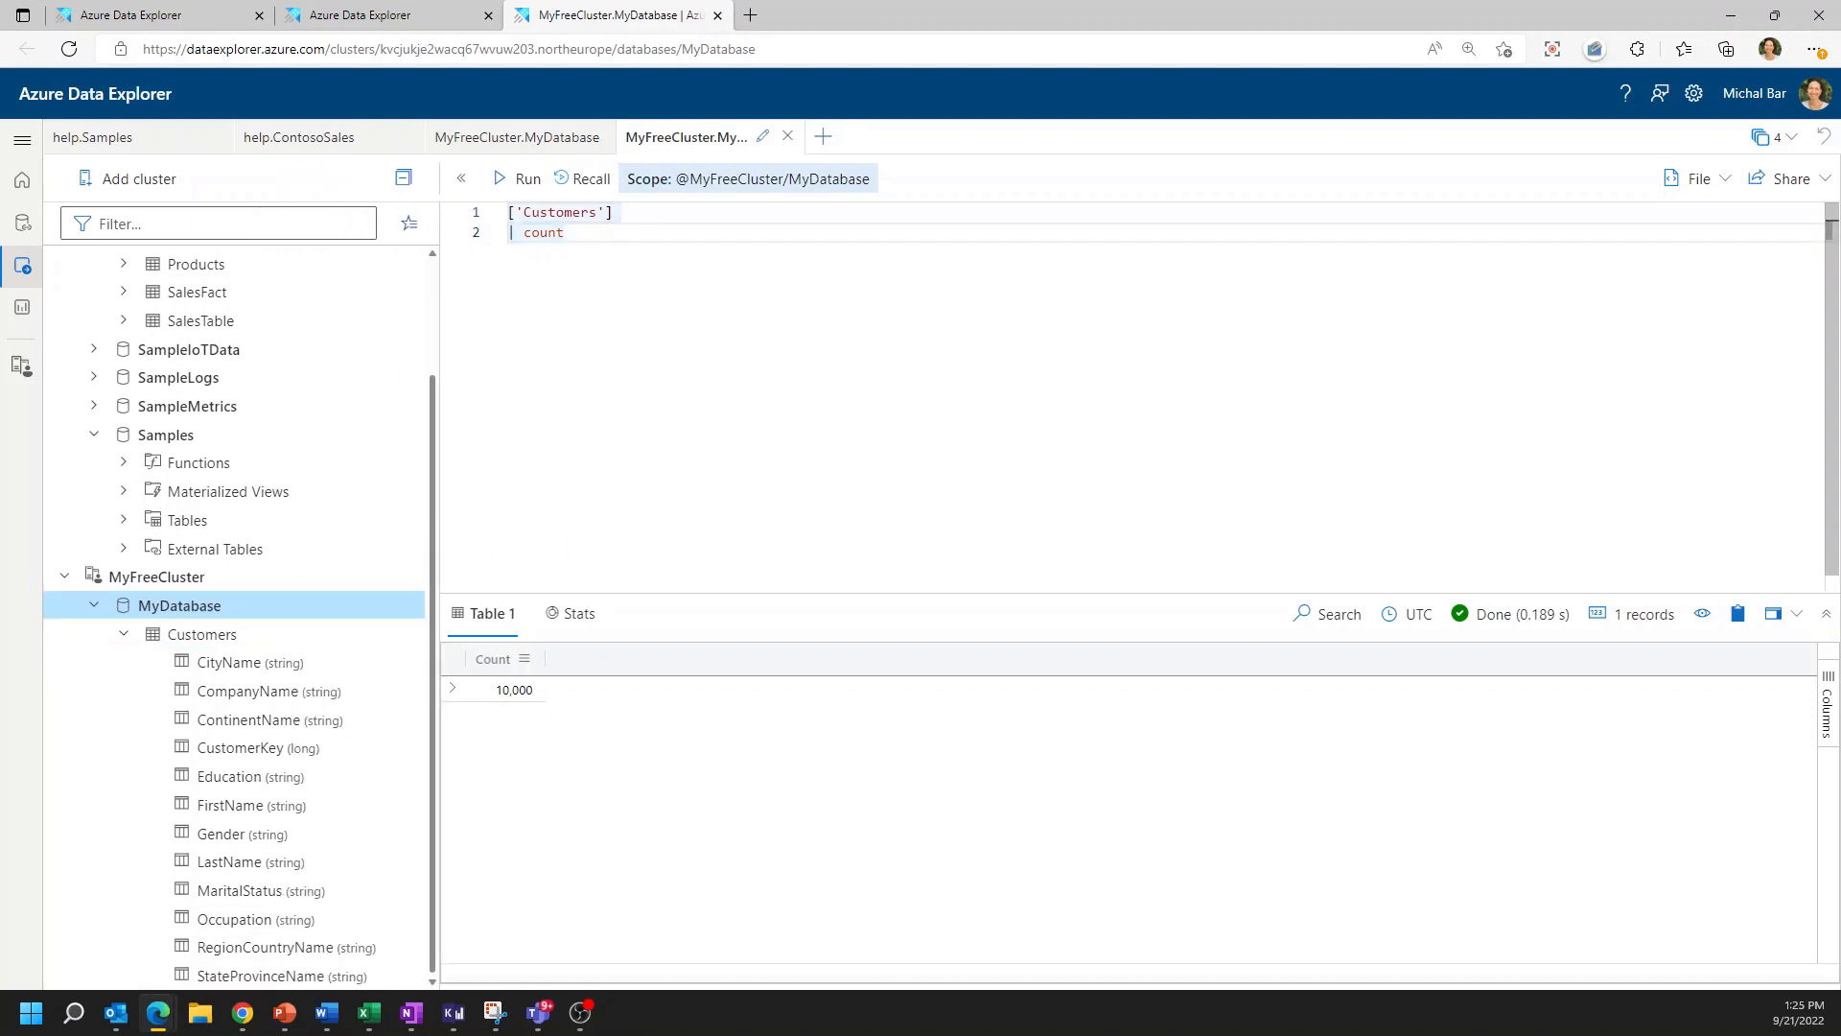
pyautogui.write('customers')
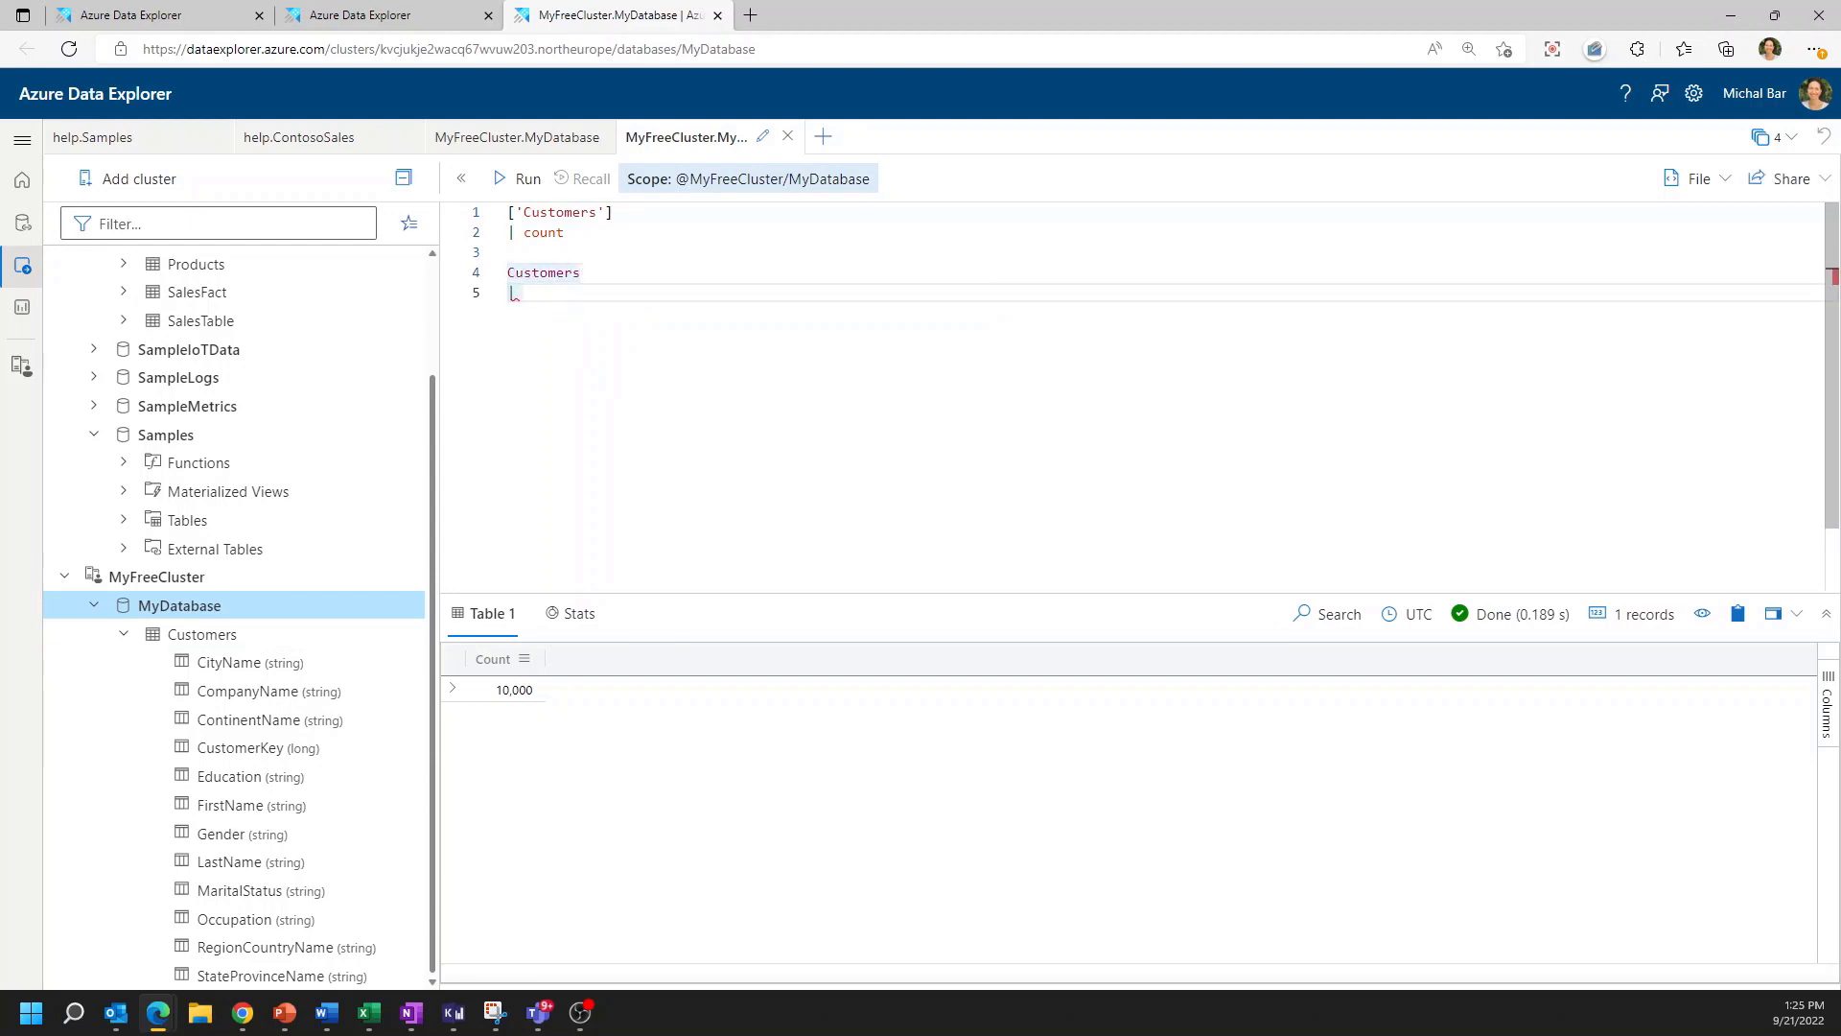
pyautogui.write('take 100')
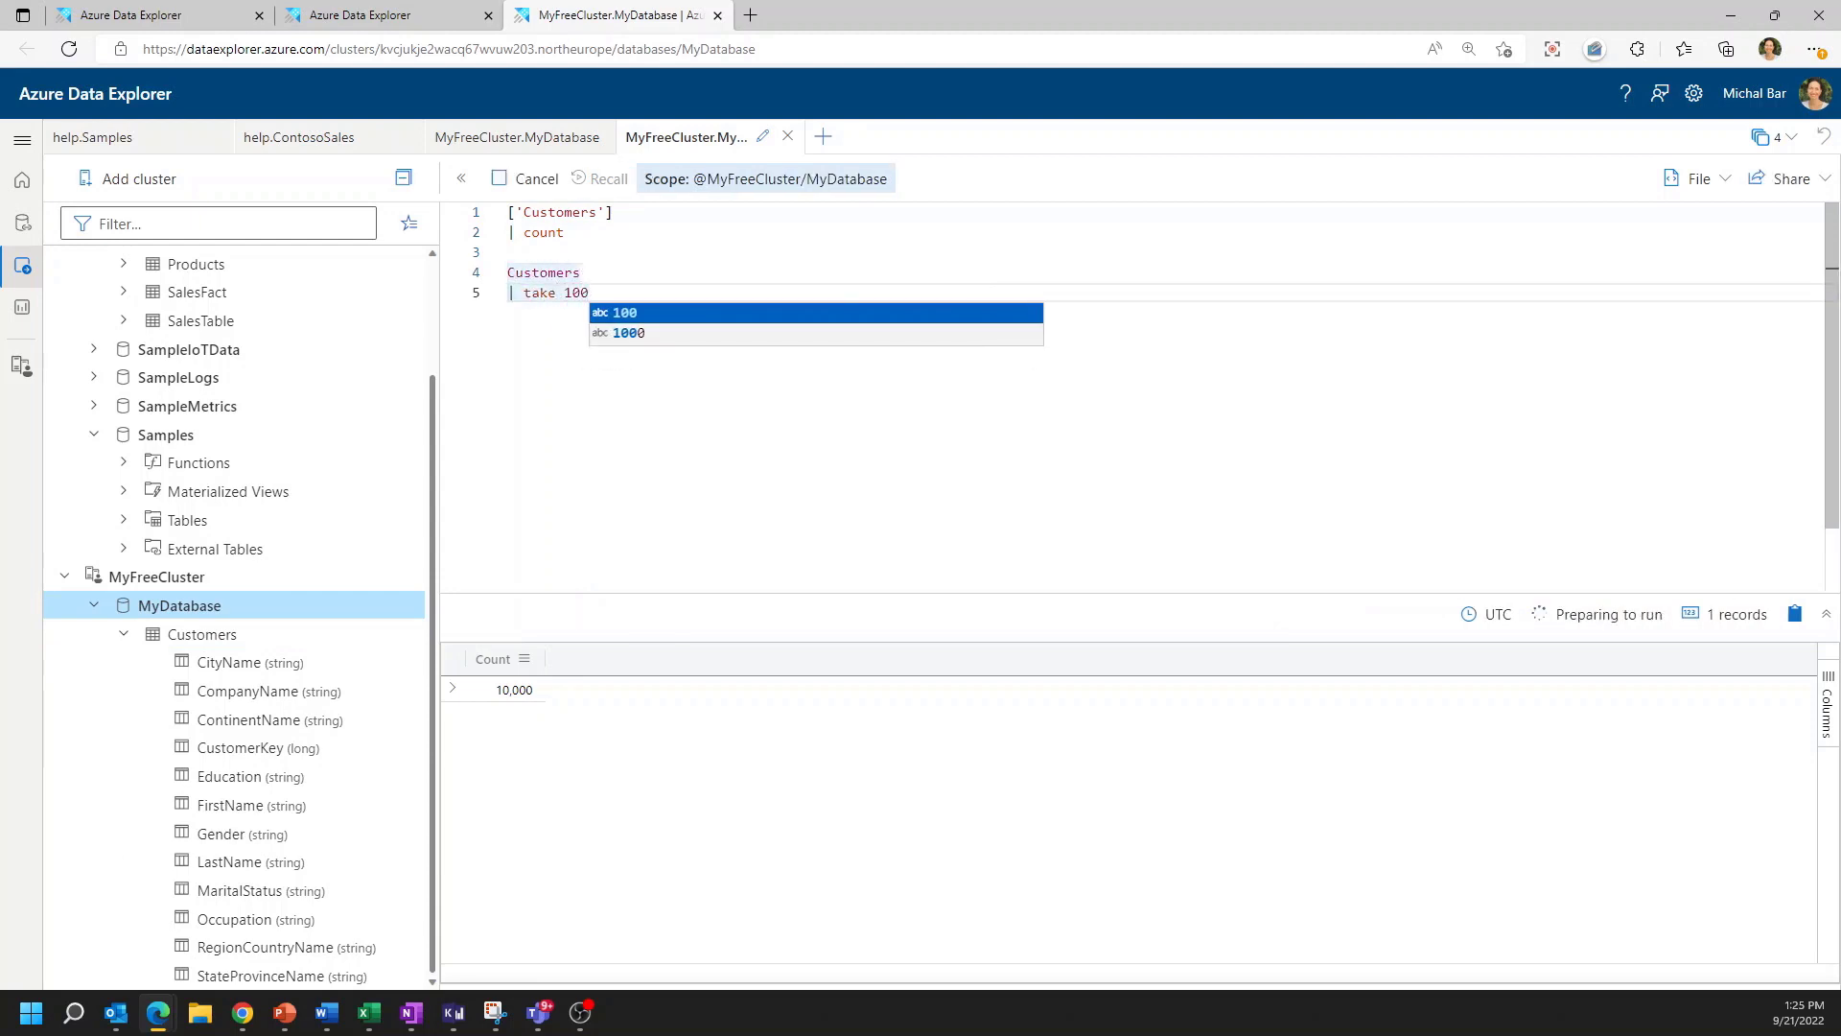
pyautogui.click(527, 178)
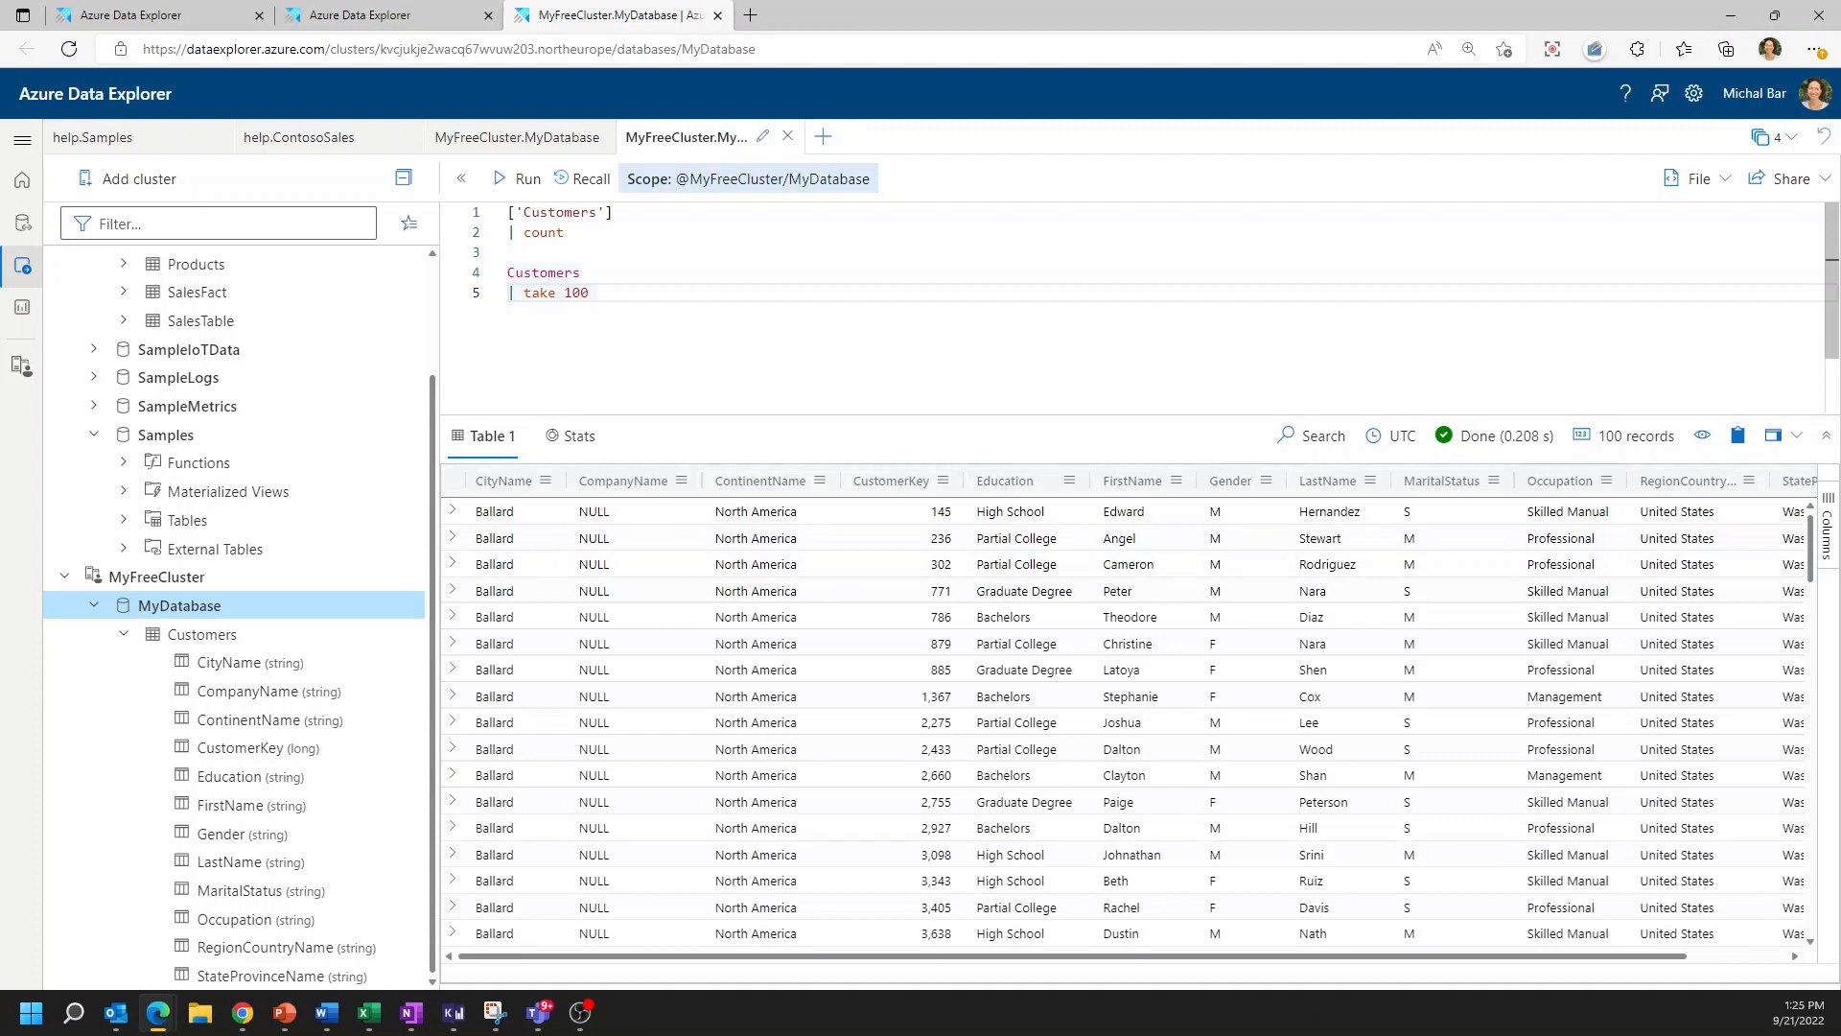
pyautogui.moveTo(946, 470)
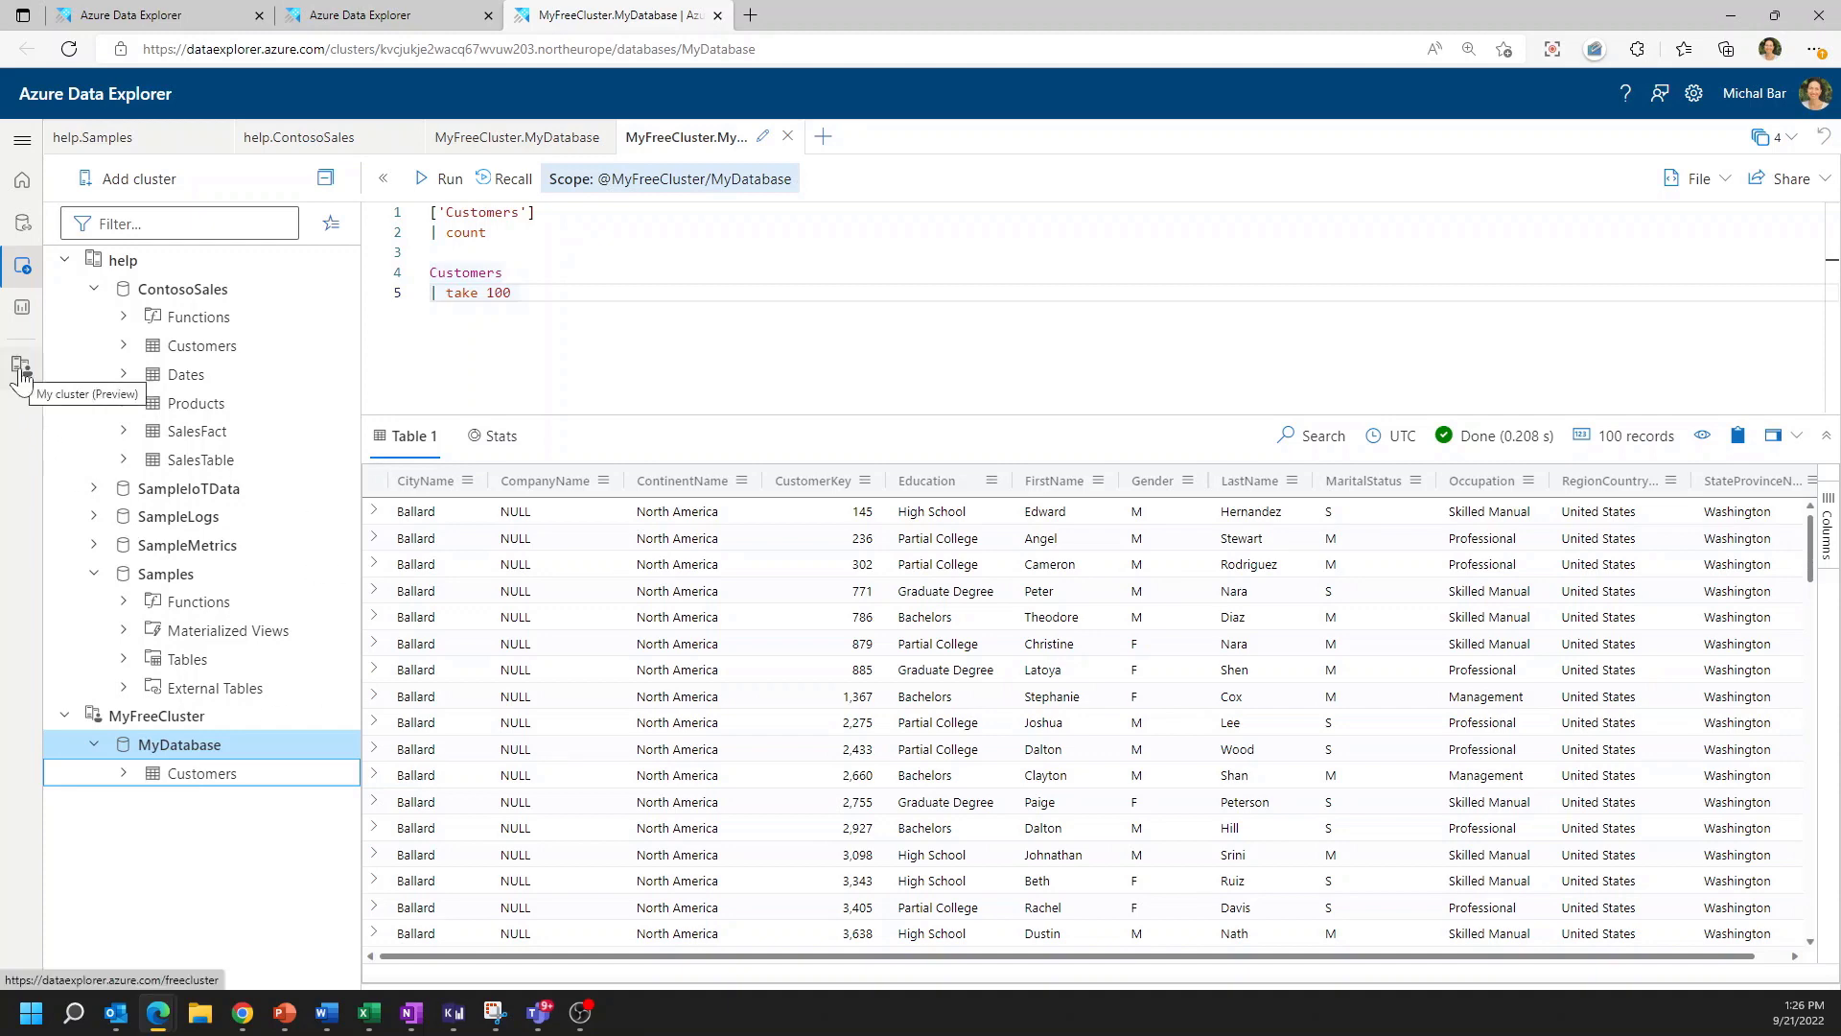
# Return to the MyFreeCluster overview page from the left navigation
pyautogui.click(21, 364)
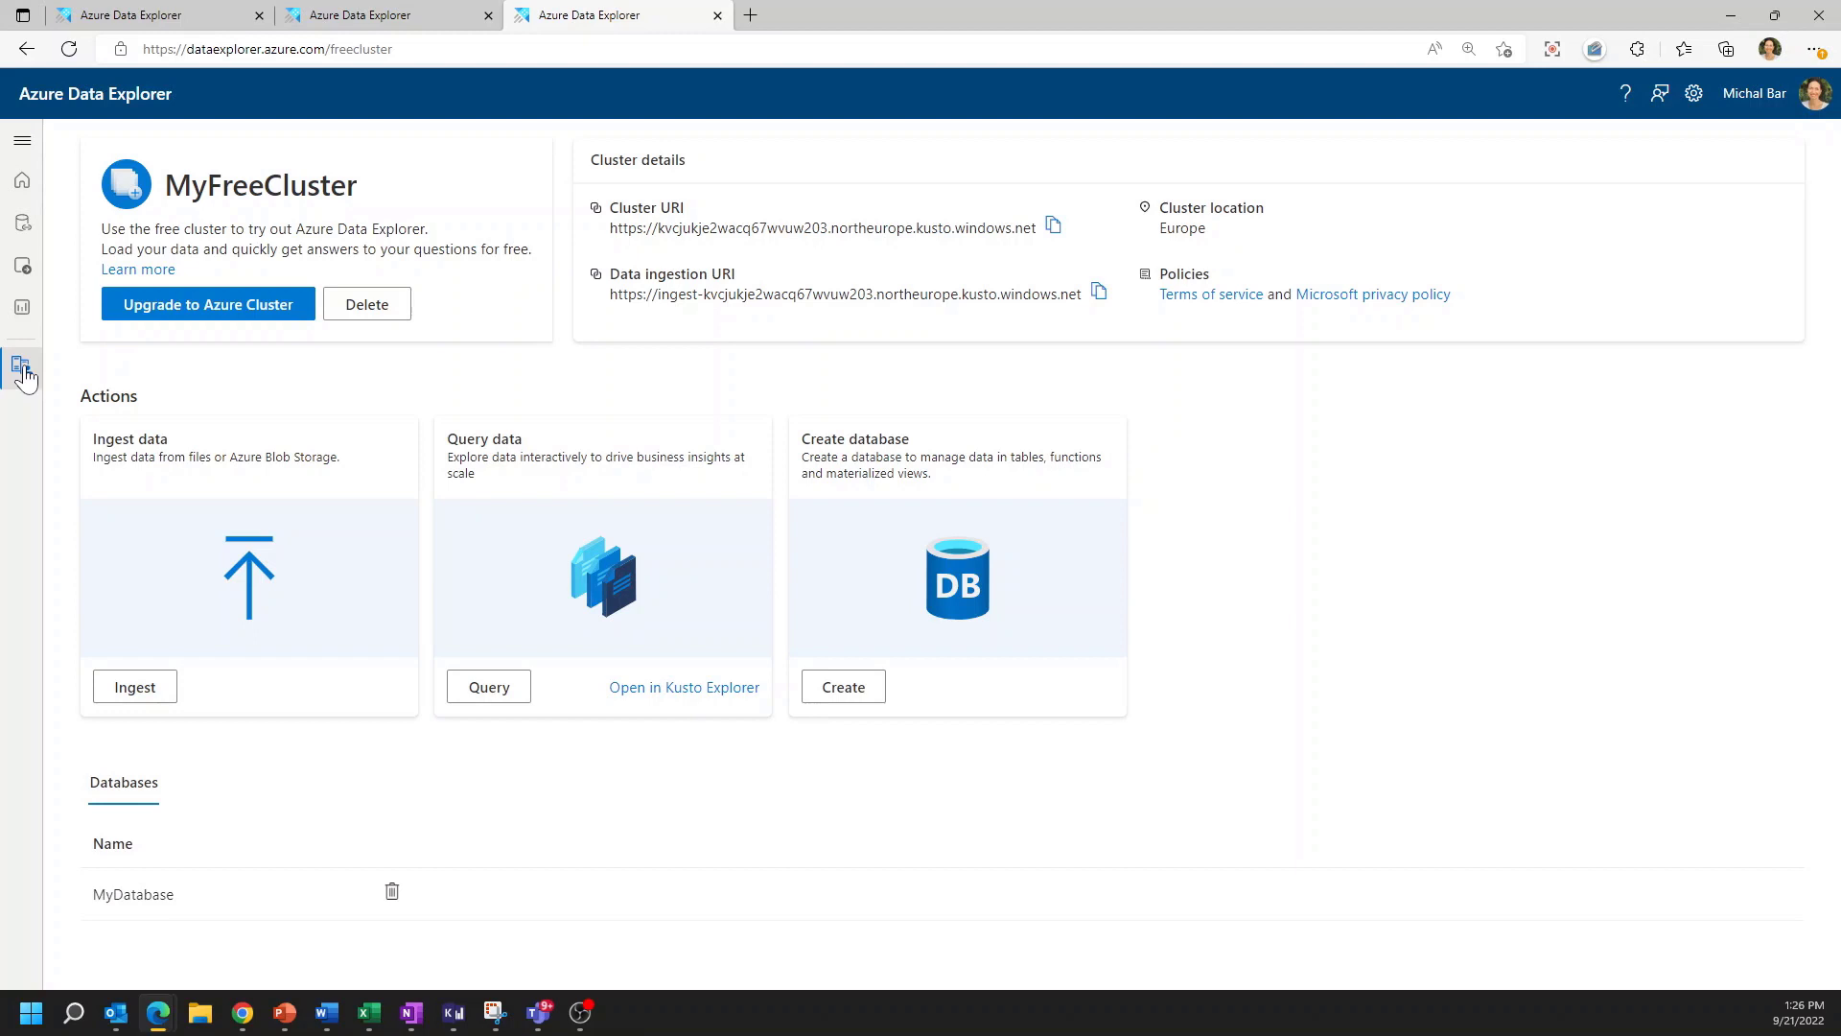
pyautogui.moveTo(305, 470)
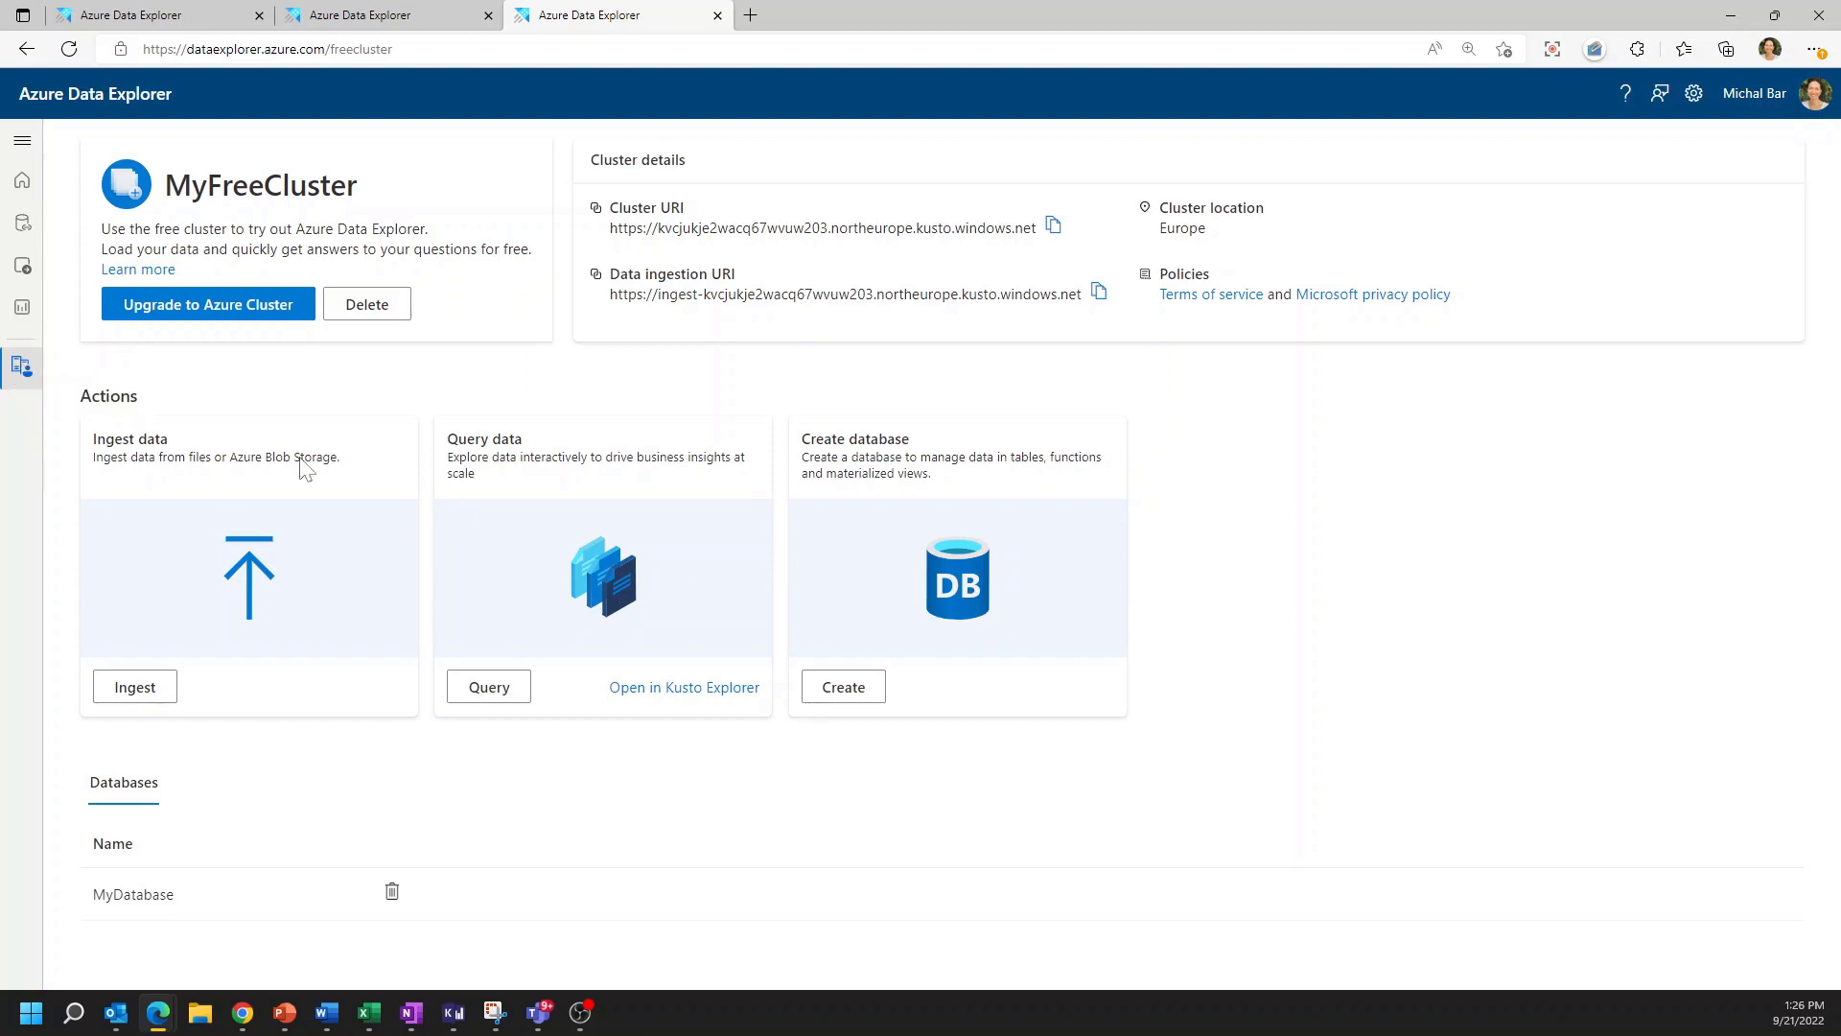
pyautogui.moveTo(207, 303)
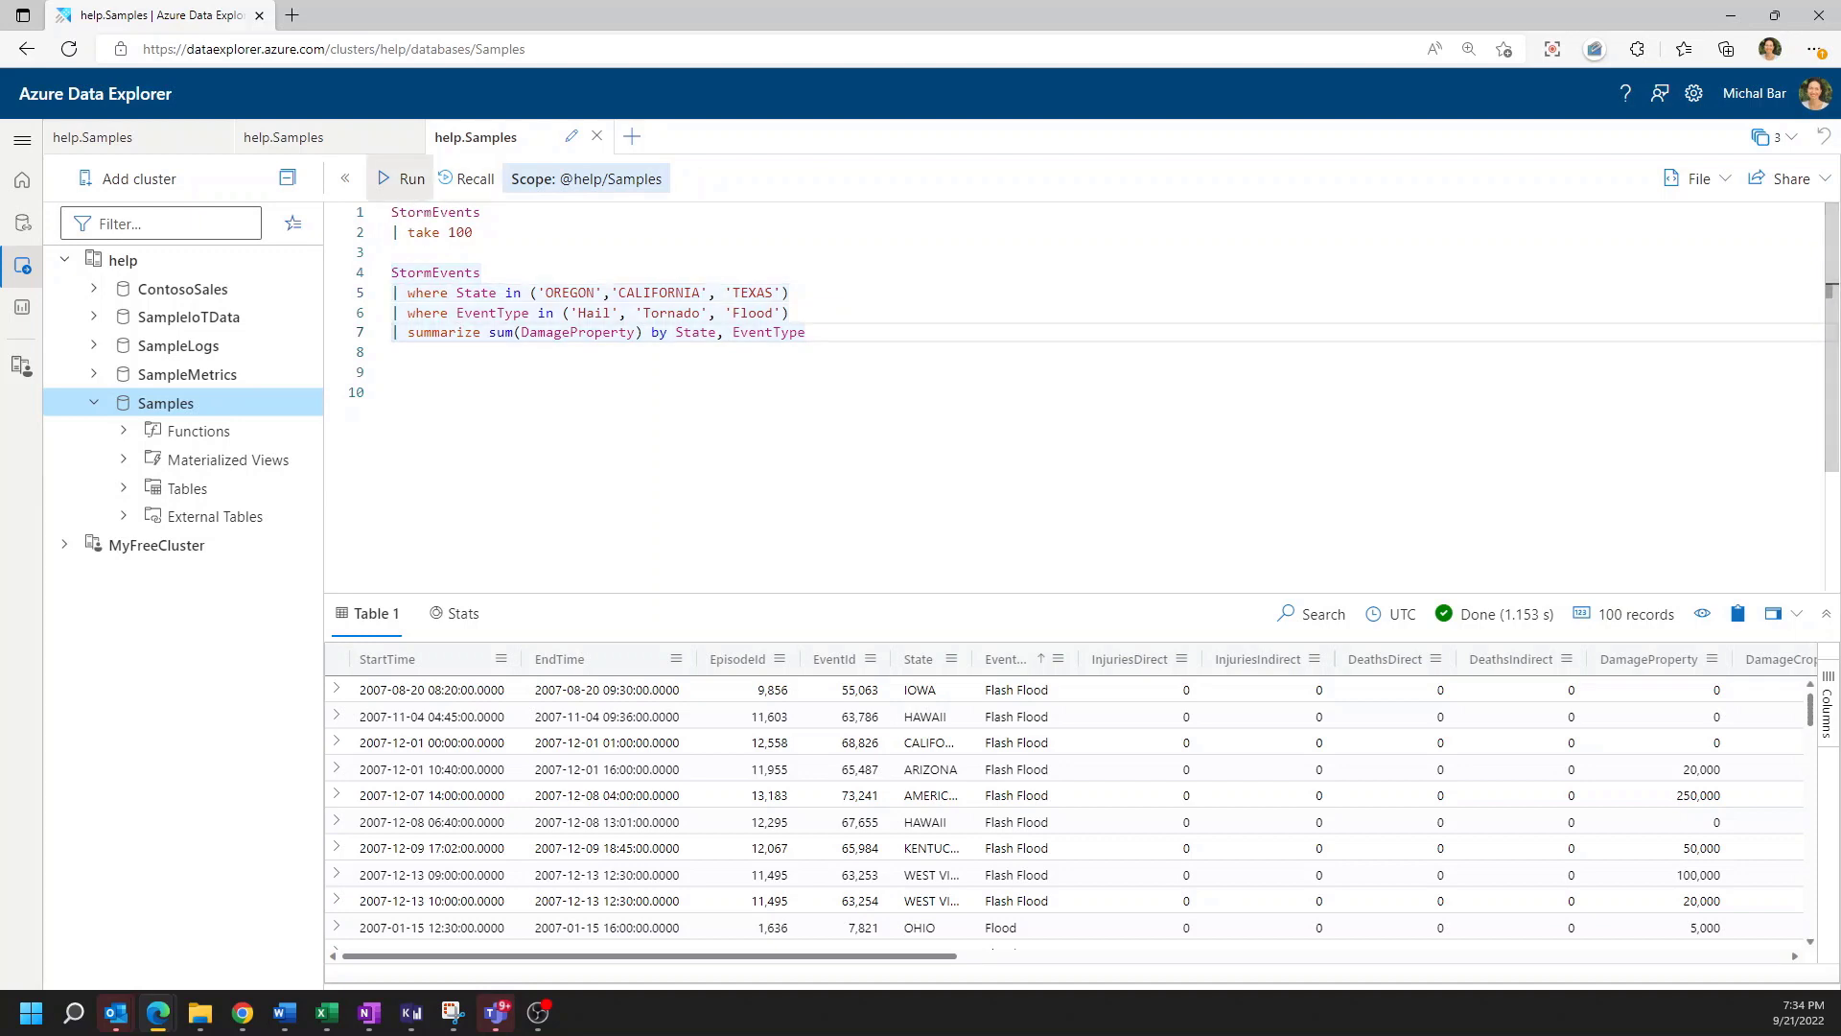
# Run the summarize query summing DamageProperty by State and EventType for Oregon, California and Texas
pyautogui.click(405, 178)
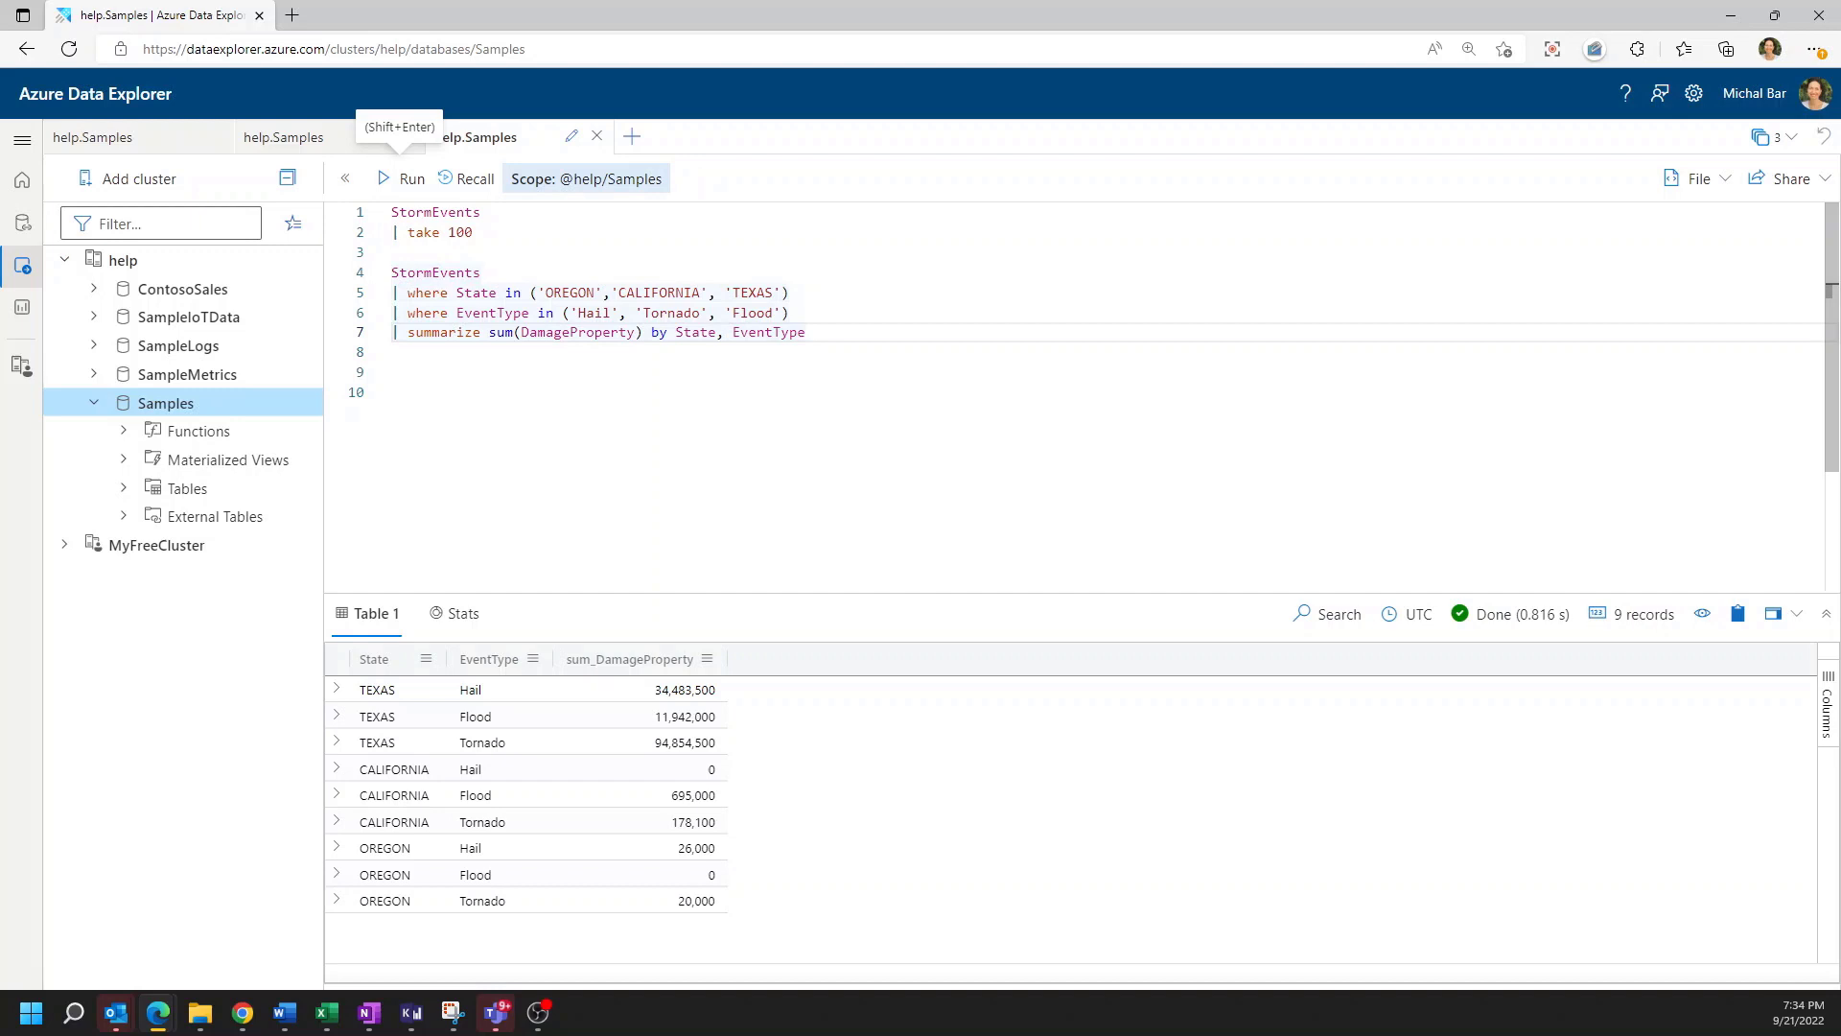
# Pin the damage results to a dashboard as a tile named DamagedProperty
pyautogui.click(1789, 179)
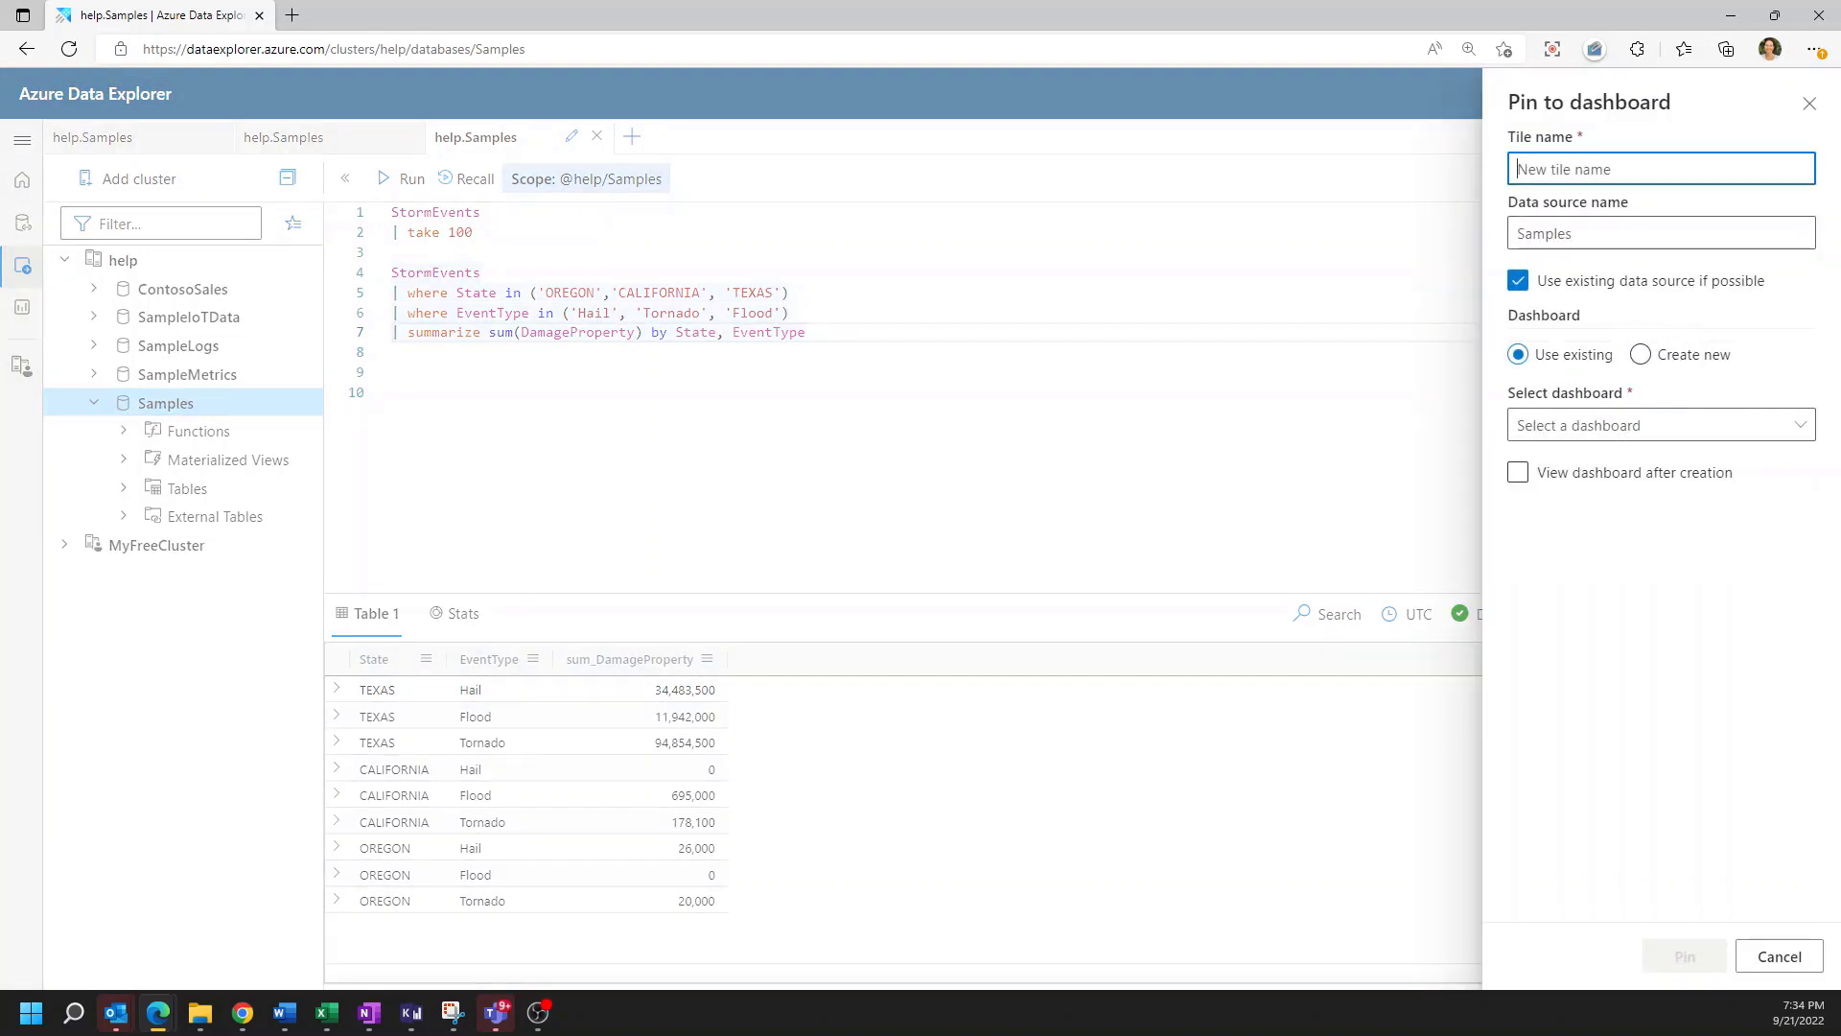
pyautogui.write('d')
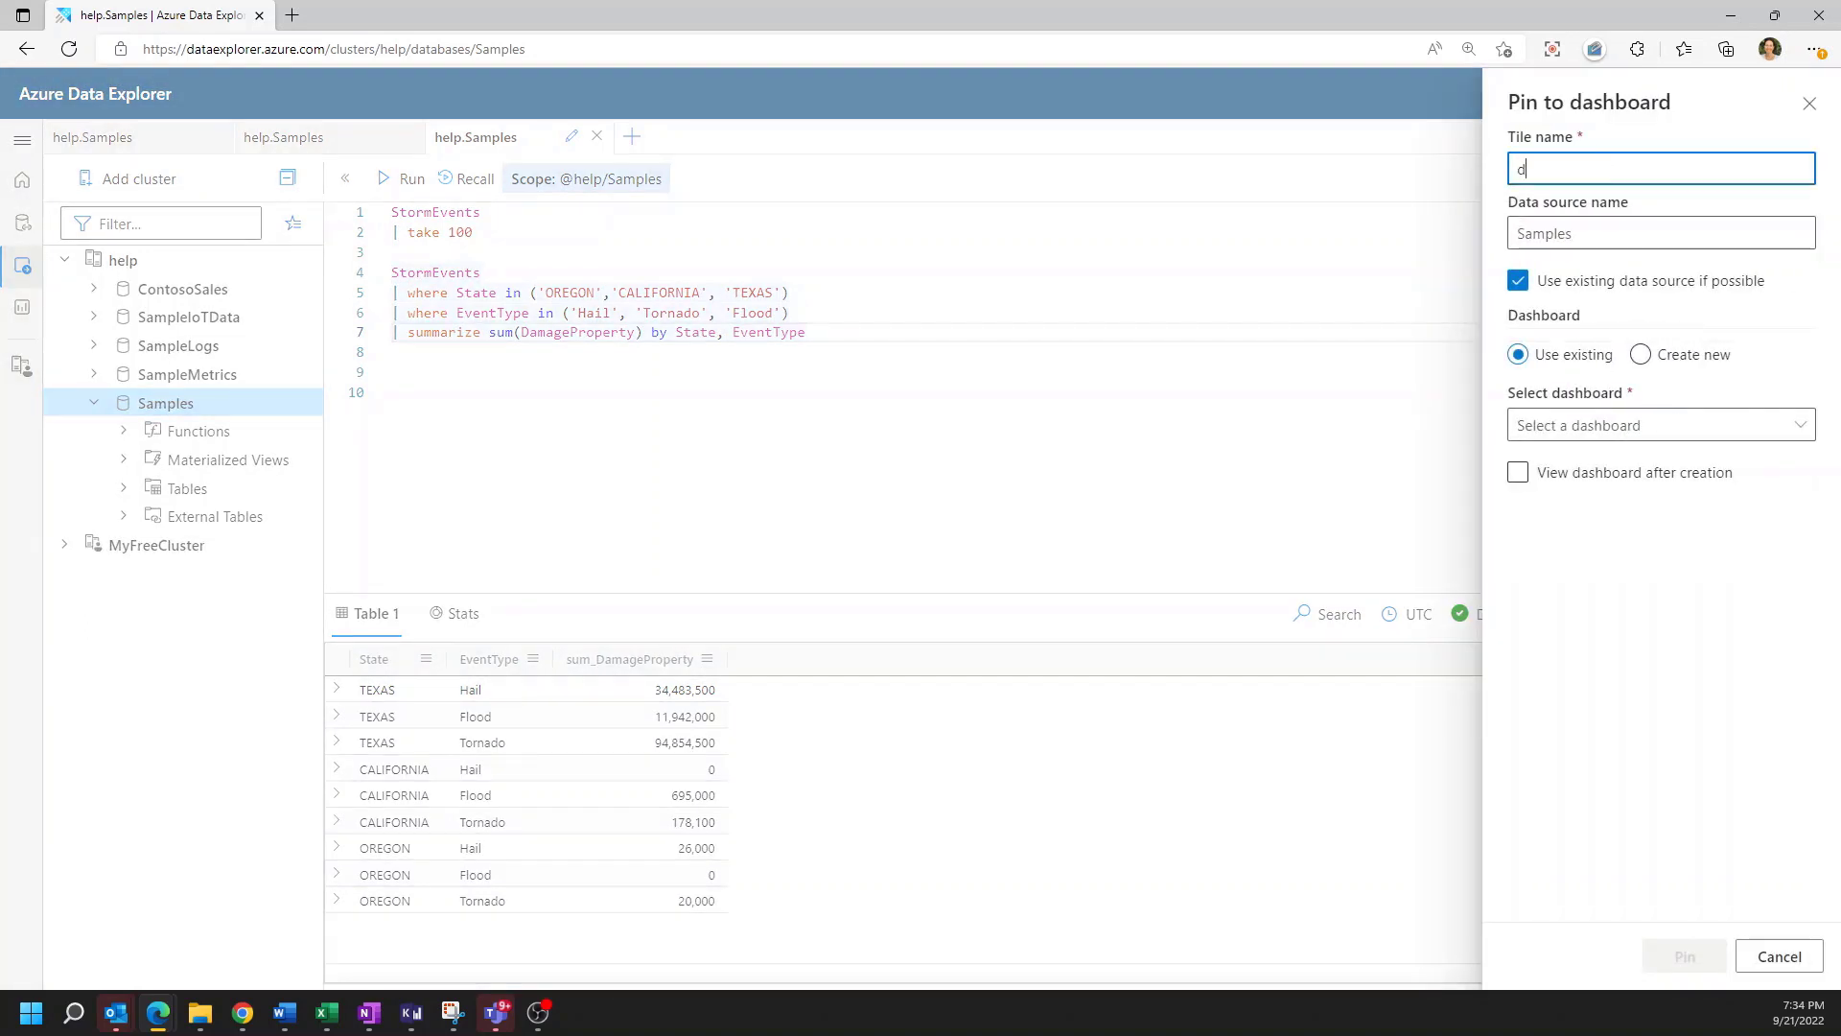
pyautogui.write('AM')
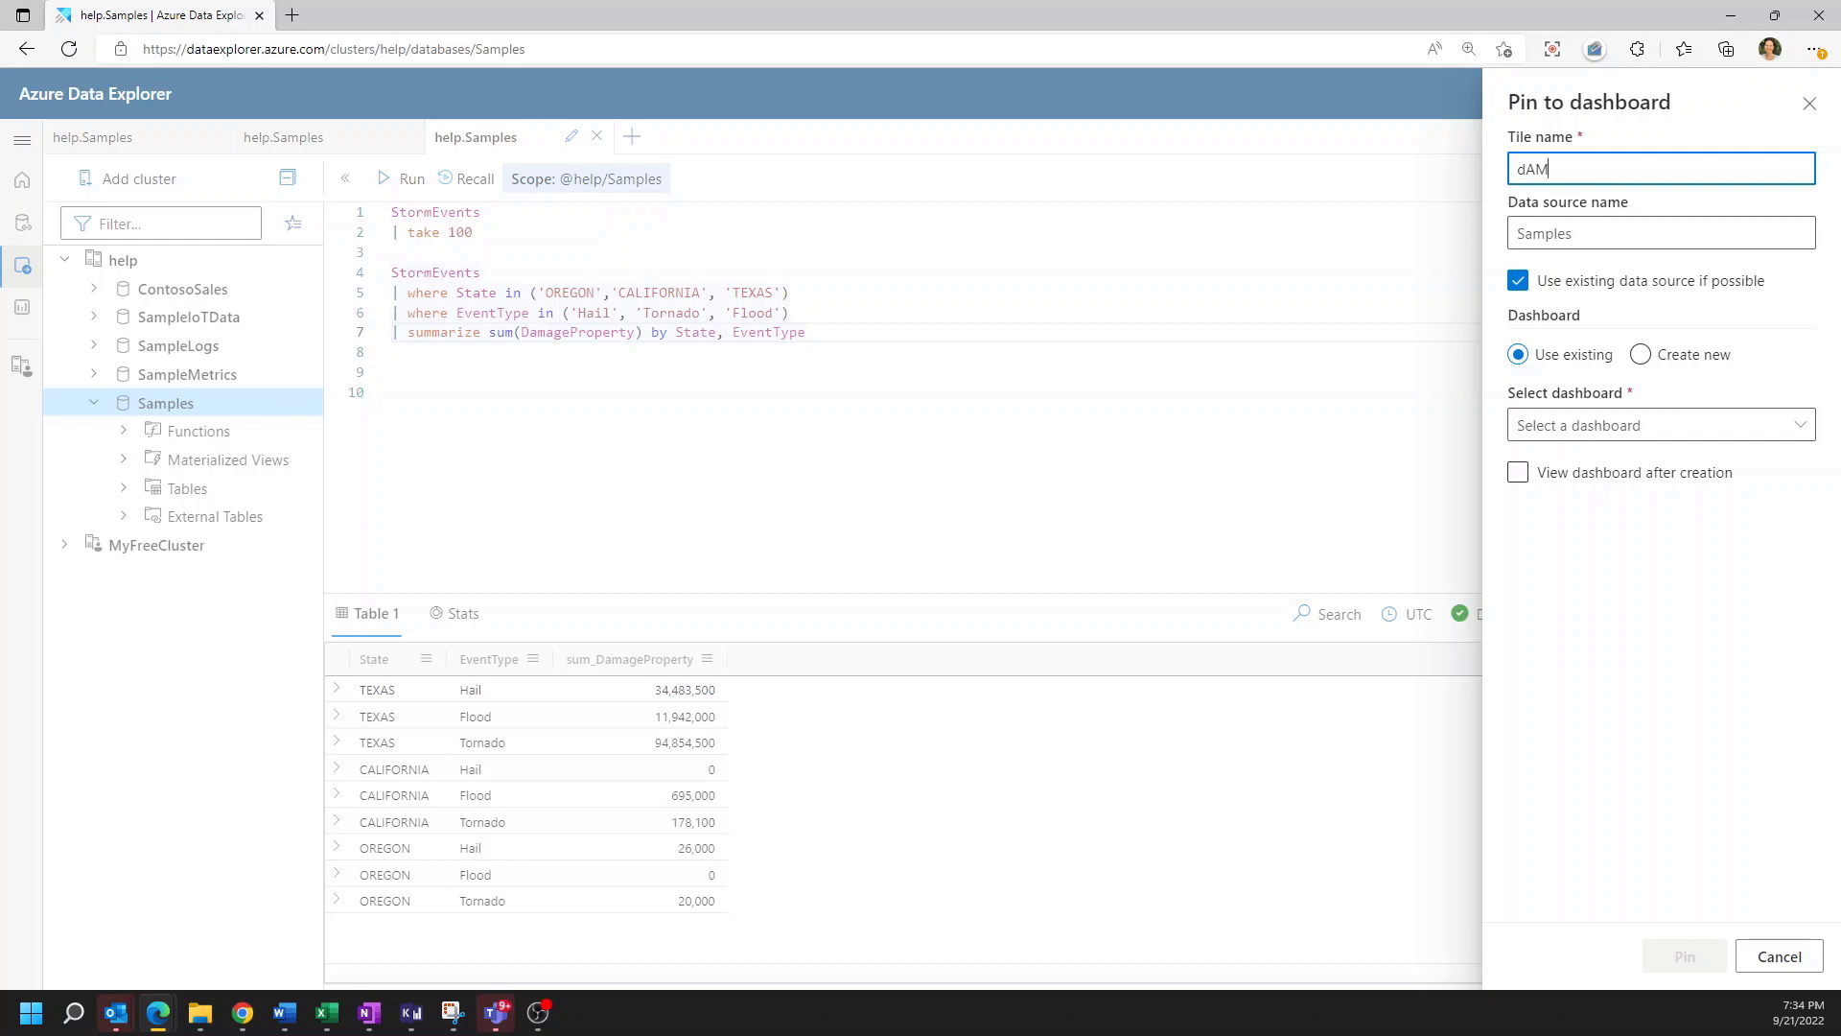
pyautogui.write('Damage')
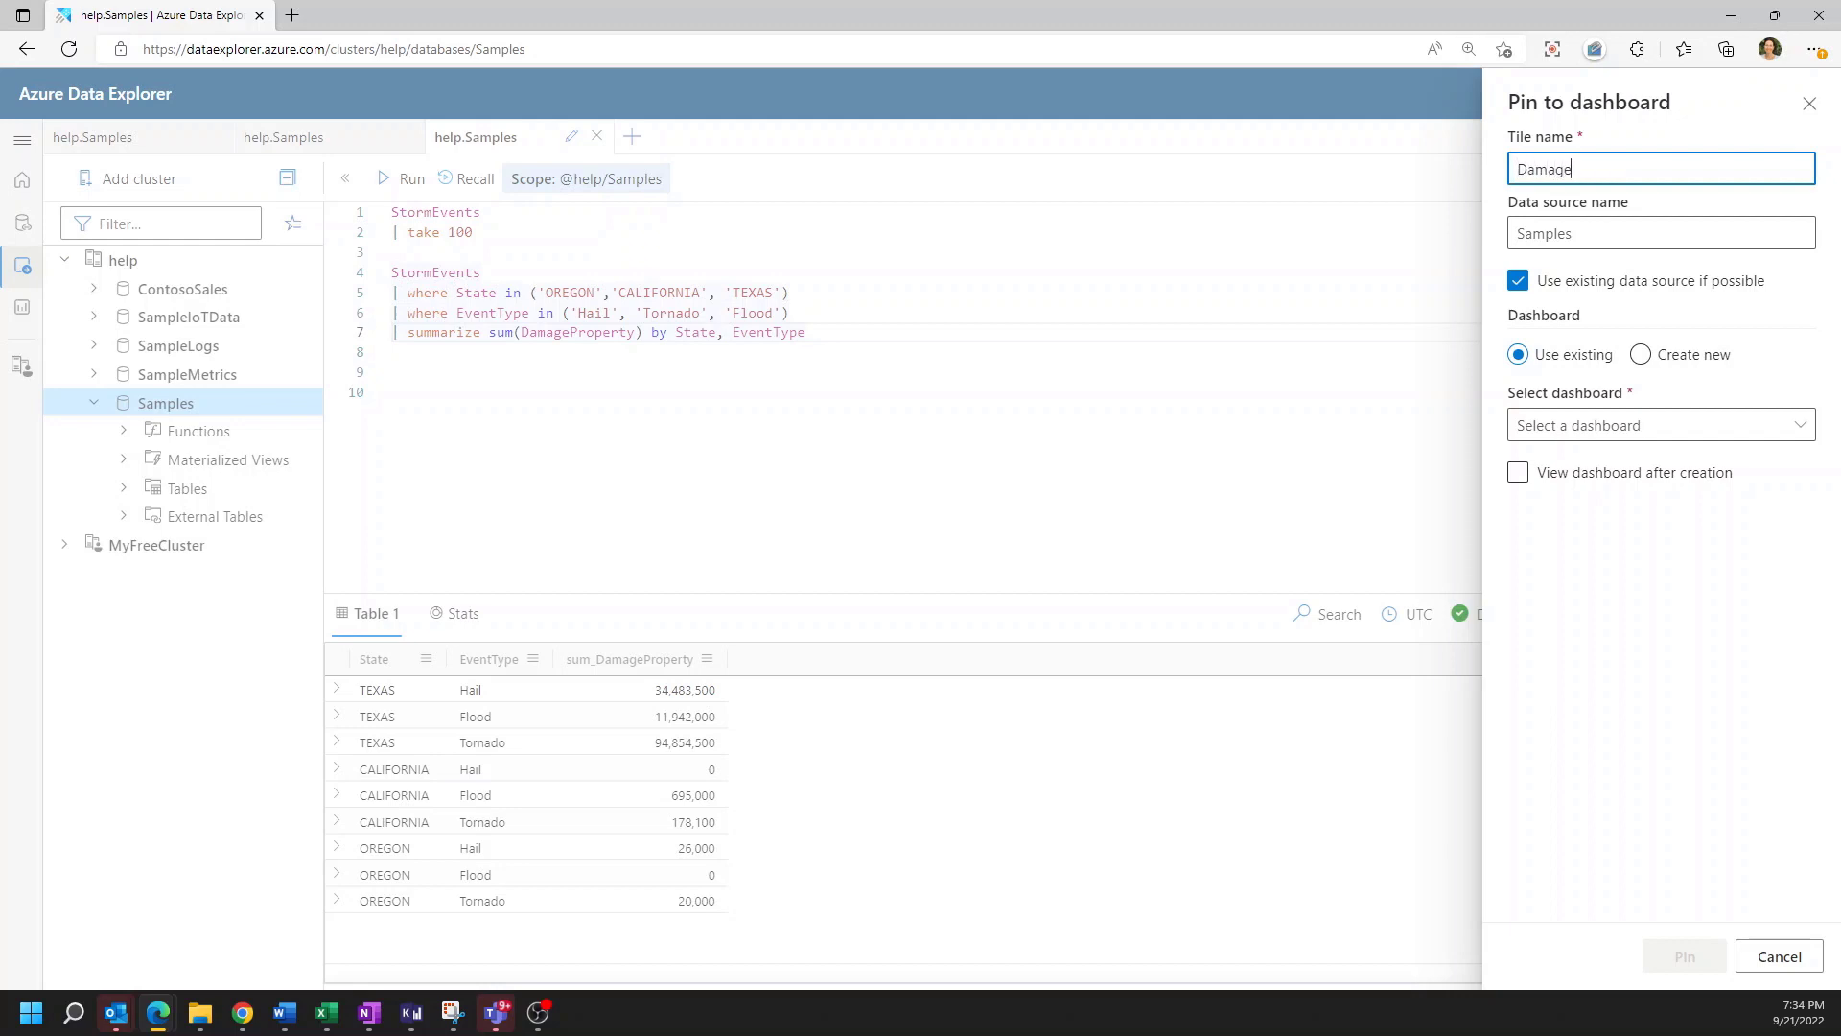
pyautogui.write('d')
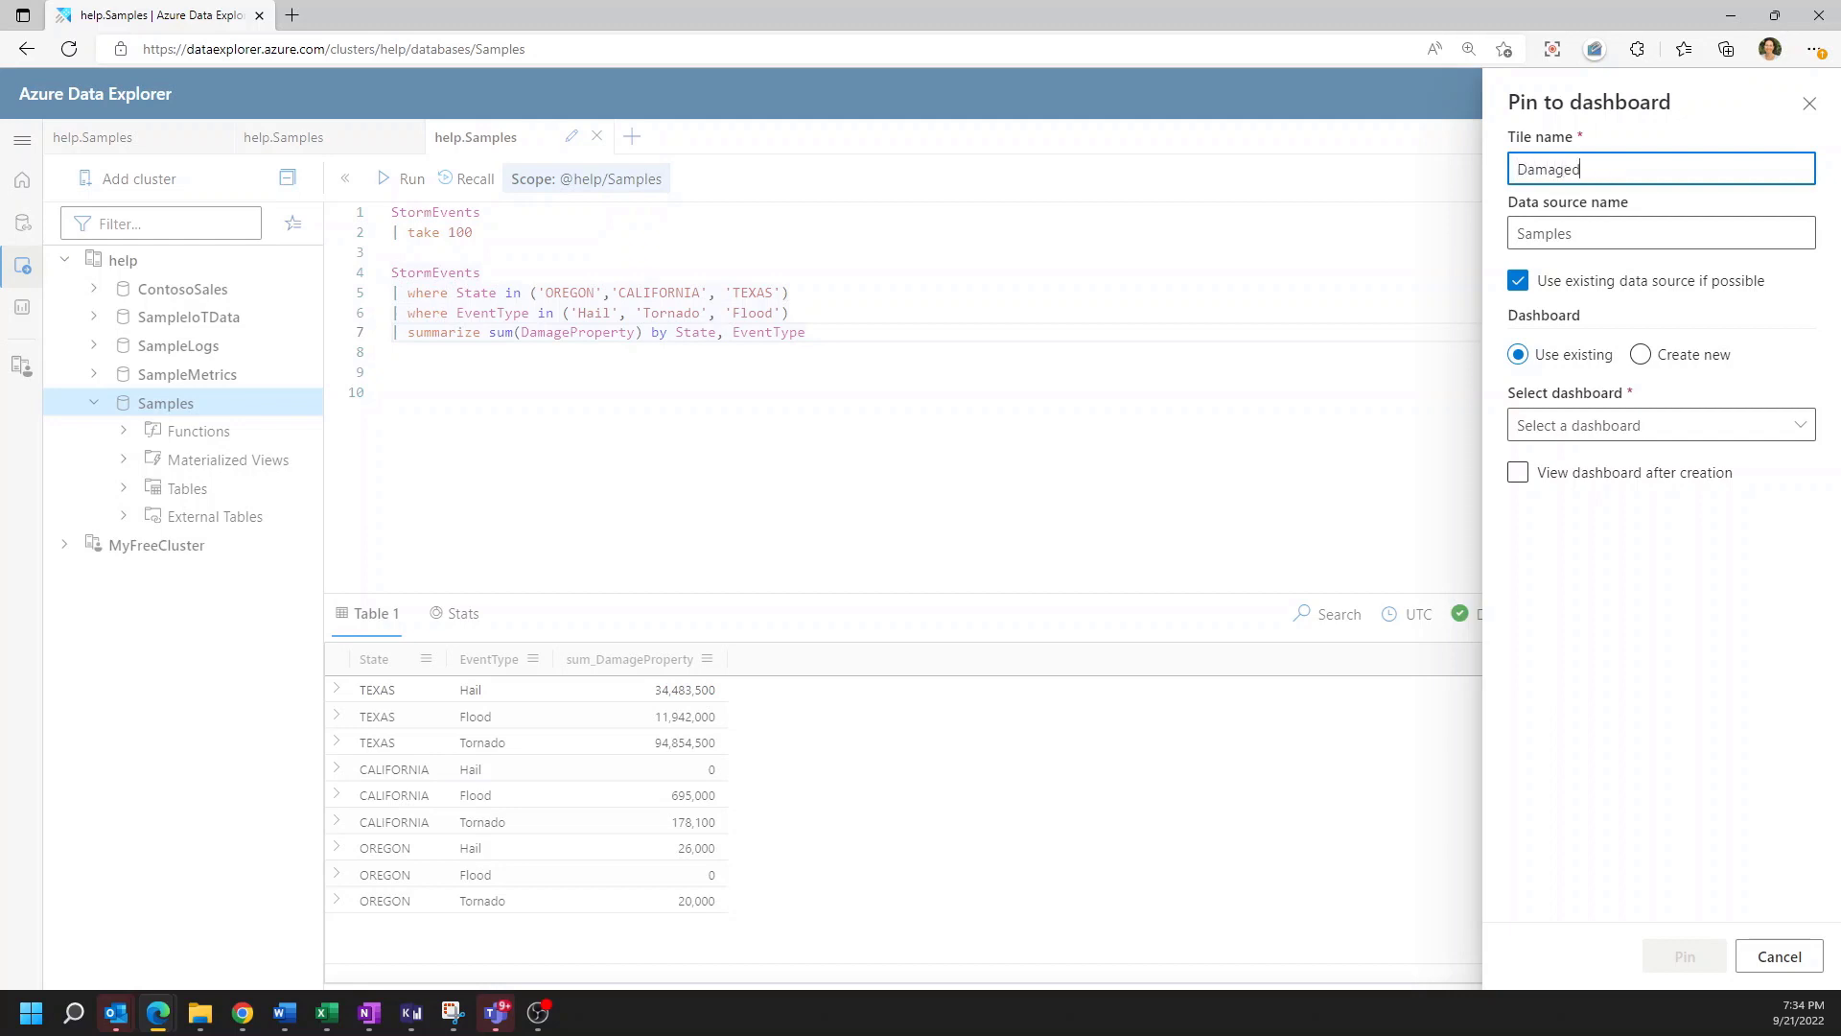
pyautogui.write('Property')
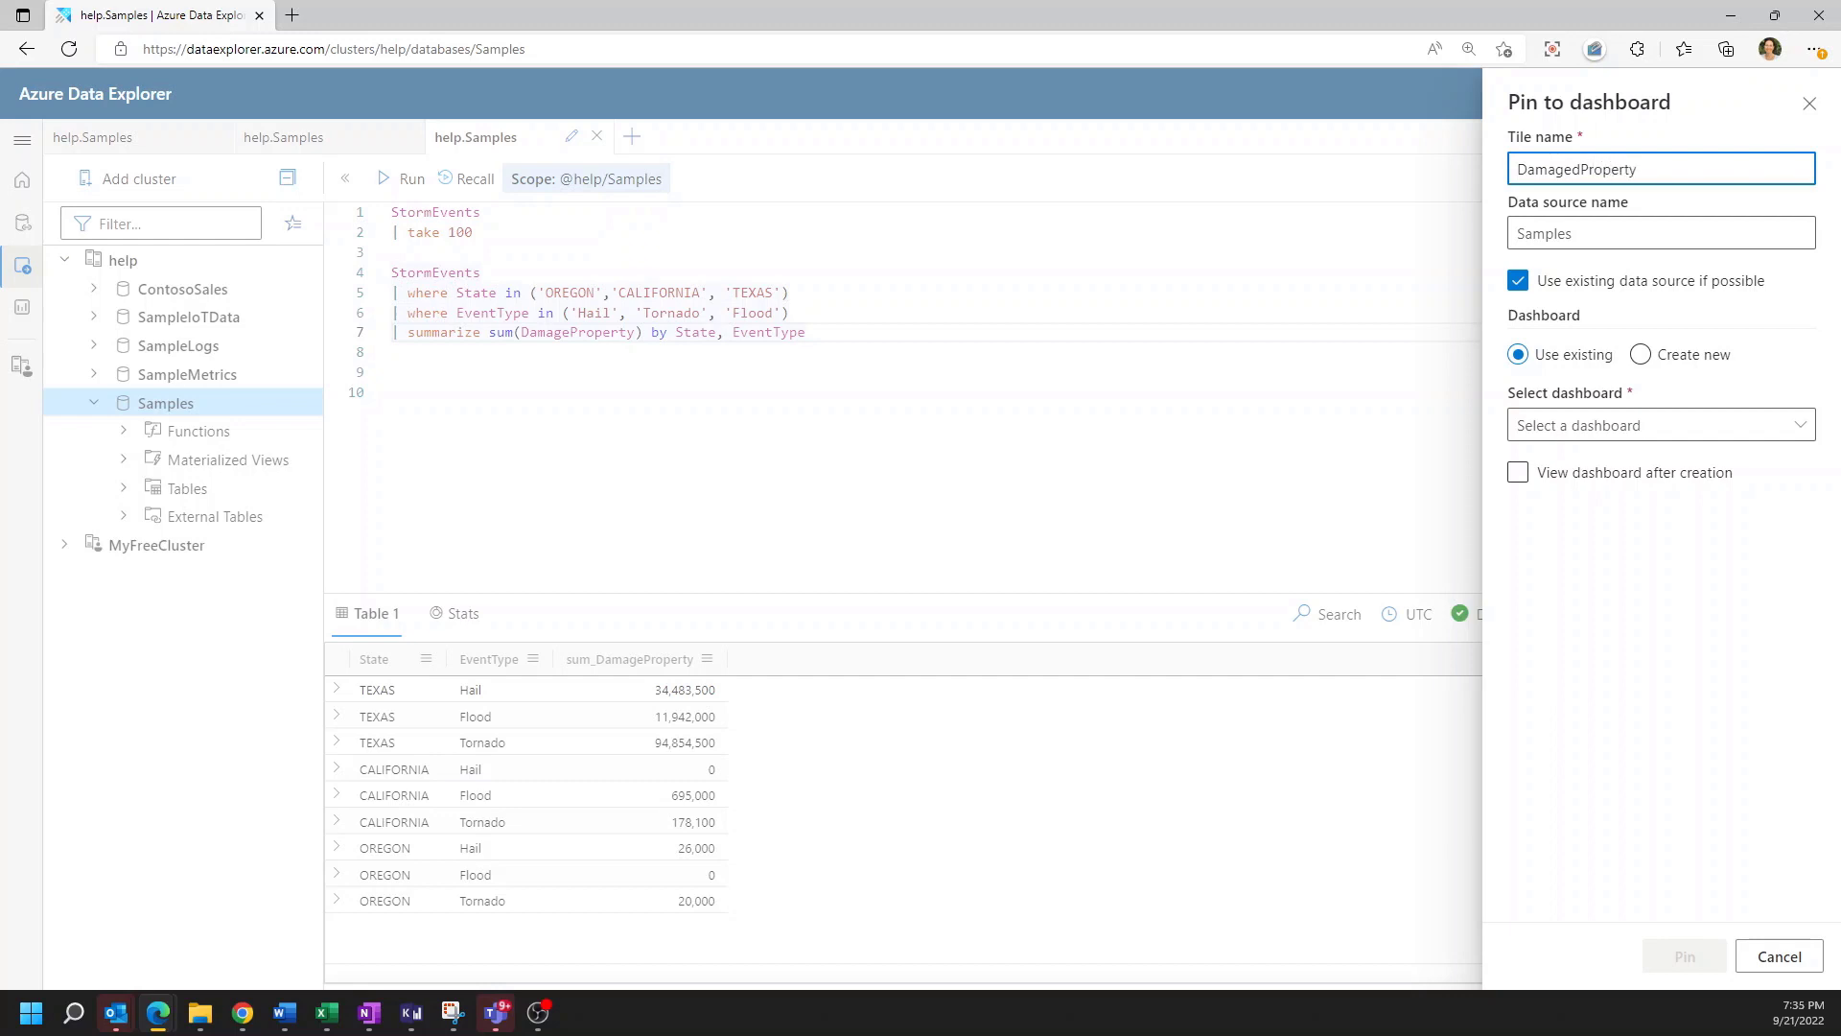
# Create the new StormEvents Demo dashboard, set it to open after creation, and pin
pyautogui.click(1639, 353)
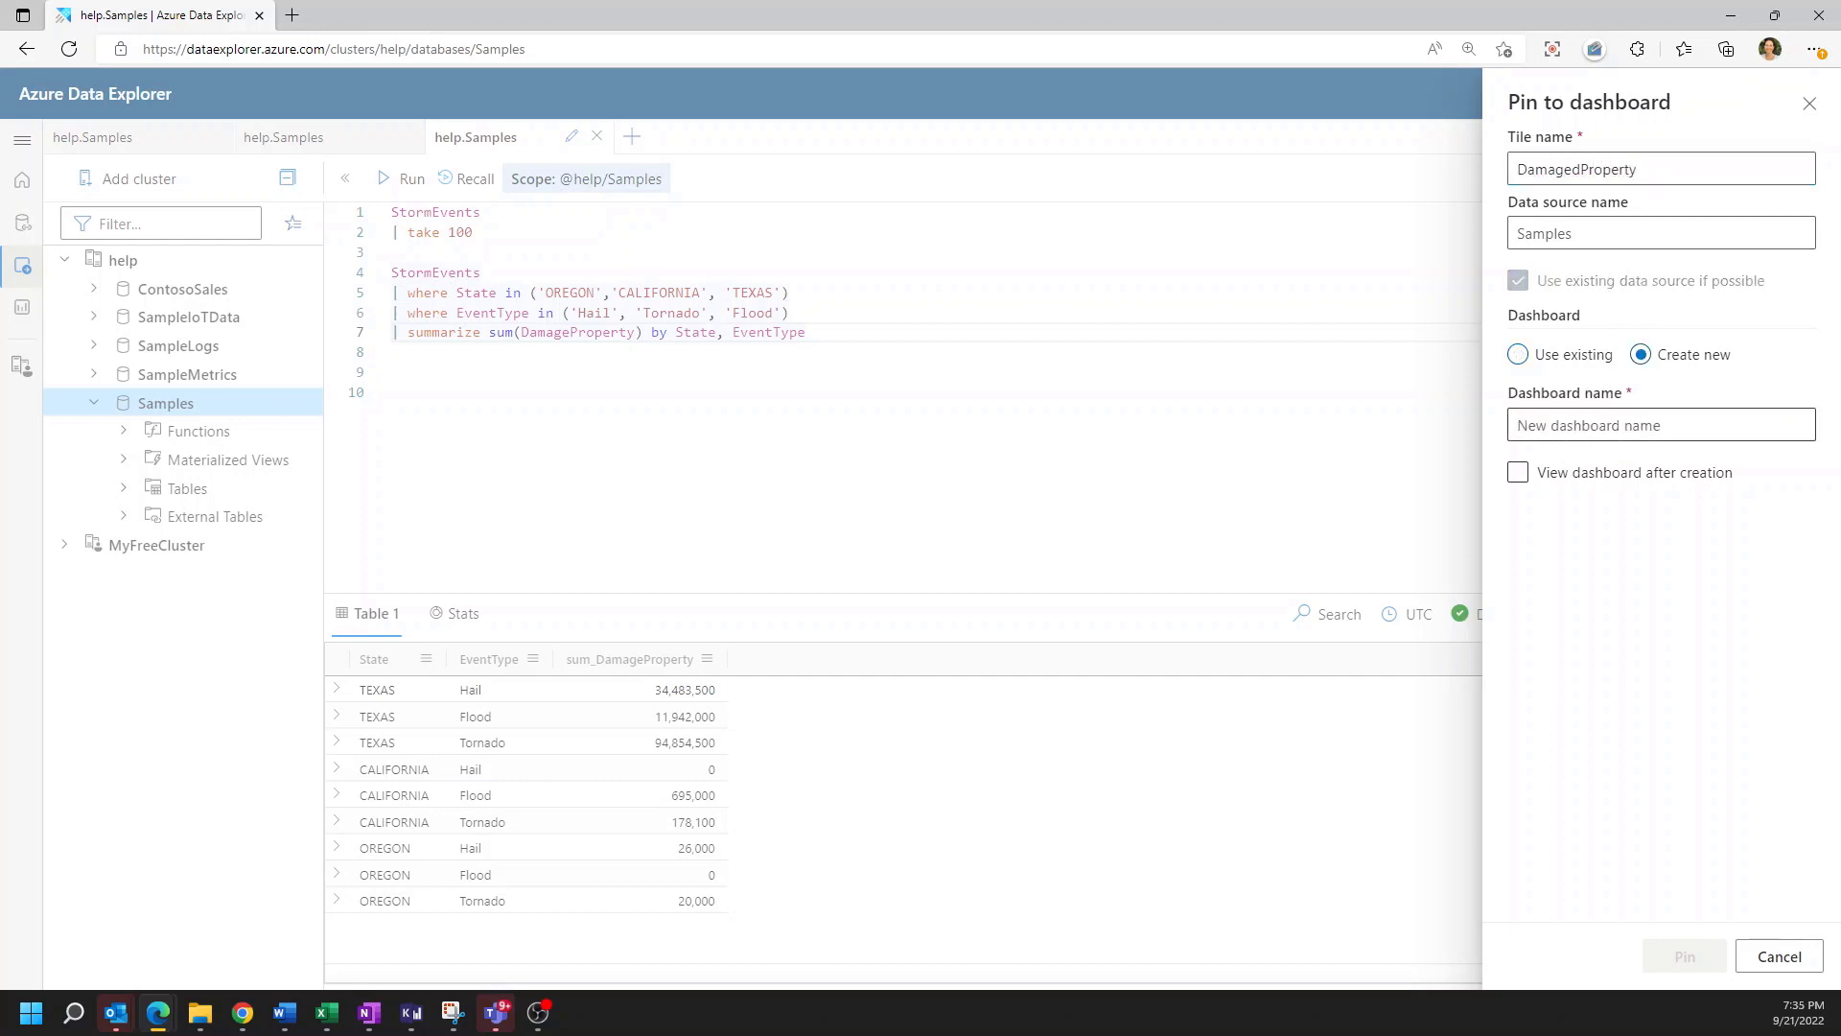
pyautogui.write('StormEvents Demo')
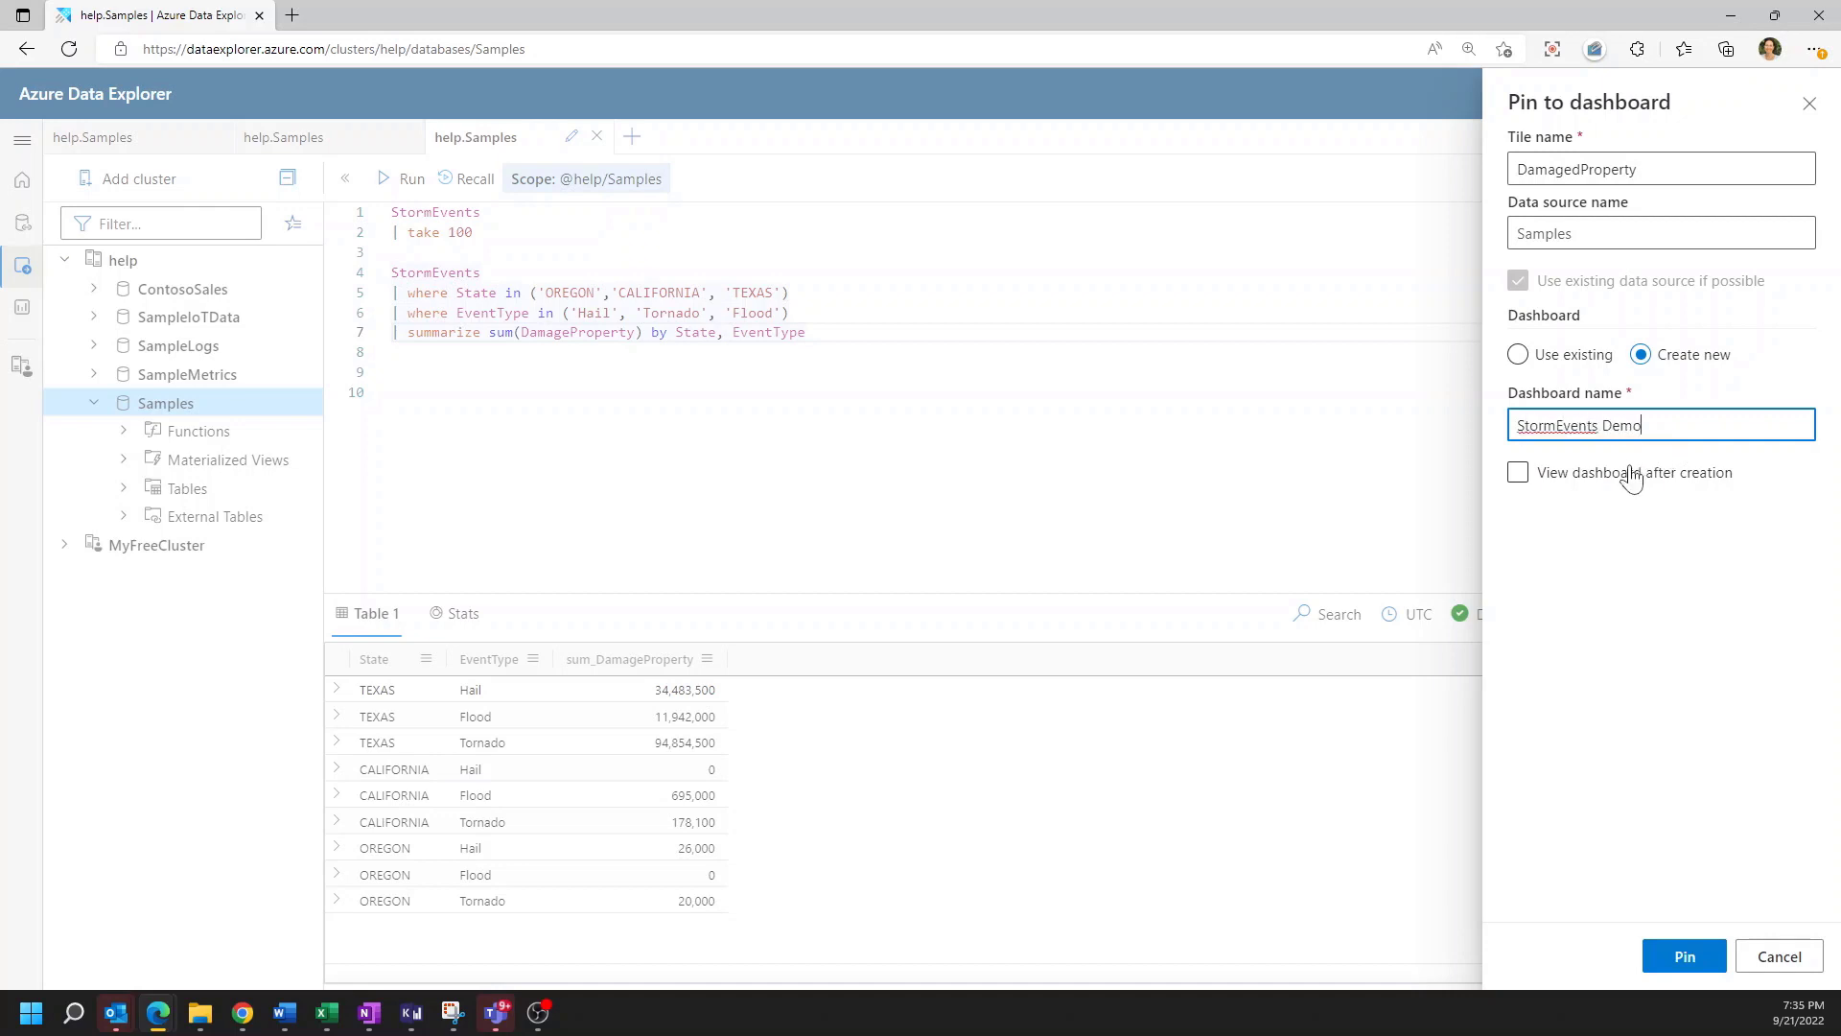
pyautogui.click(1519, 472)
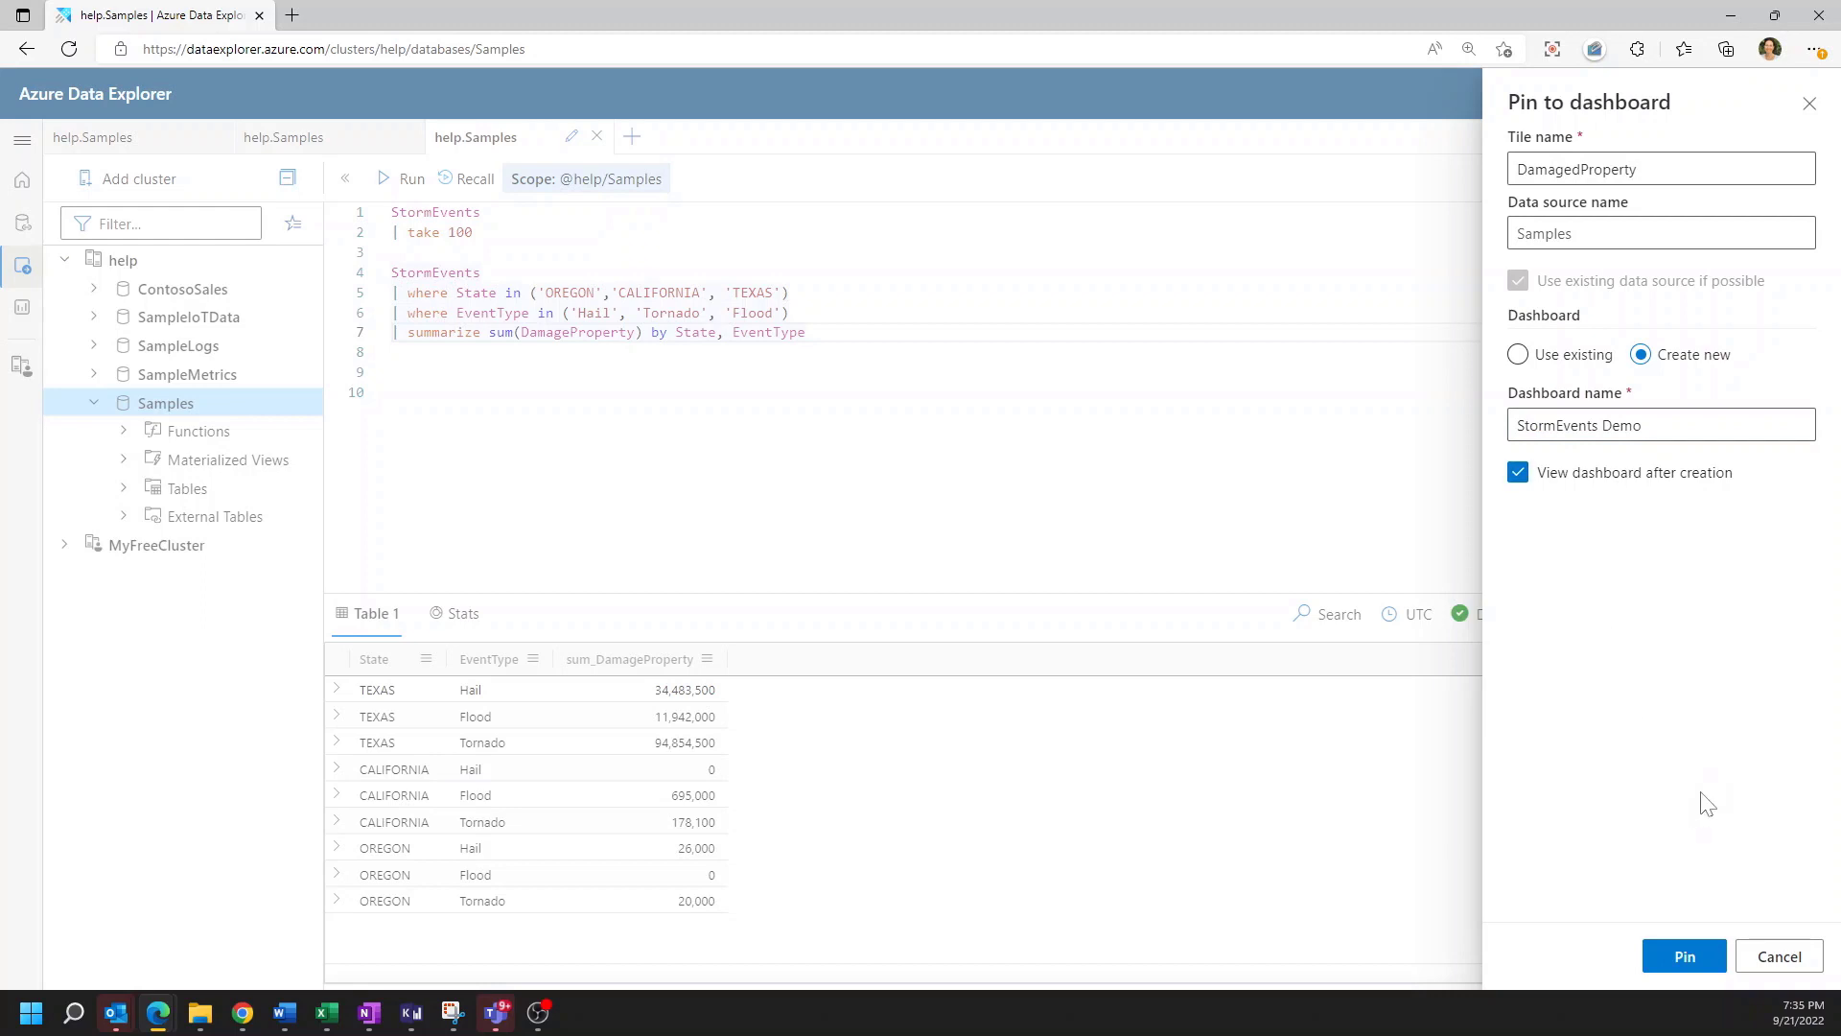
pyautogui.click(1682, 956)
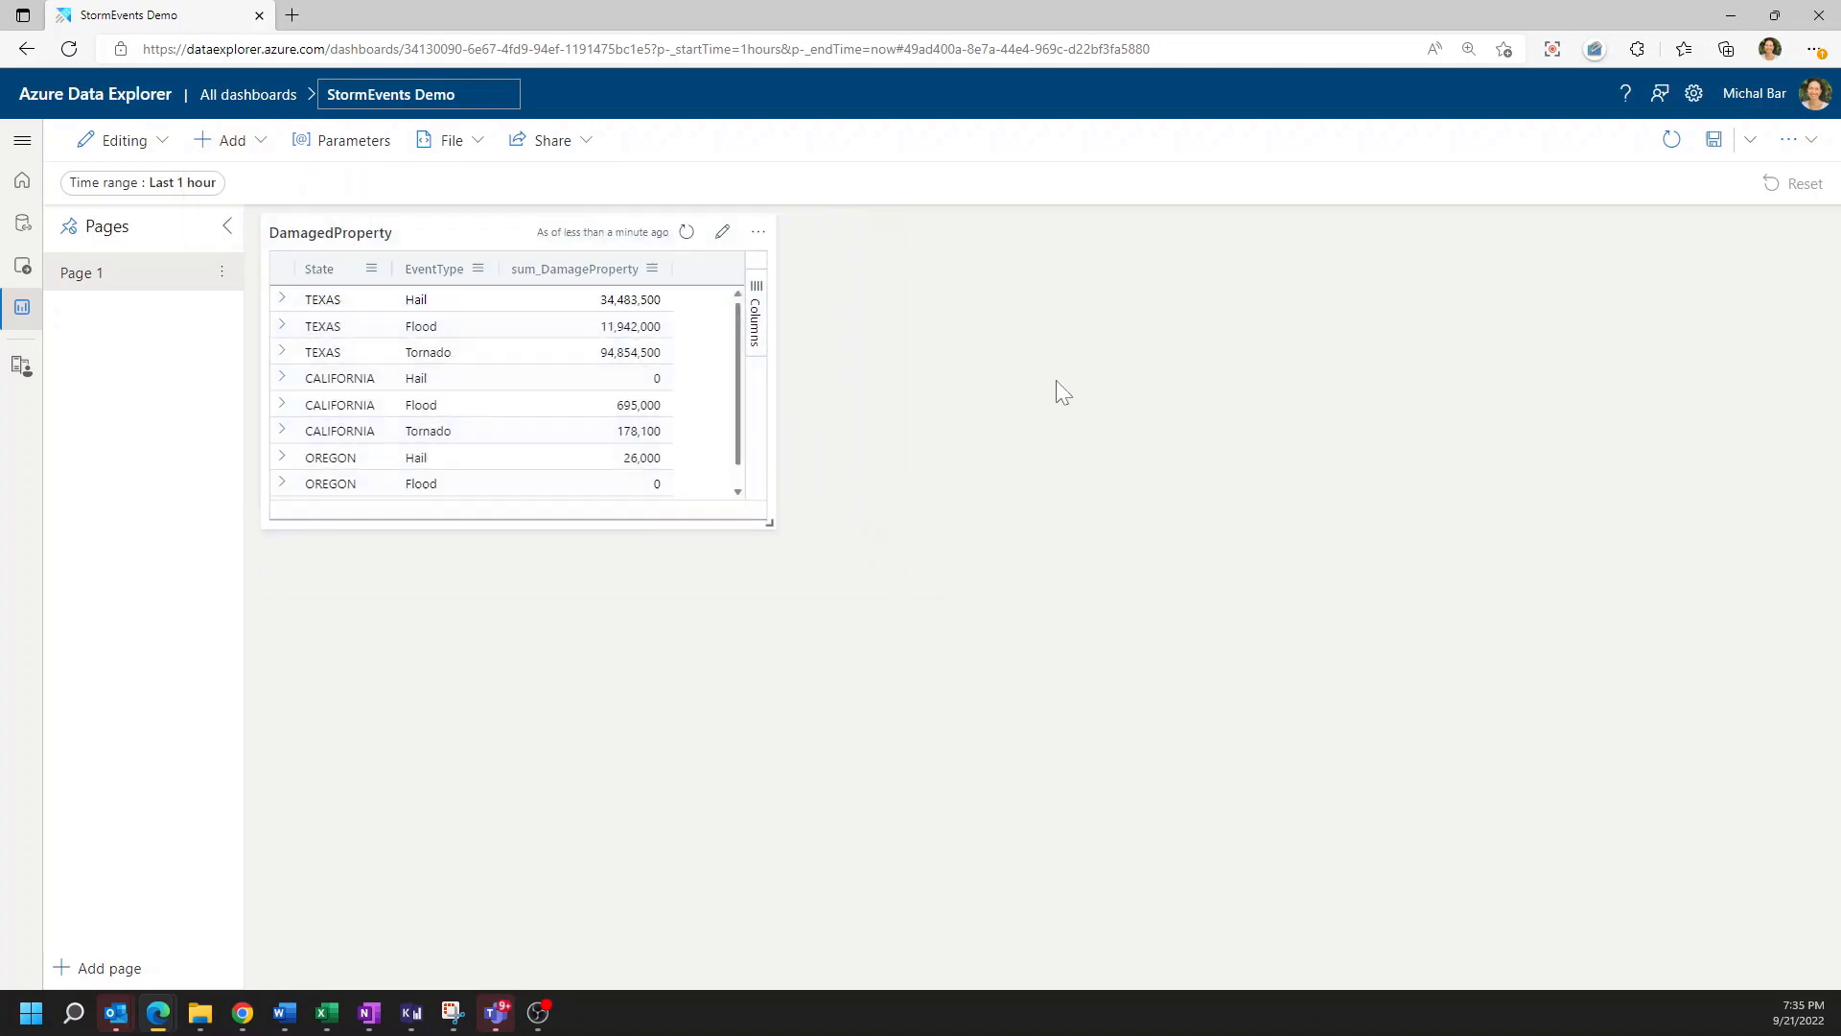
pyautogui.moveTo(828, 637)
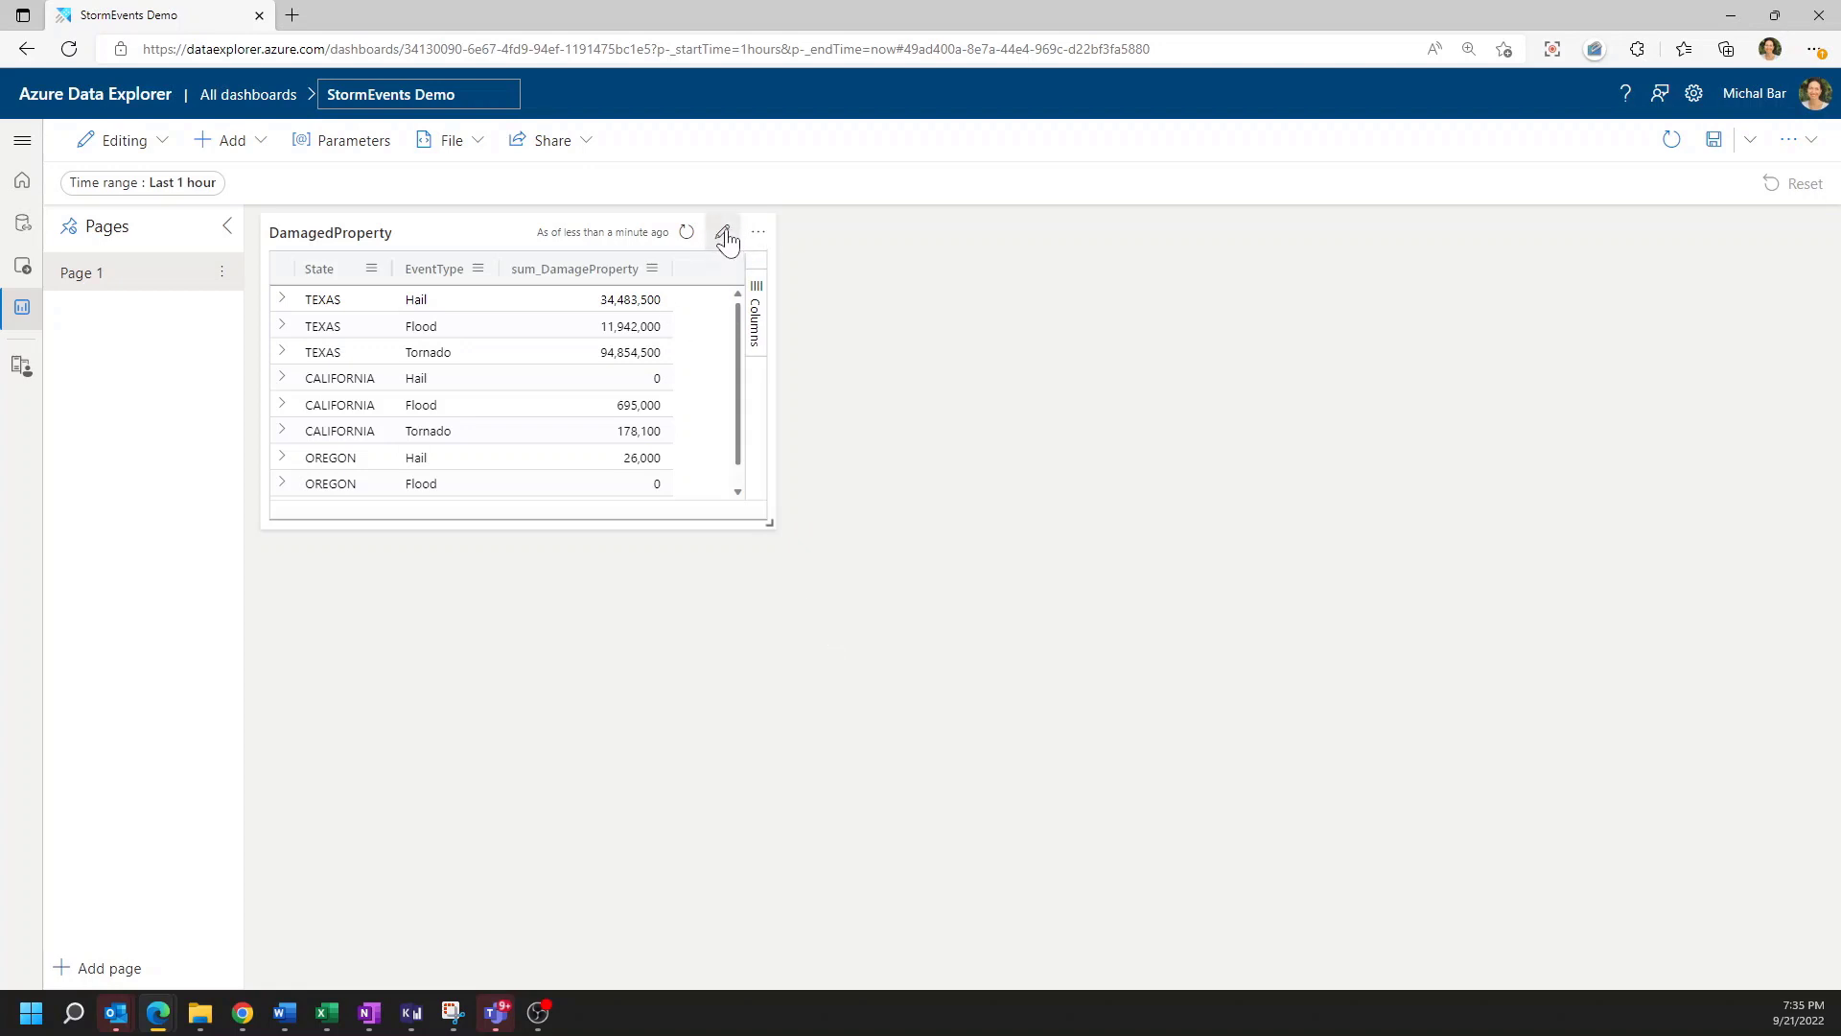
# Edit the DamagedProperty tile as a stacked column chart of damage per state by event type
pyautogui.click(725, 232)
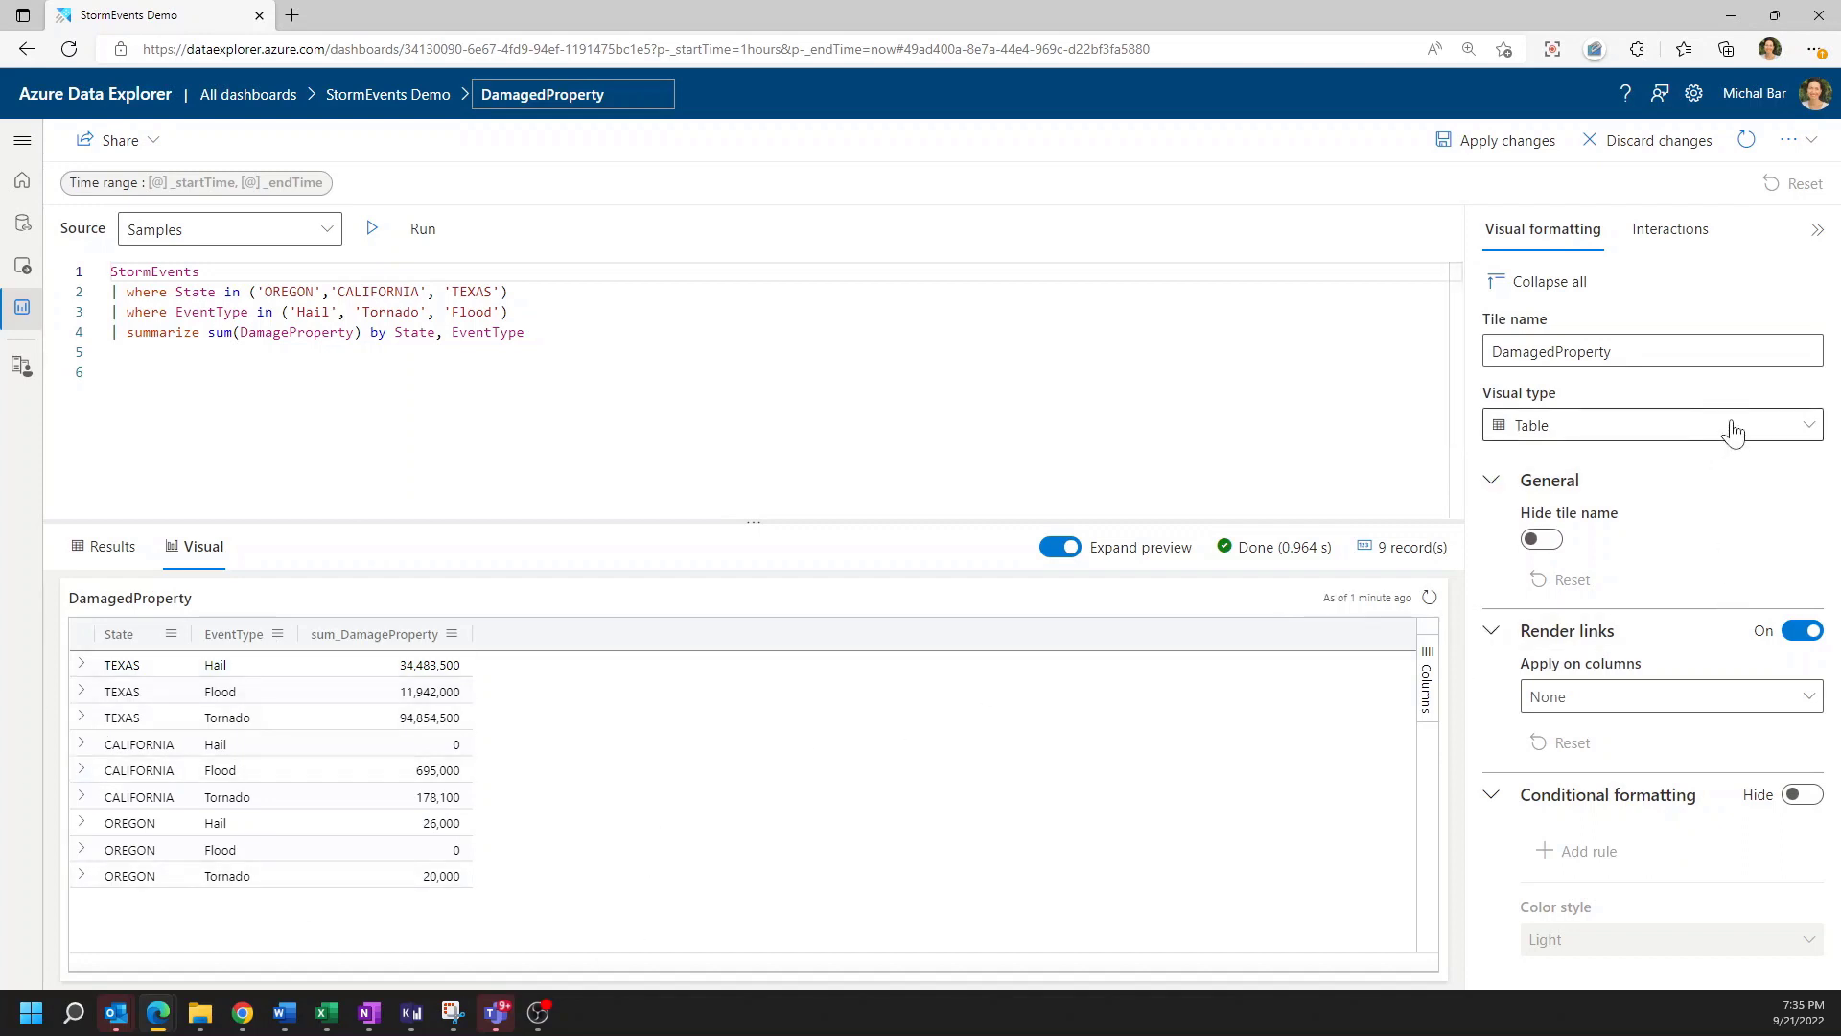
pyautogui.click(1643, 425)
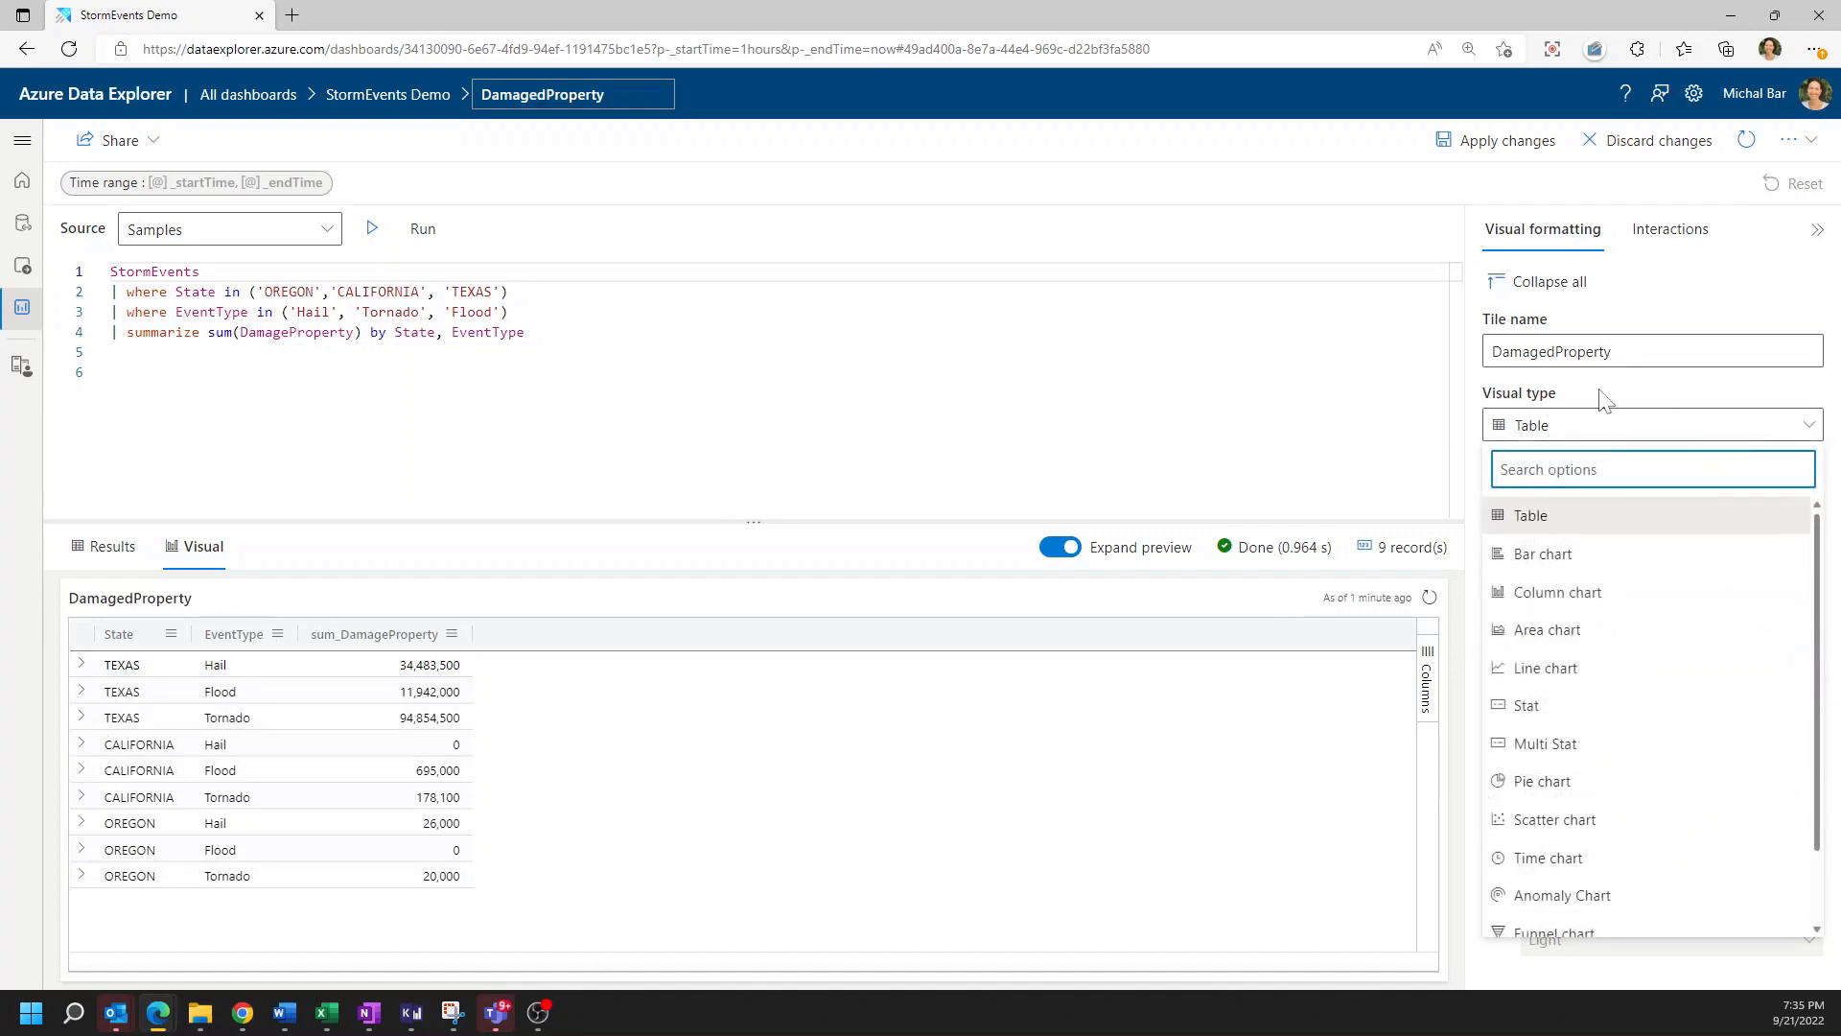
pyautogui.click(1558, 593)
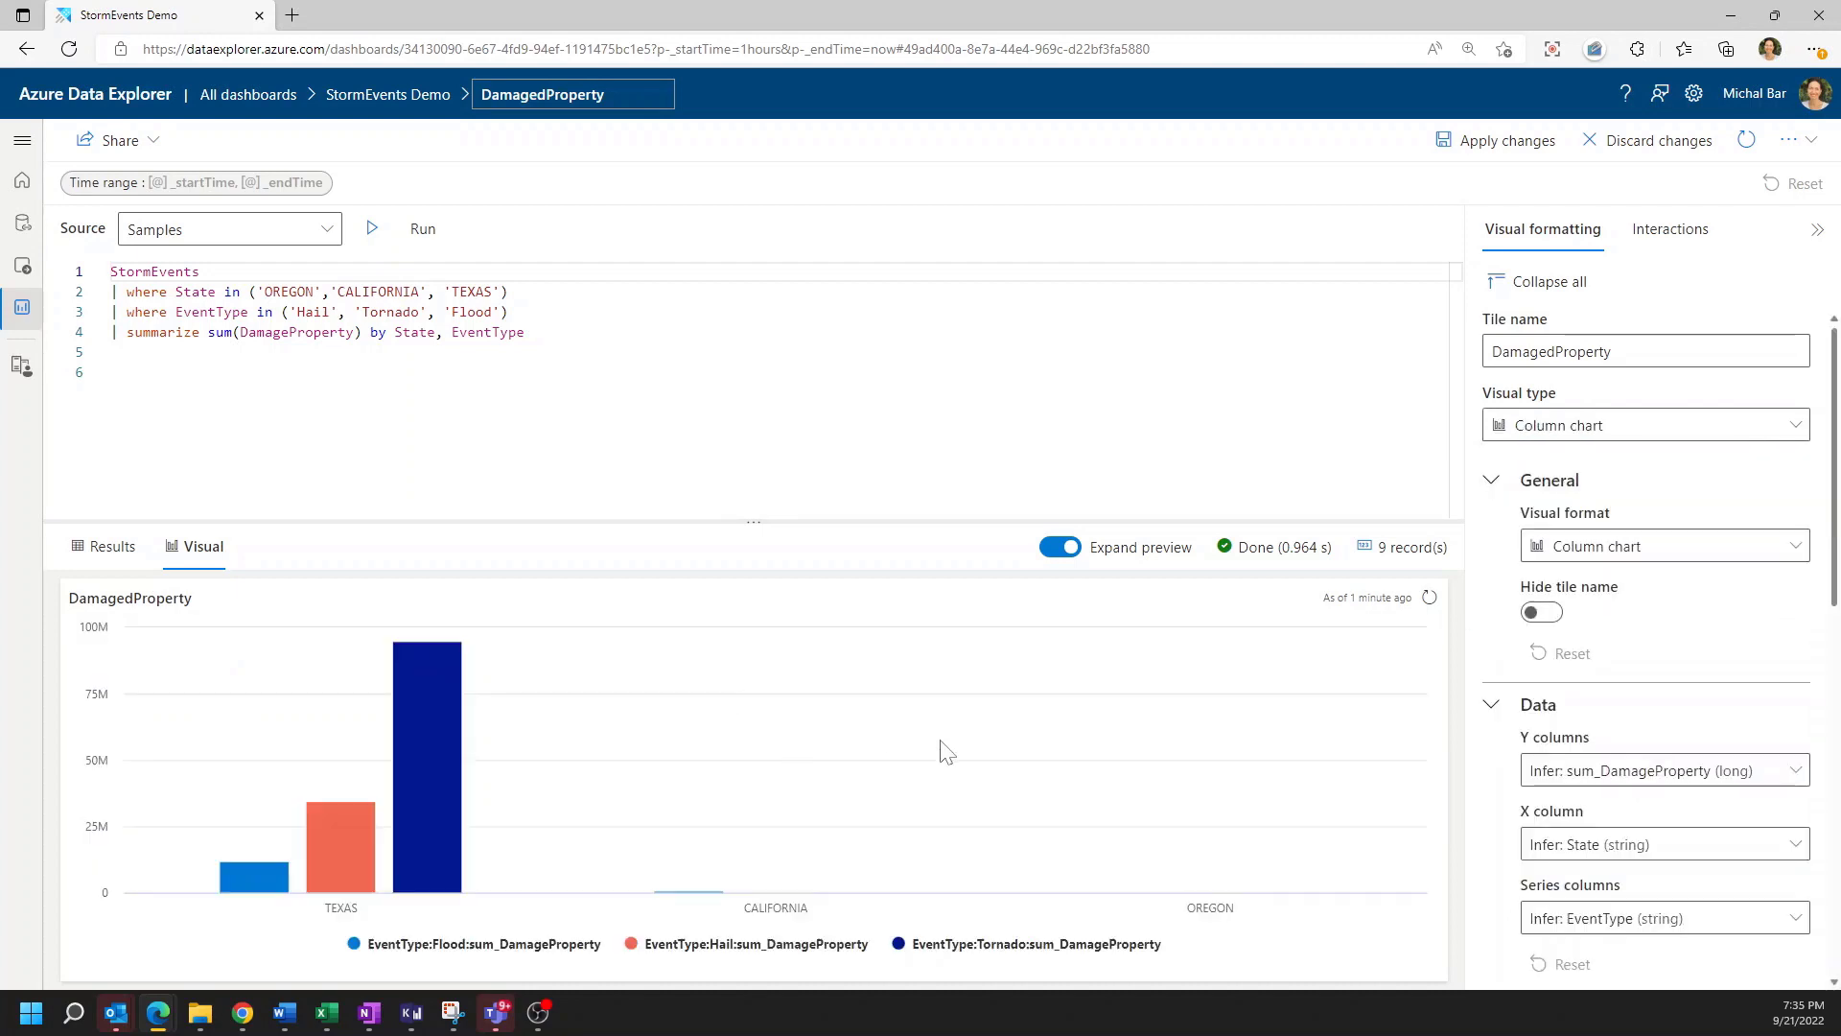
pyautogui.moveTo(1165, 776)
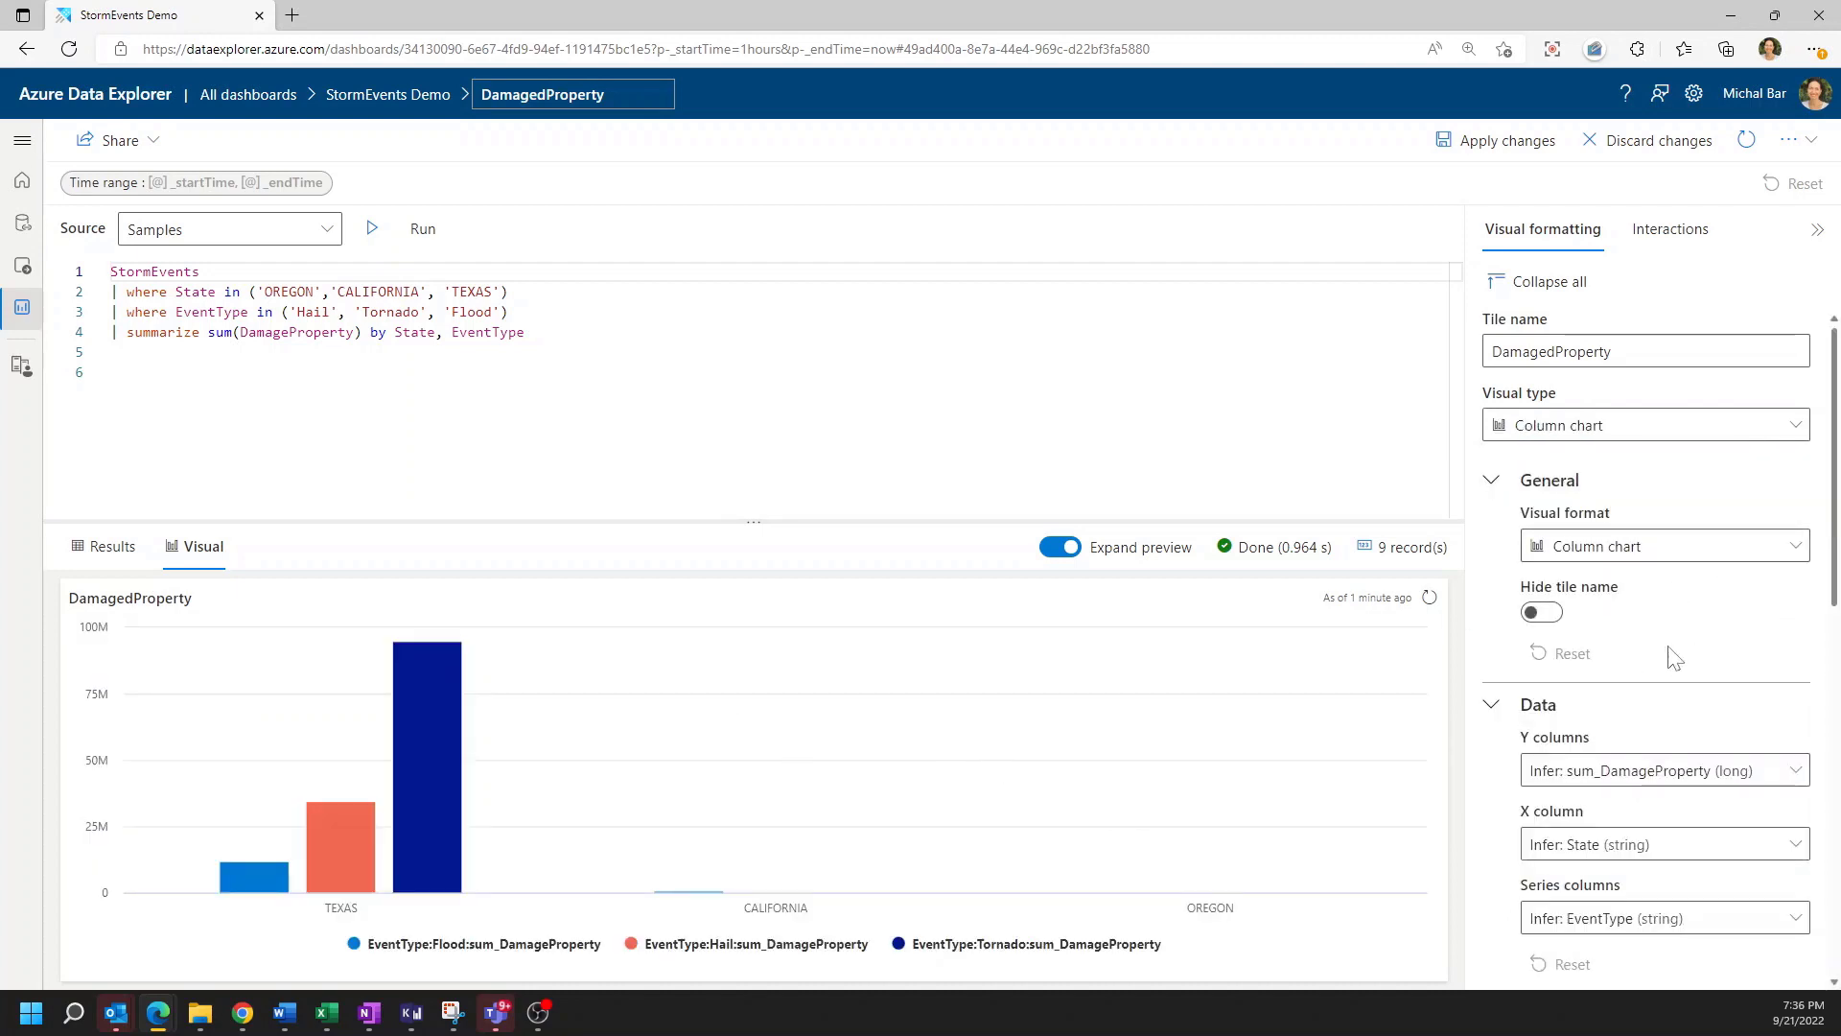
pyautogui.click(1661, 545)
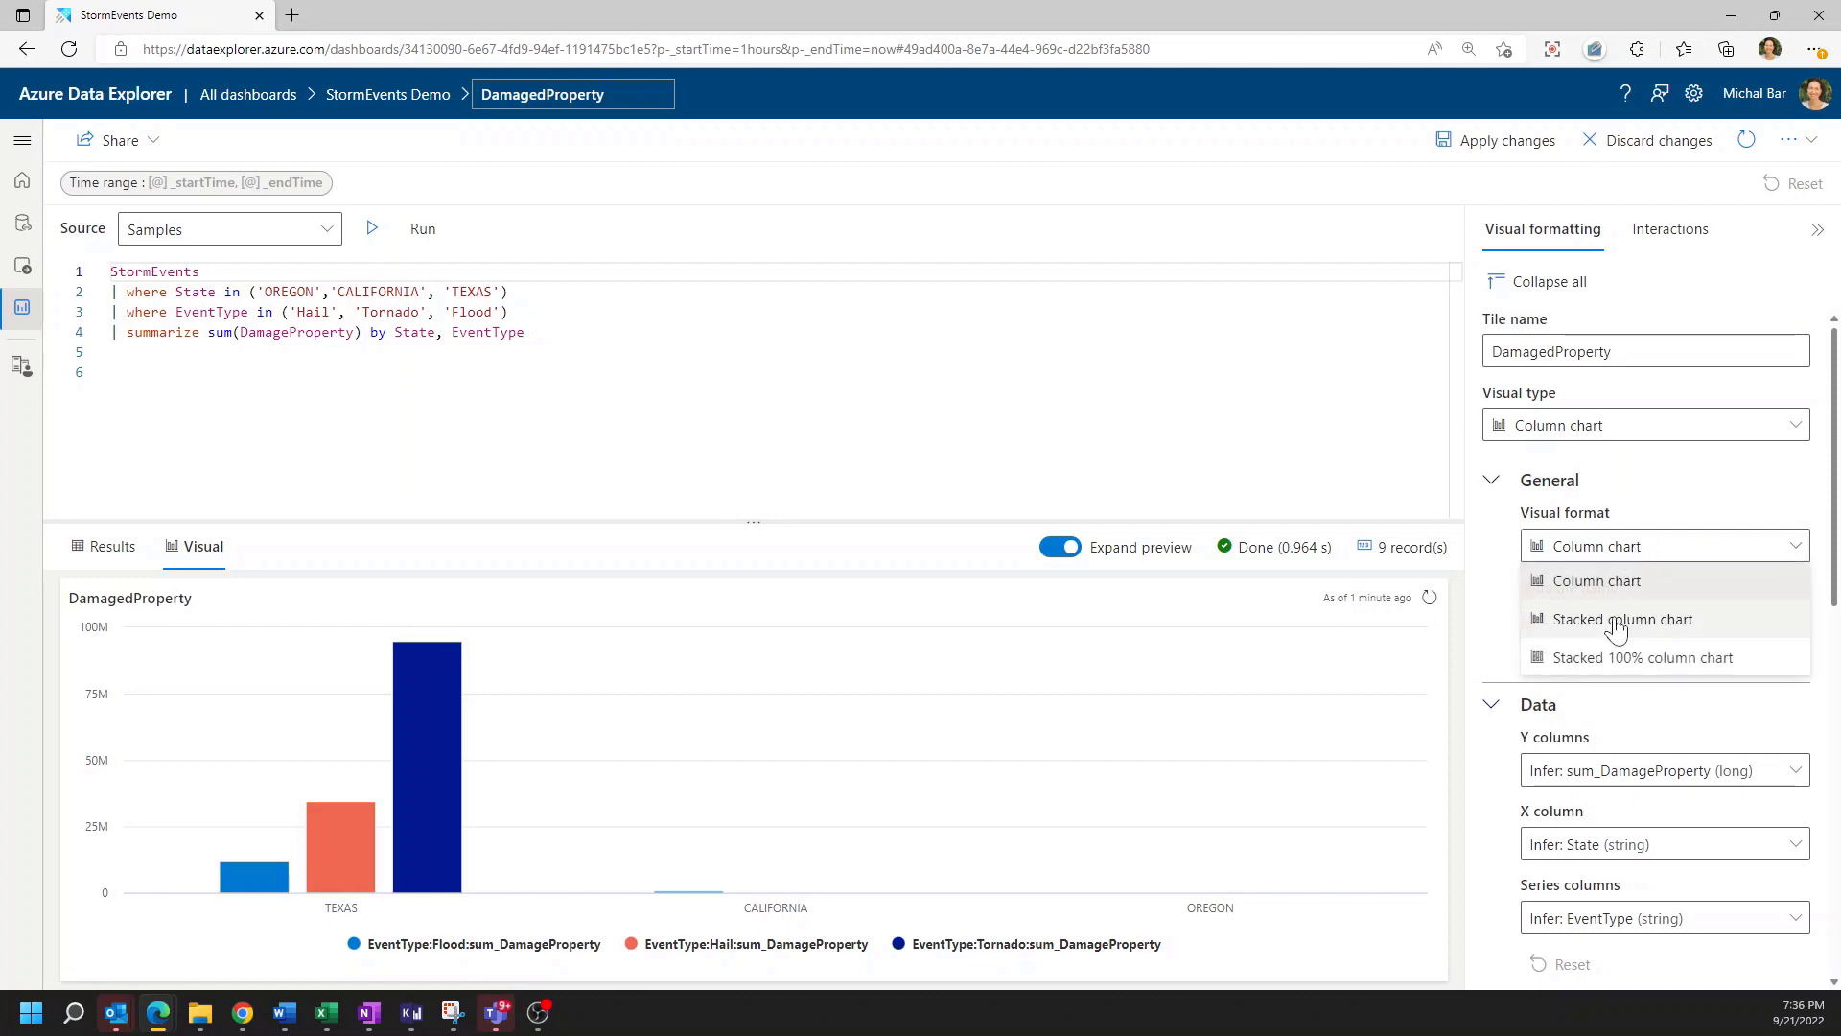
pyautogui.click(1625, 620)
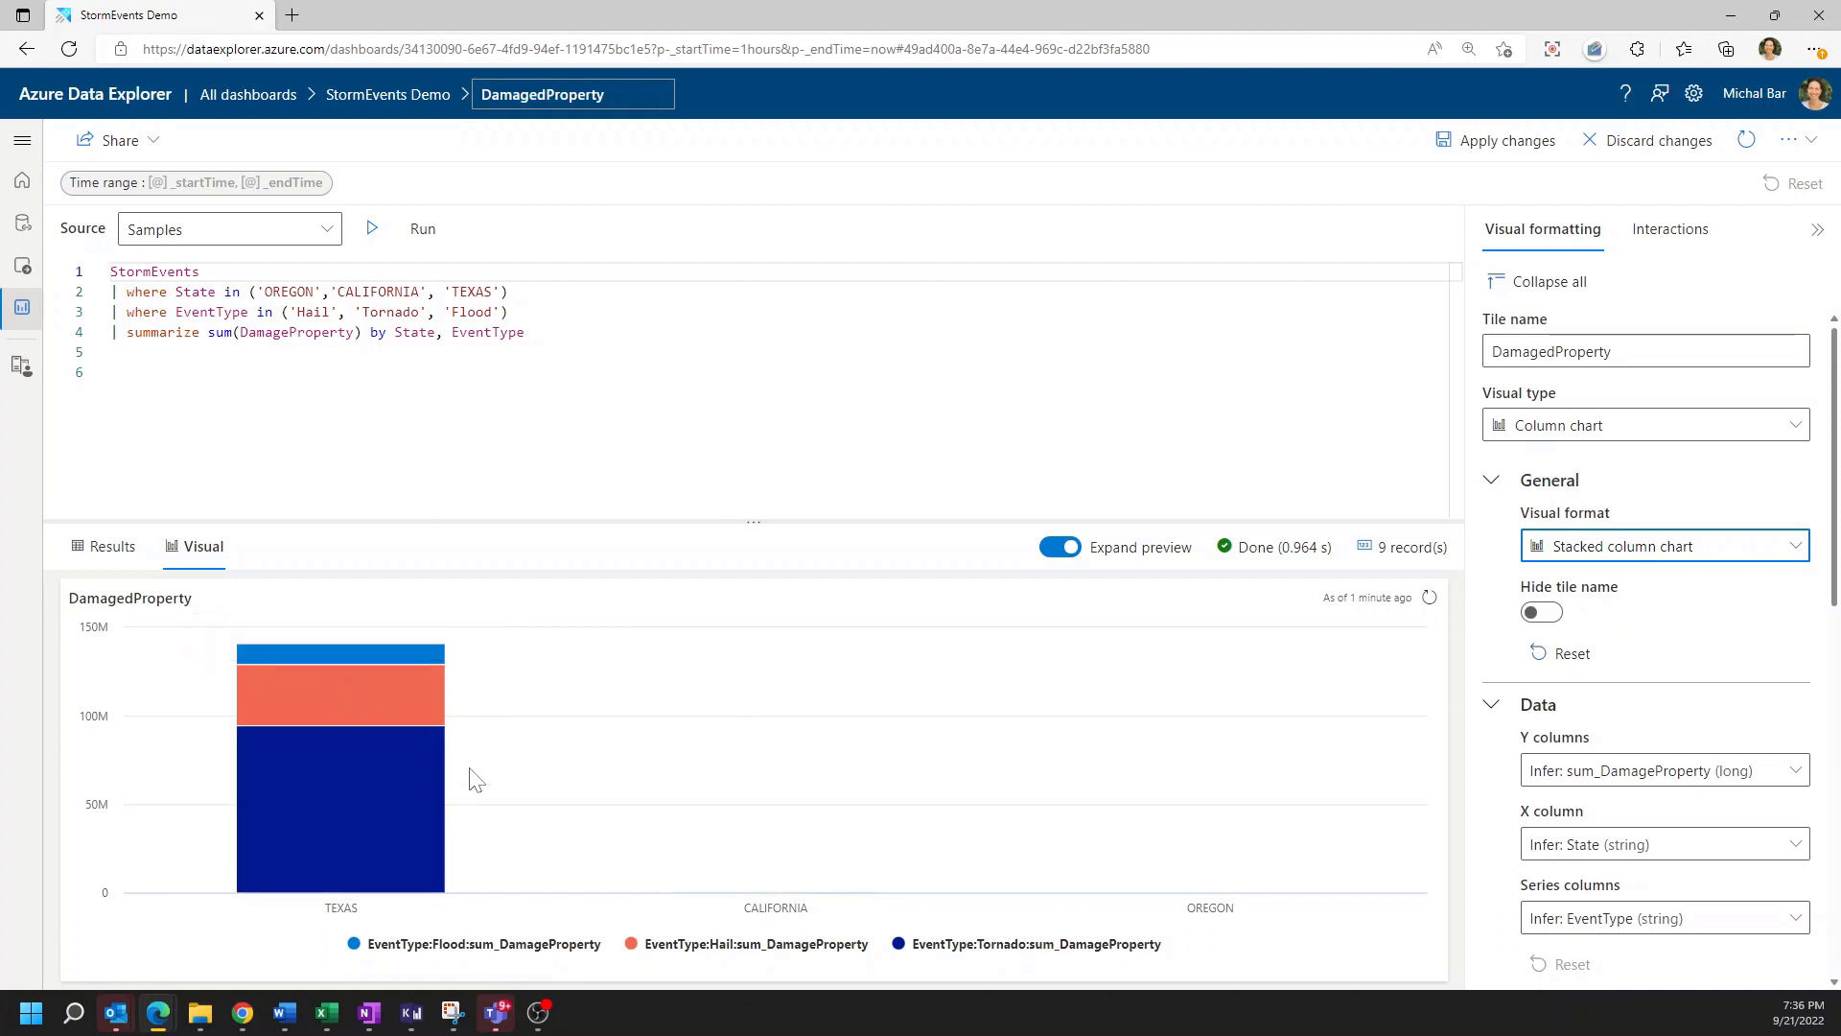
pyautogui.moveTo(896, 801)
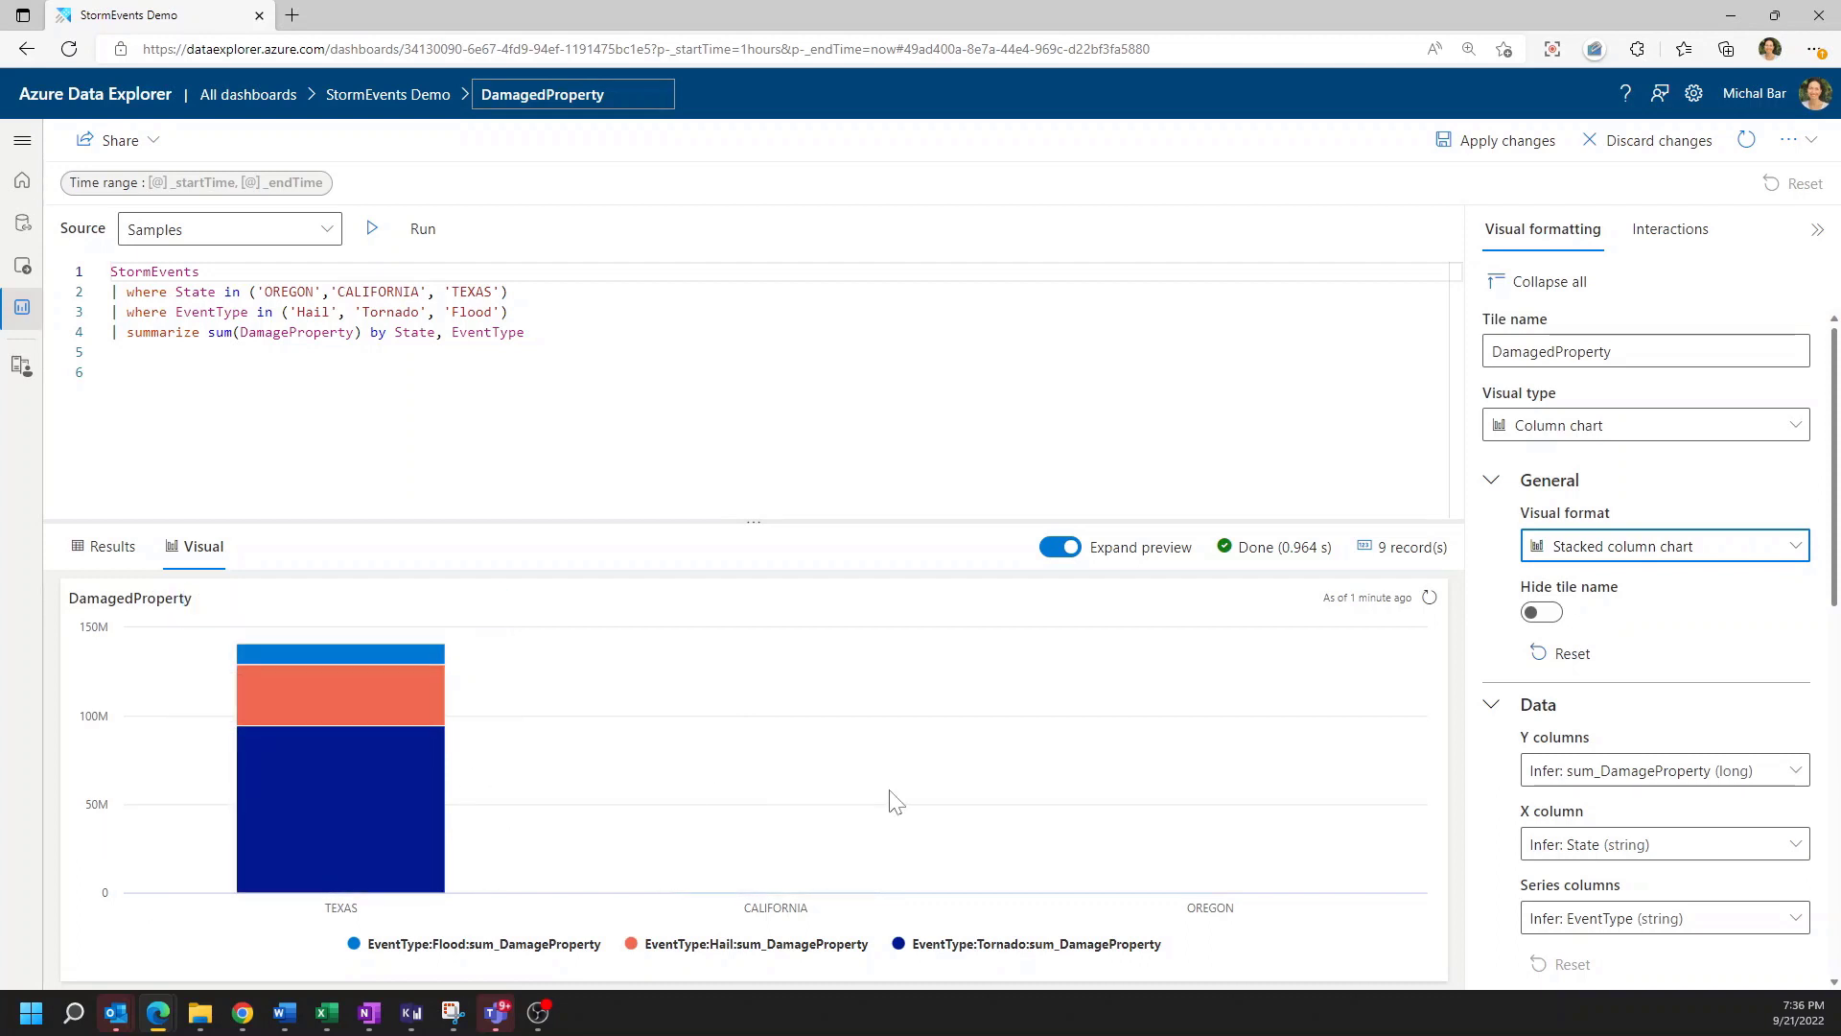
pyautogui.moveTo(798, 901)
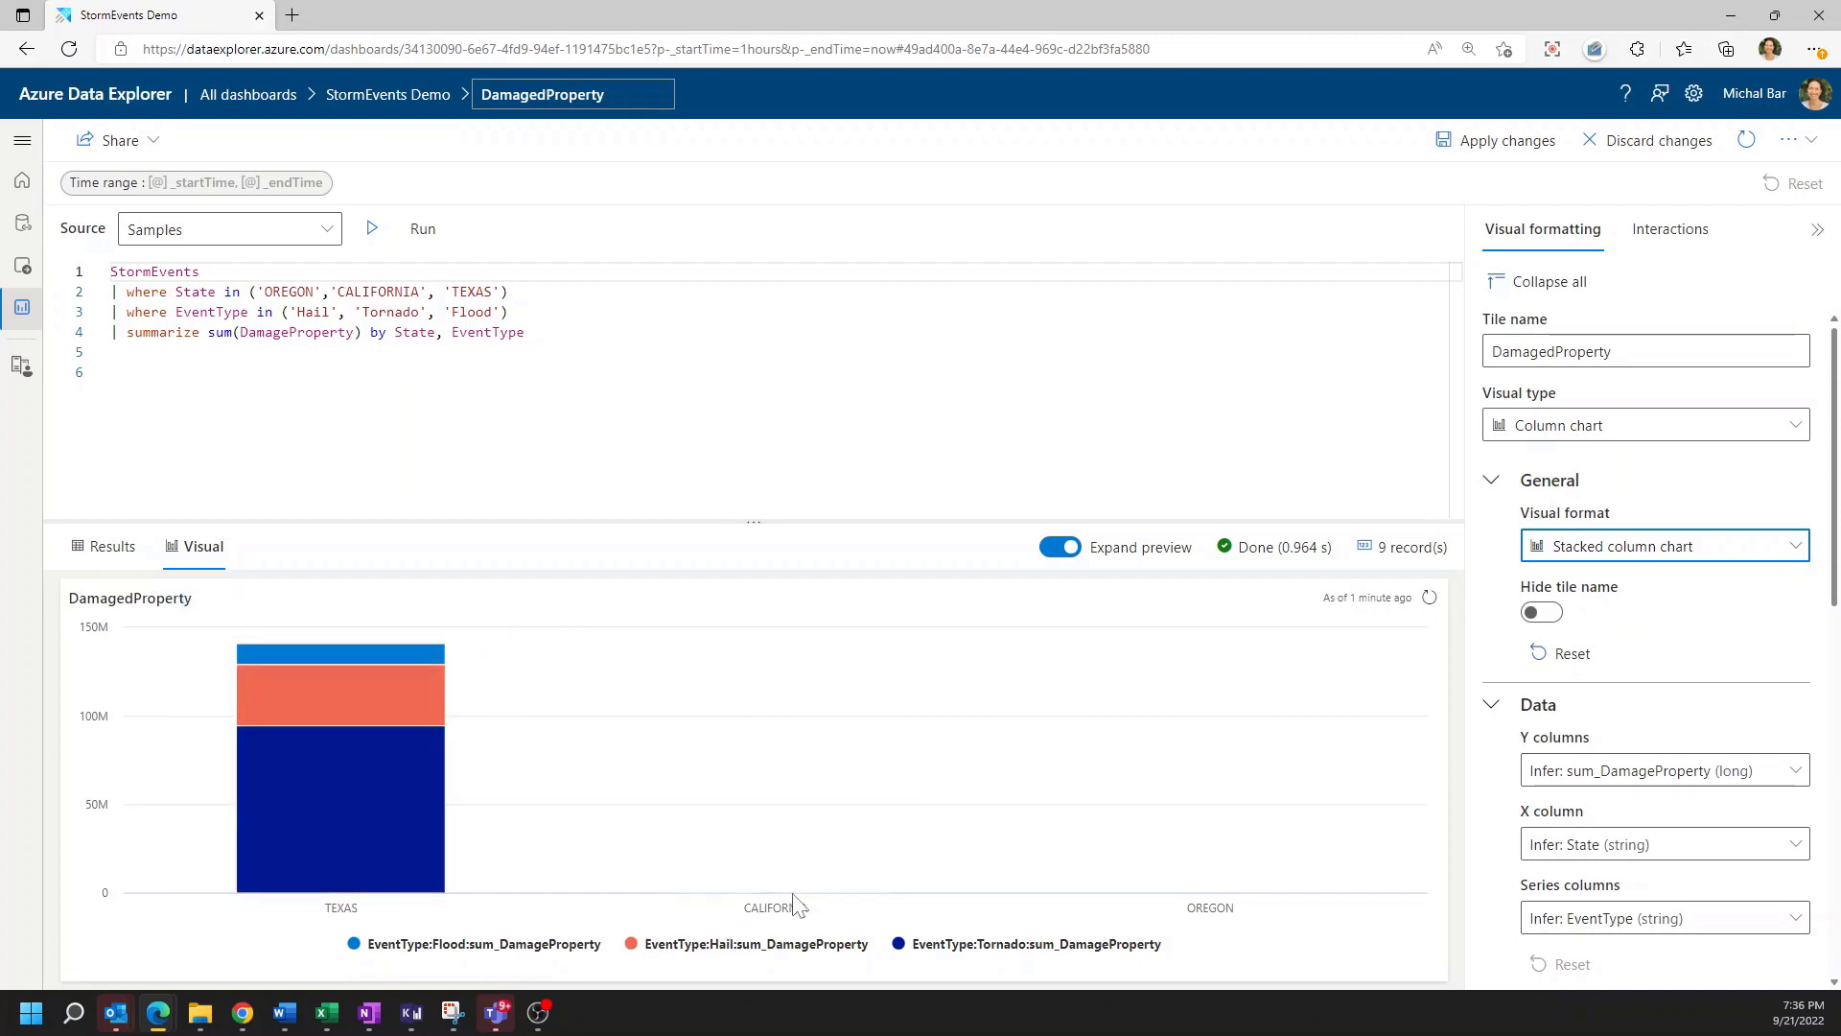
pyautogui.moveTo(1333, 847)
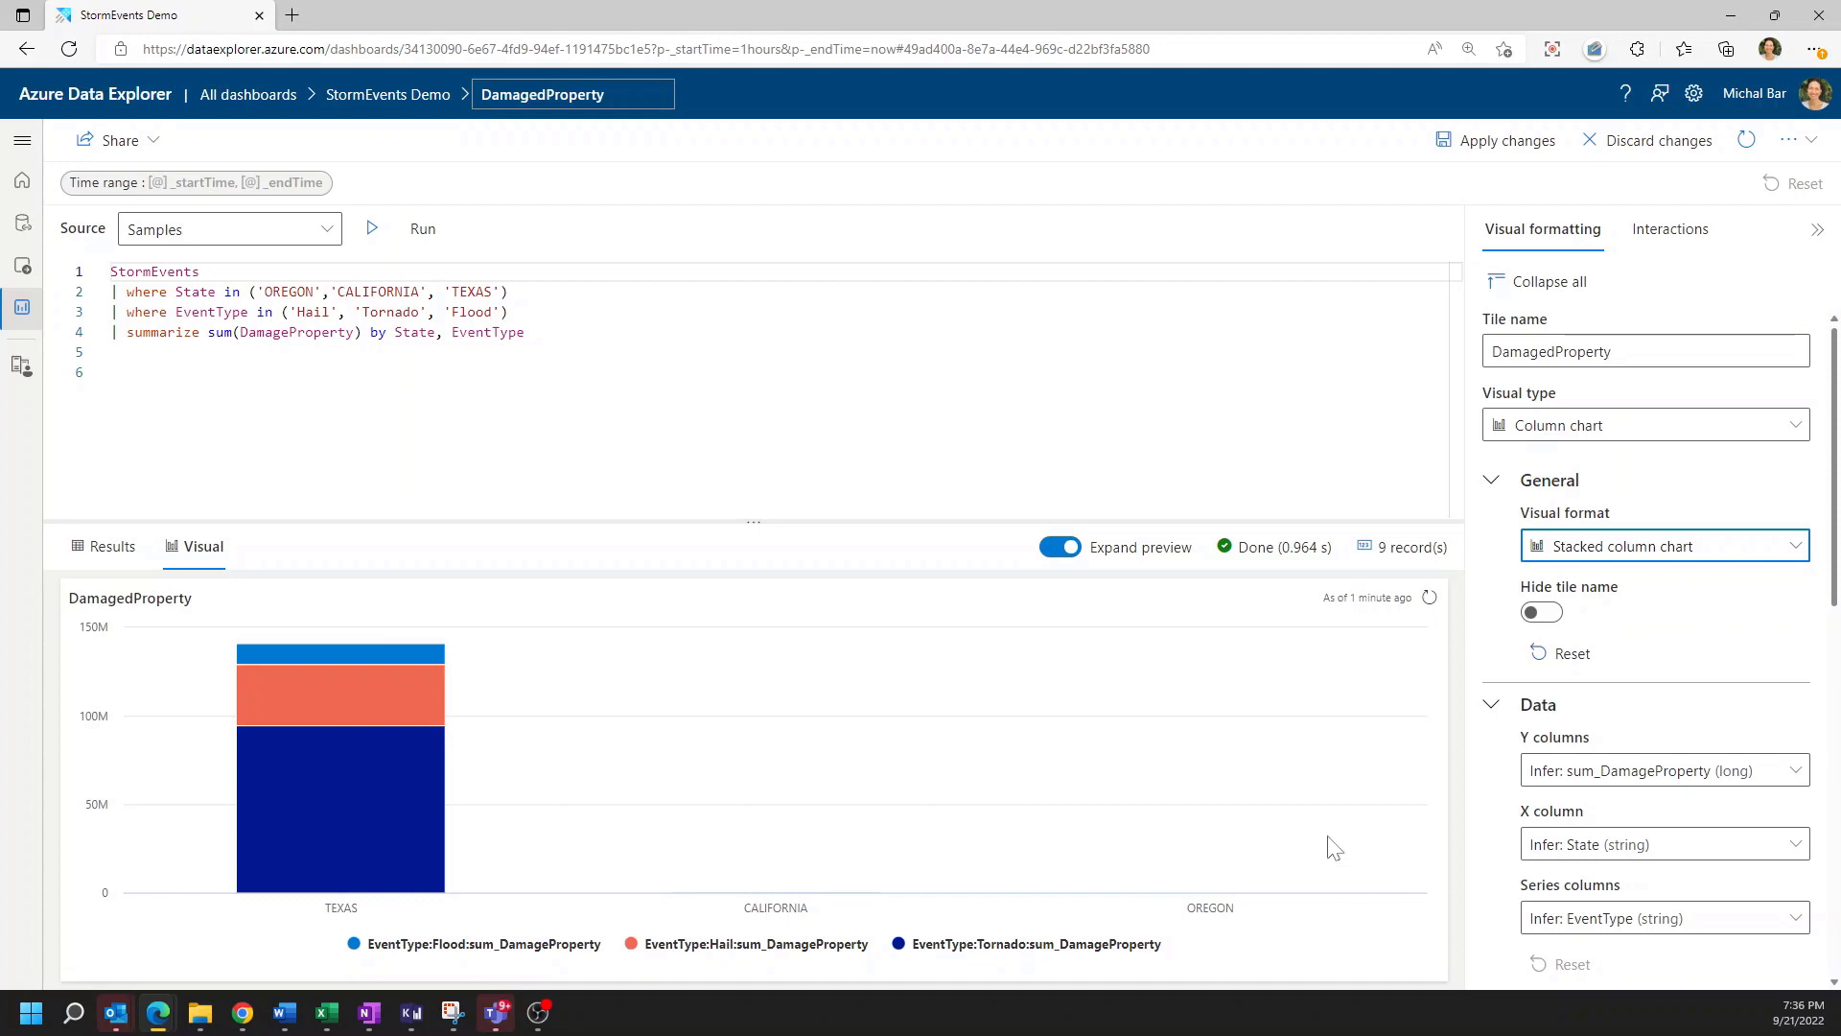
# Set the chart's Y axis maximum value to 1000000
pyautogui.scroll(-3)
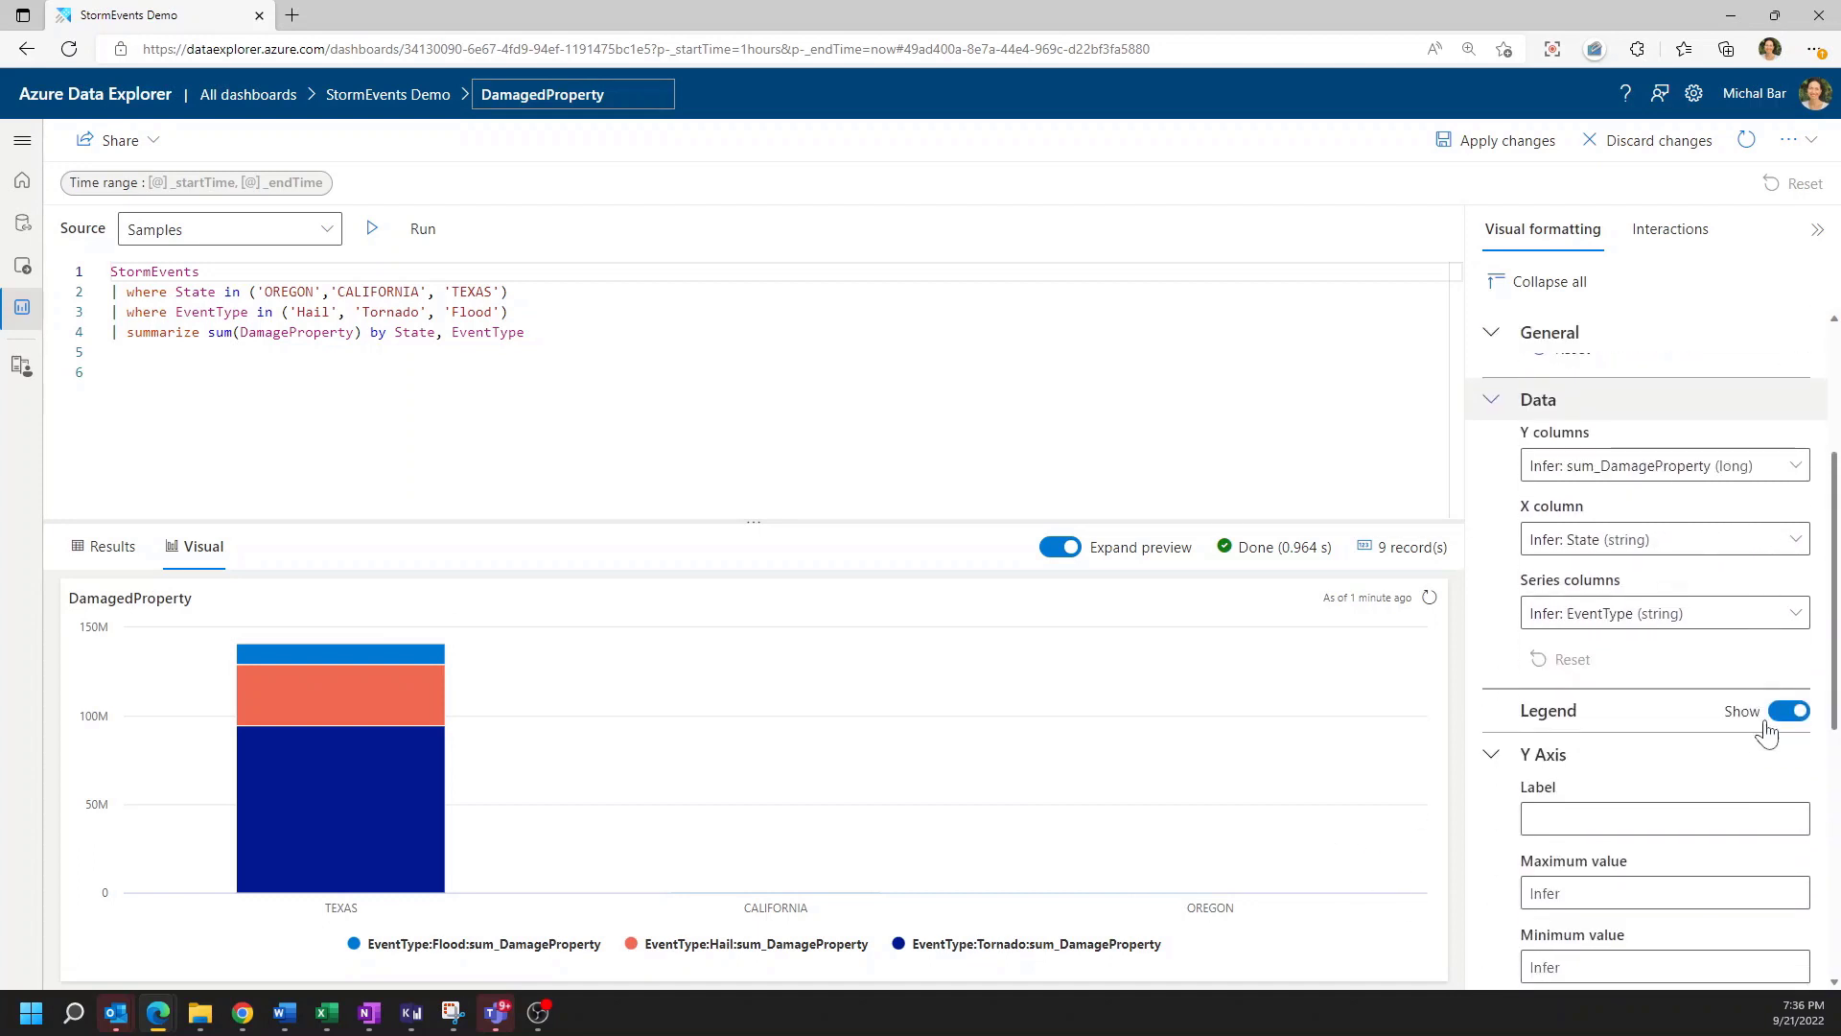
pyautogui.scroll(-3)
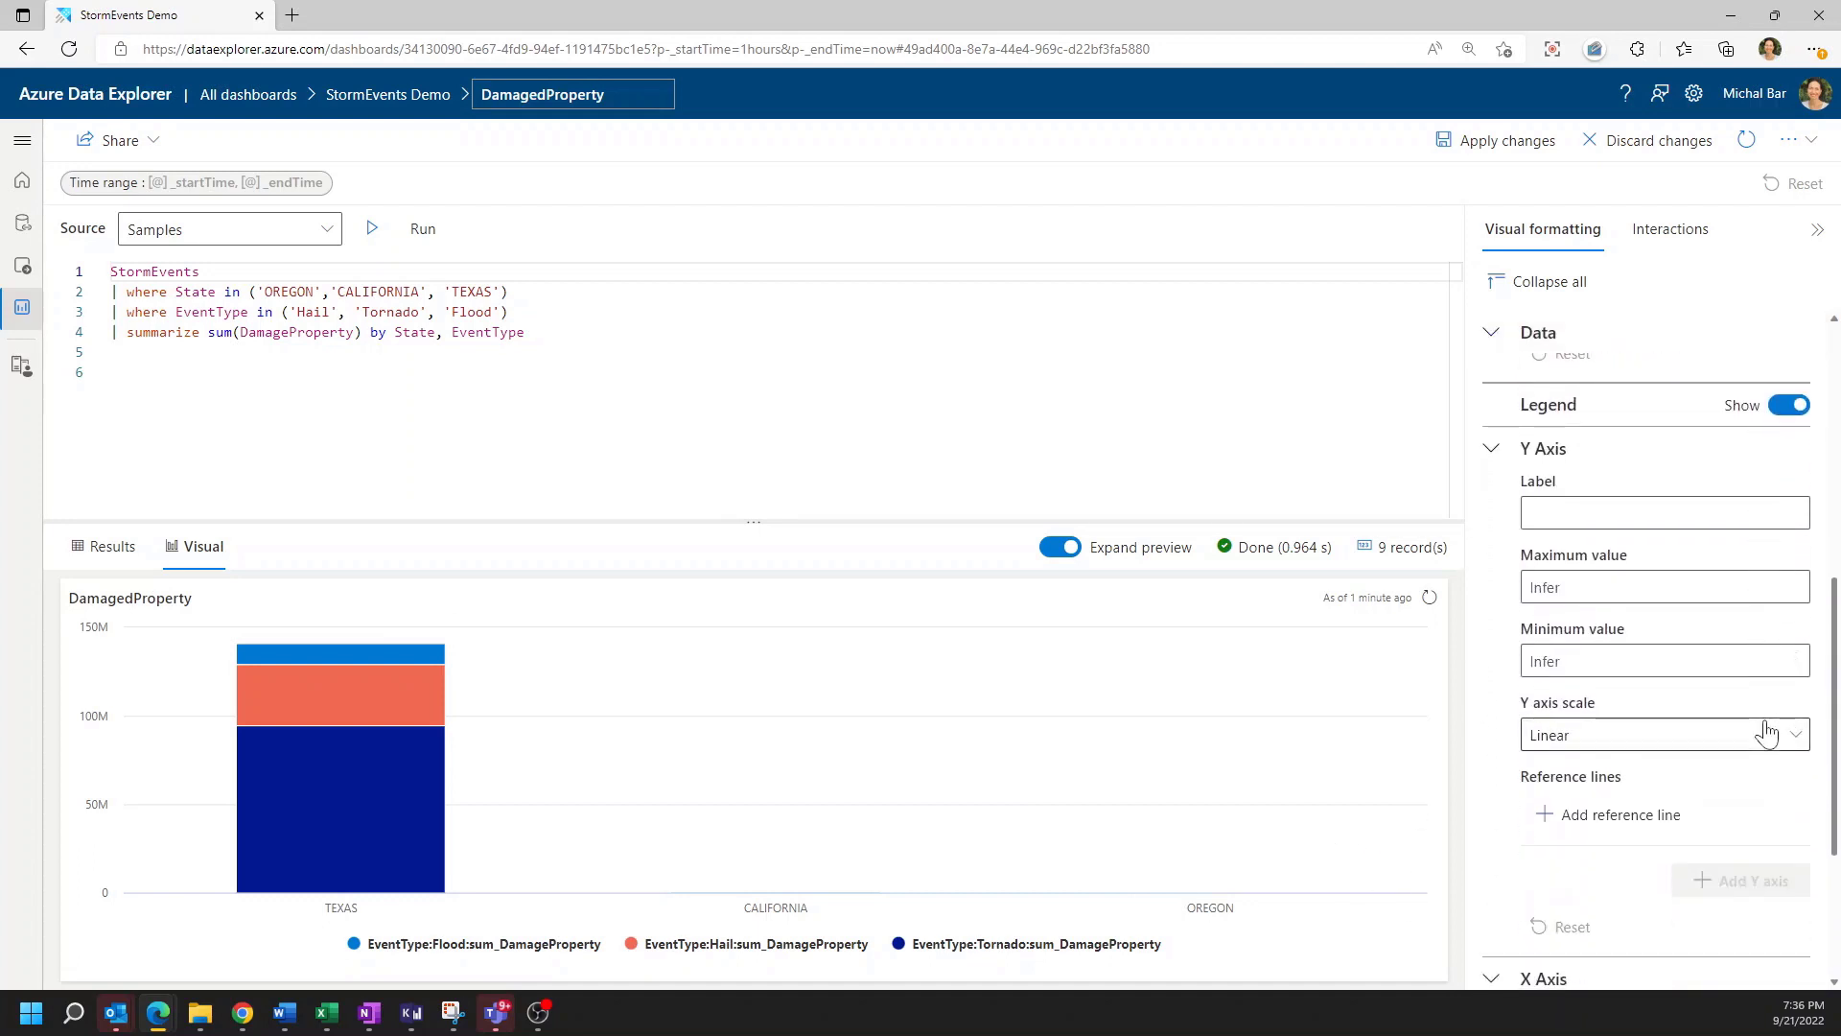
pyautogui.click(1655, 587)
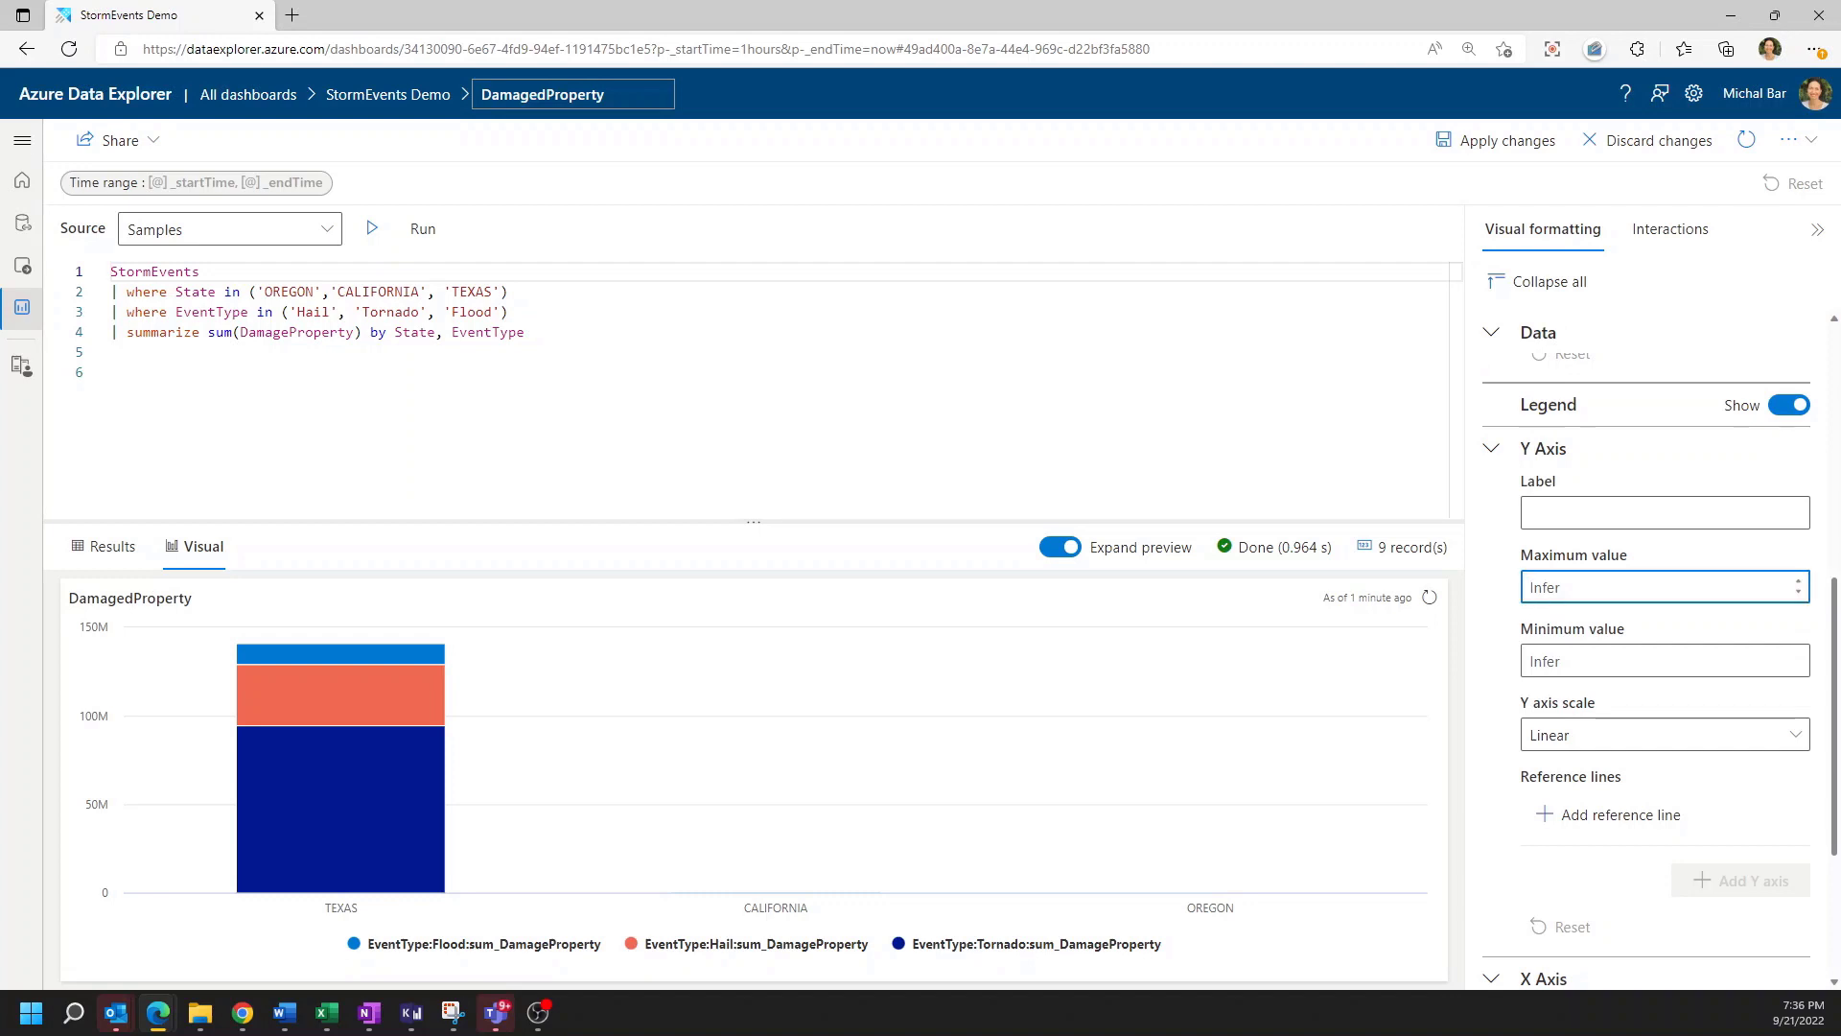
pyautogui.write('1')
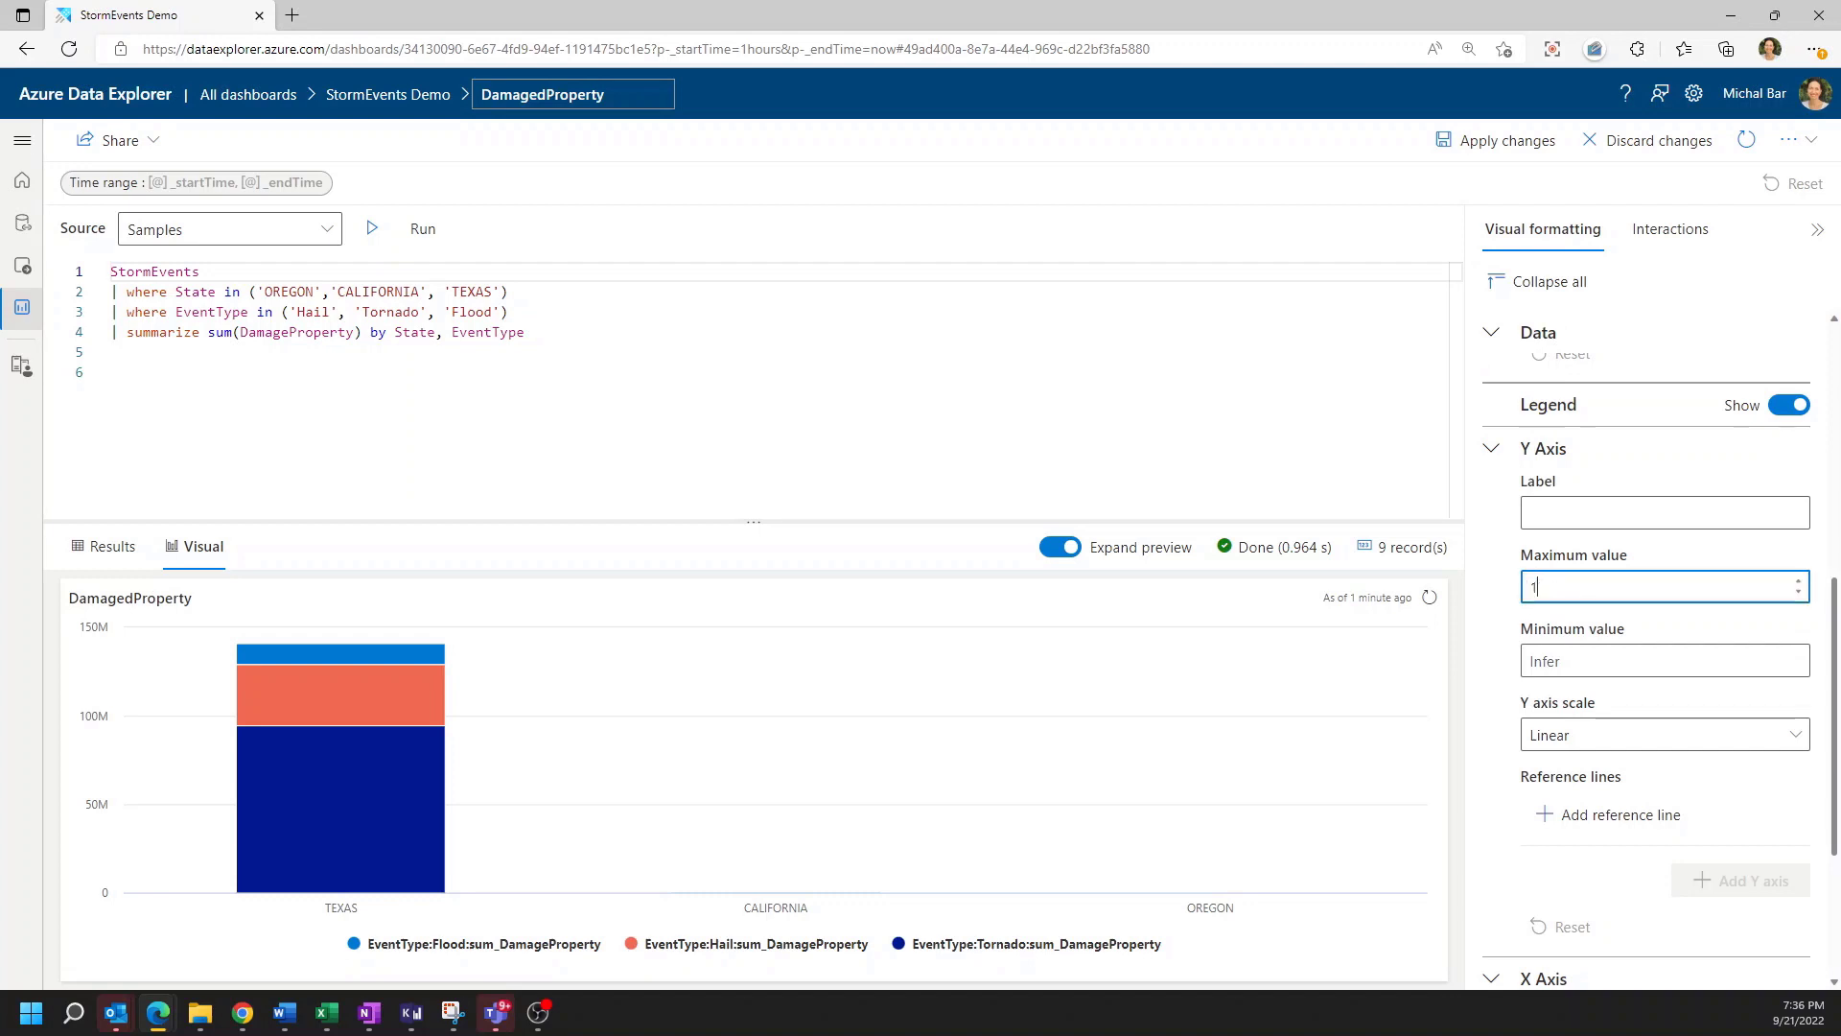
pyautogui.write('000000')
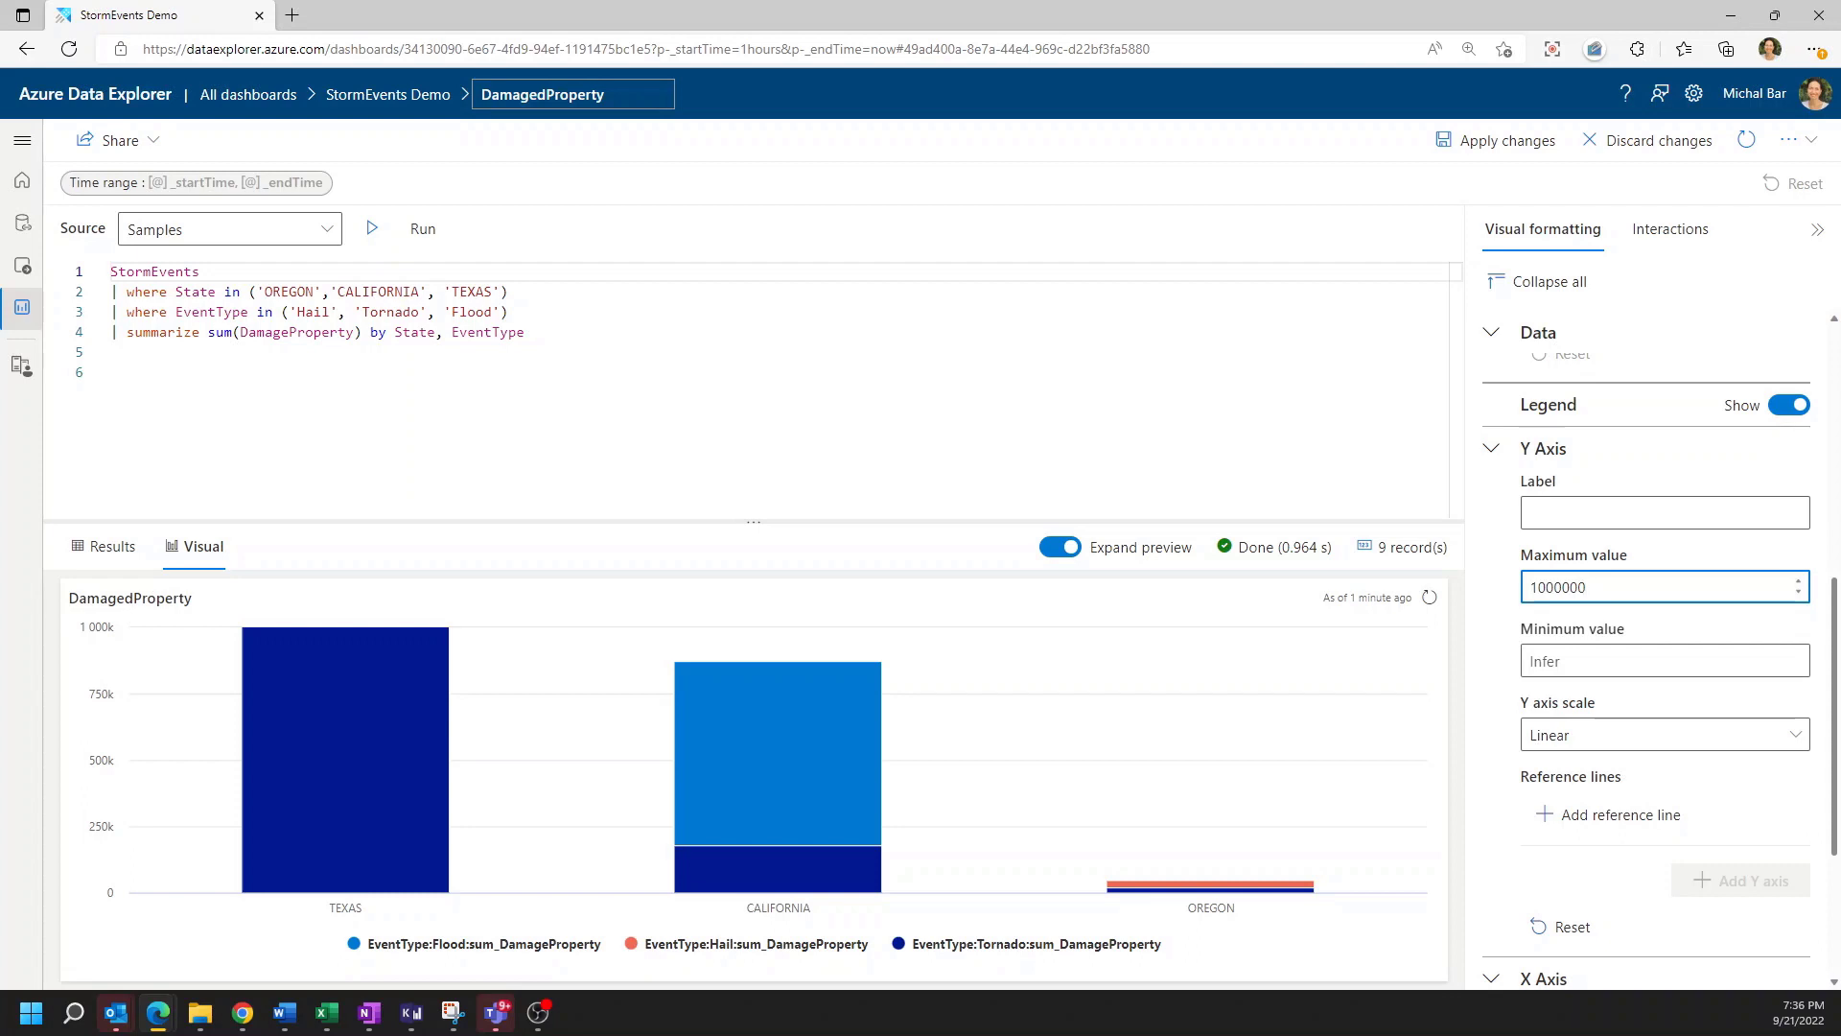
pyautogui.moveTo(1624, 796)
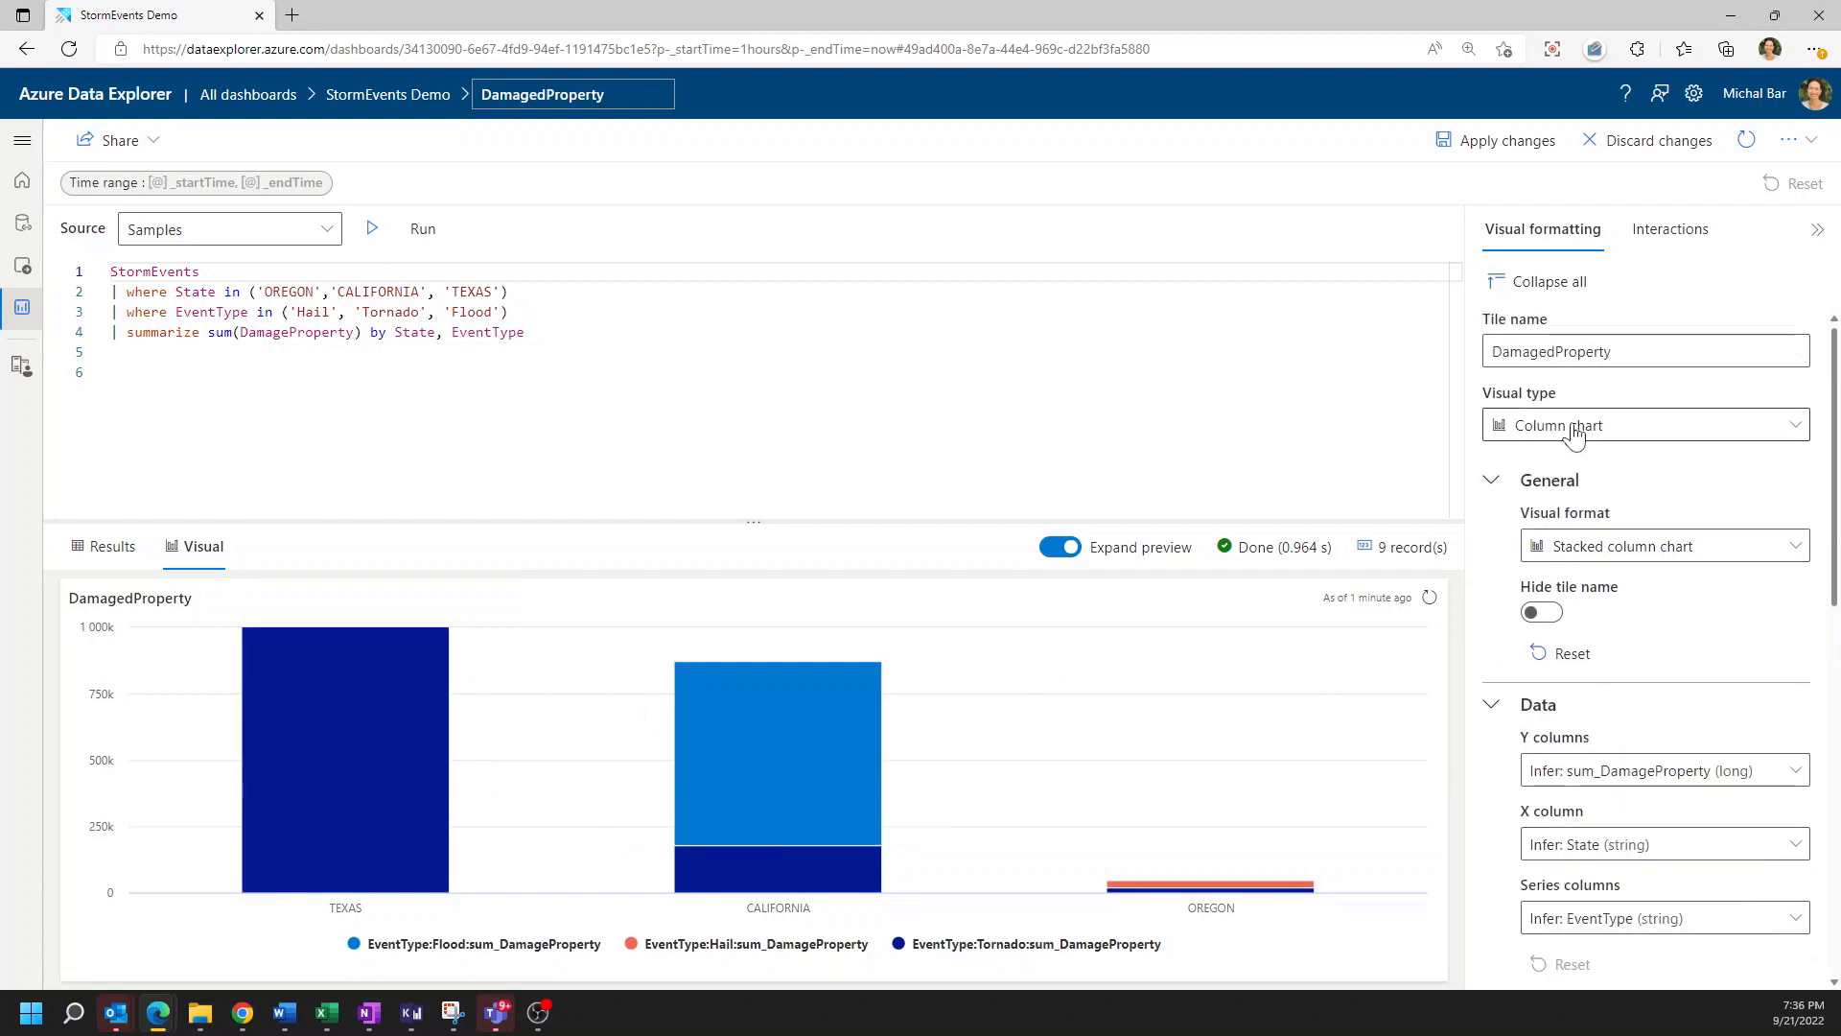
# Switch the tile to a bar chart, review Interactions, and apply changes to the dashboard
pyautogui.click(1644, 425)
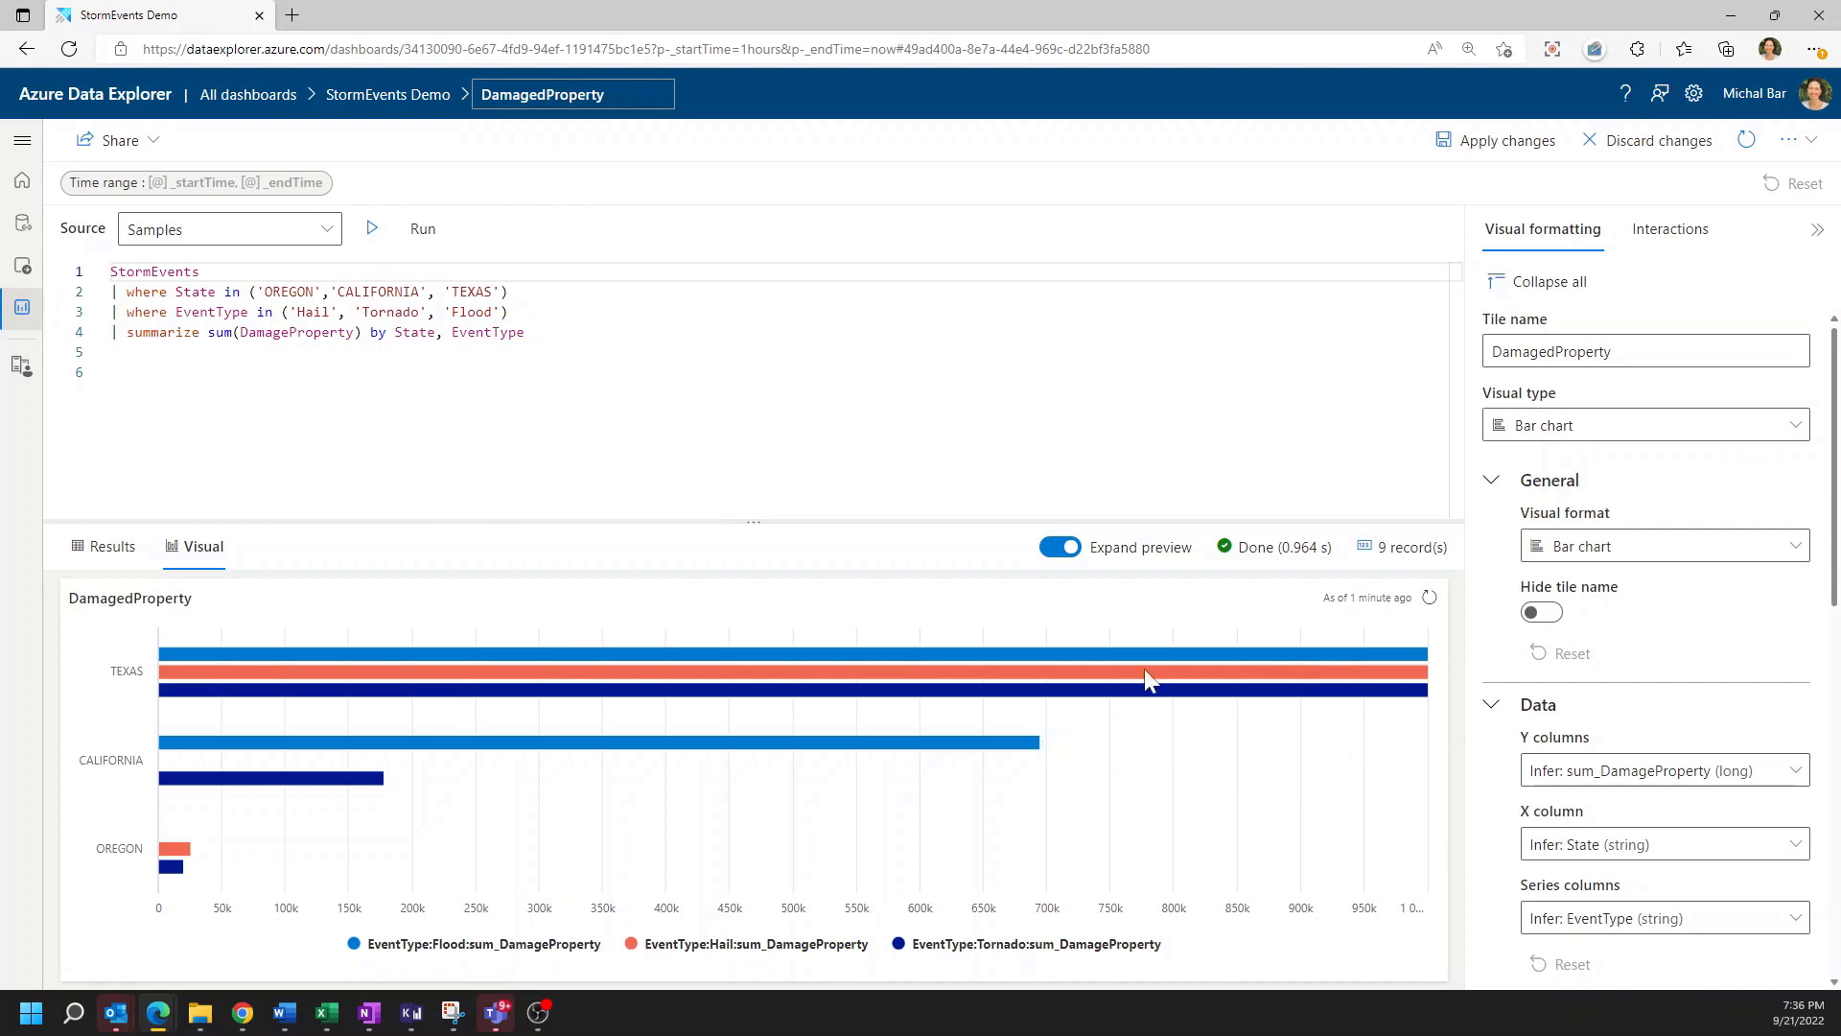
pyautogui.moveTo(1149, 679)
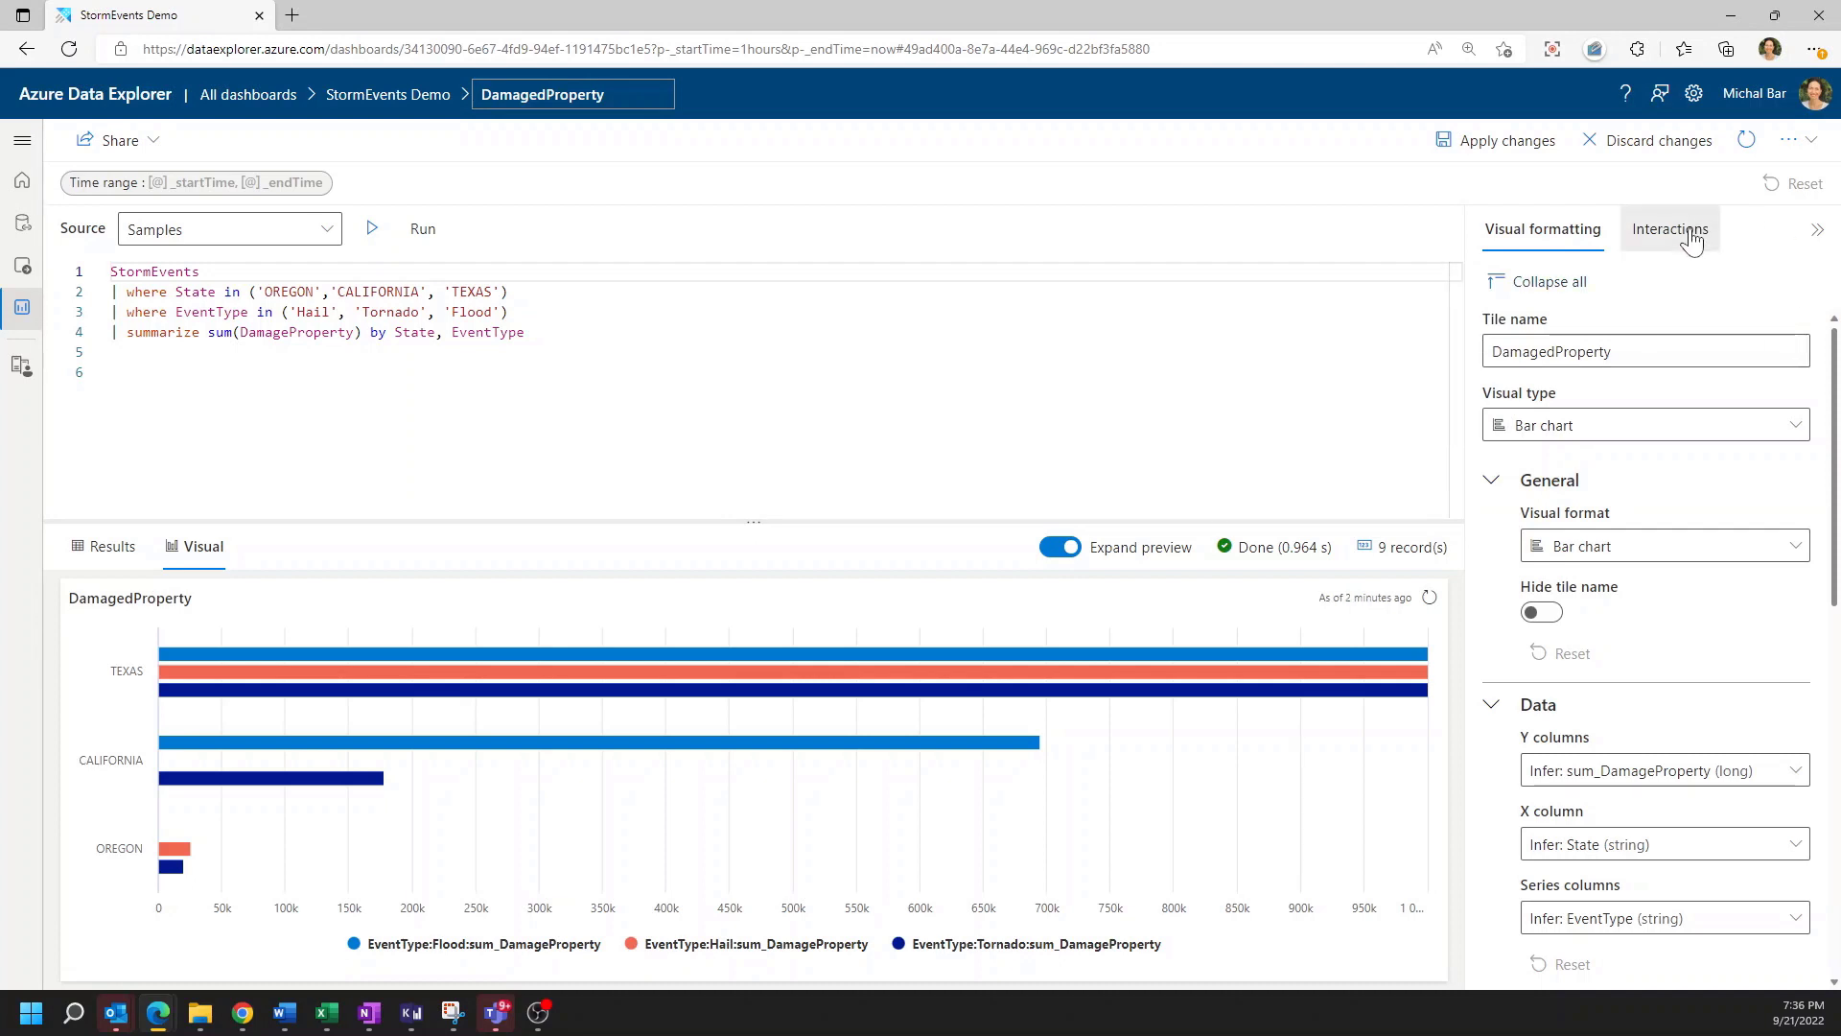
pyautogui.click(1670, 228)
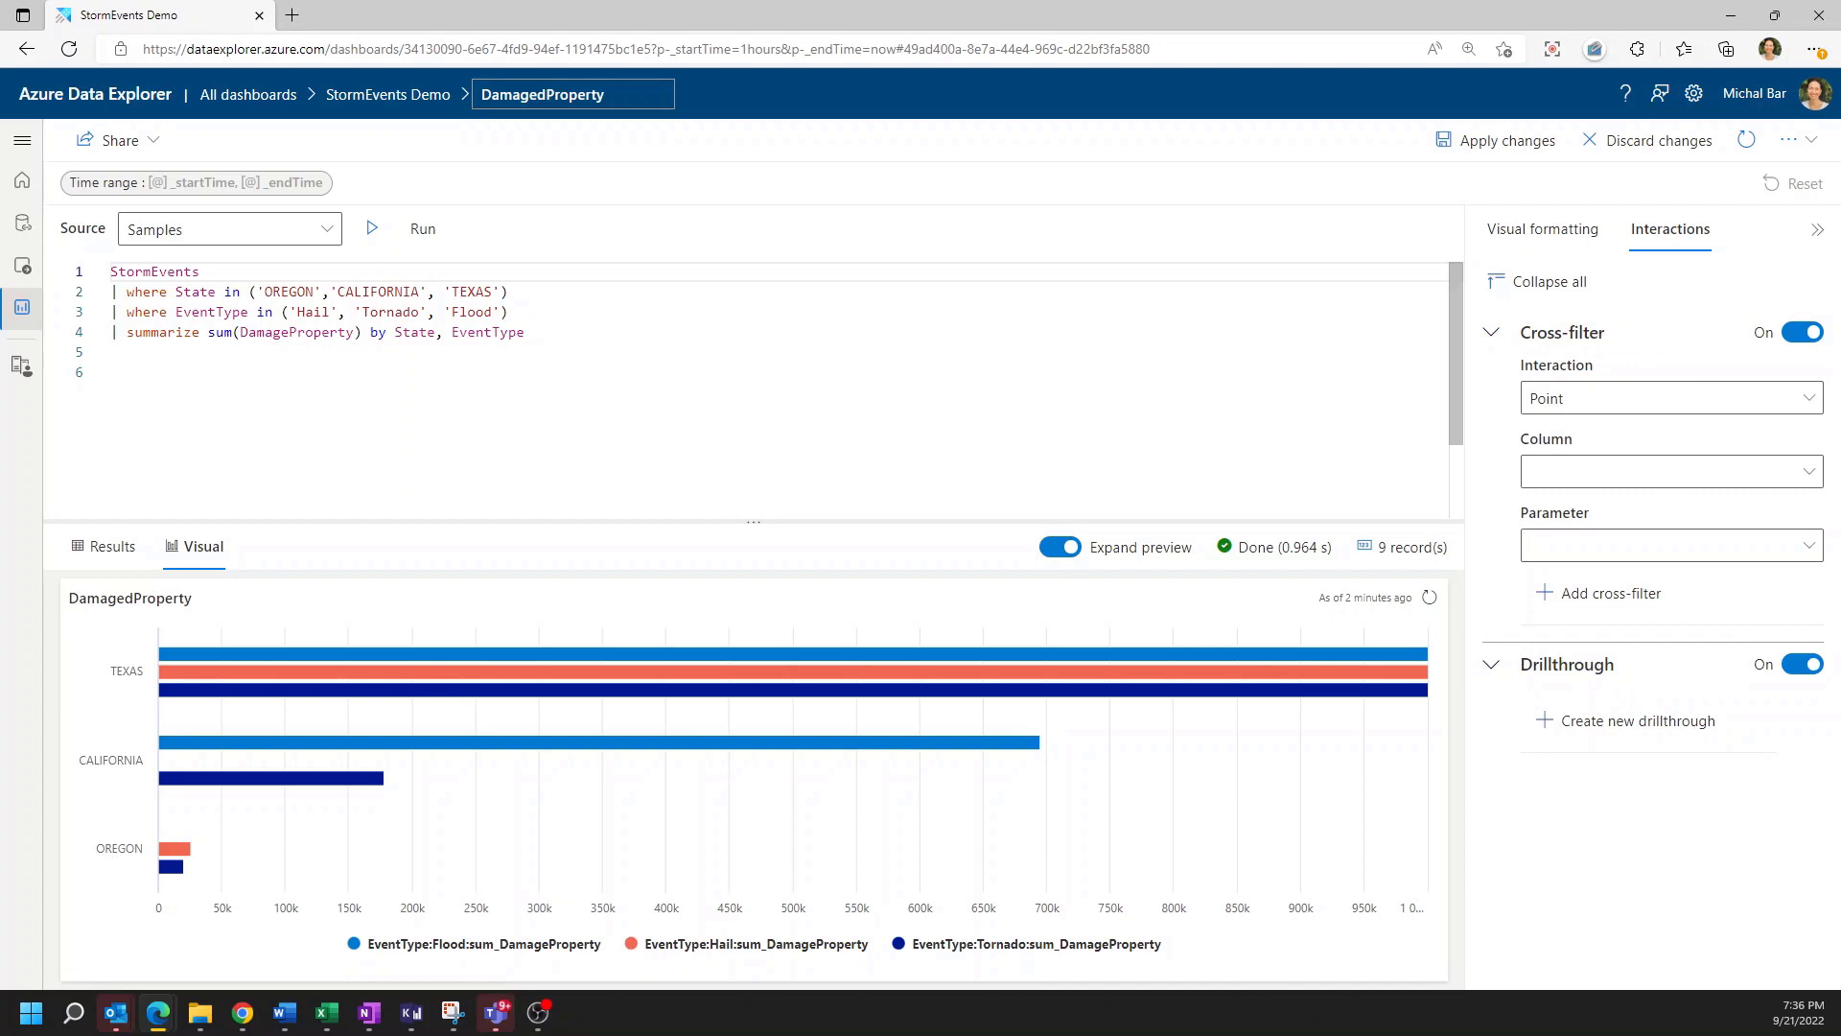
pyautogui.click(1542, 228)
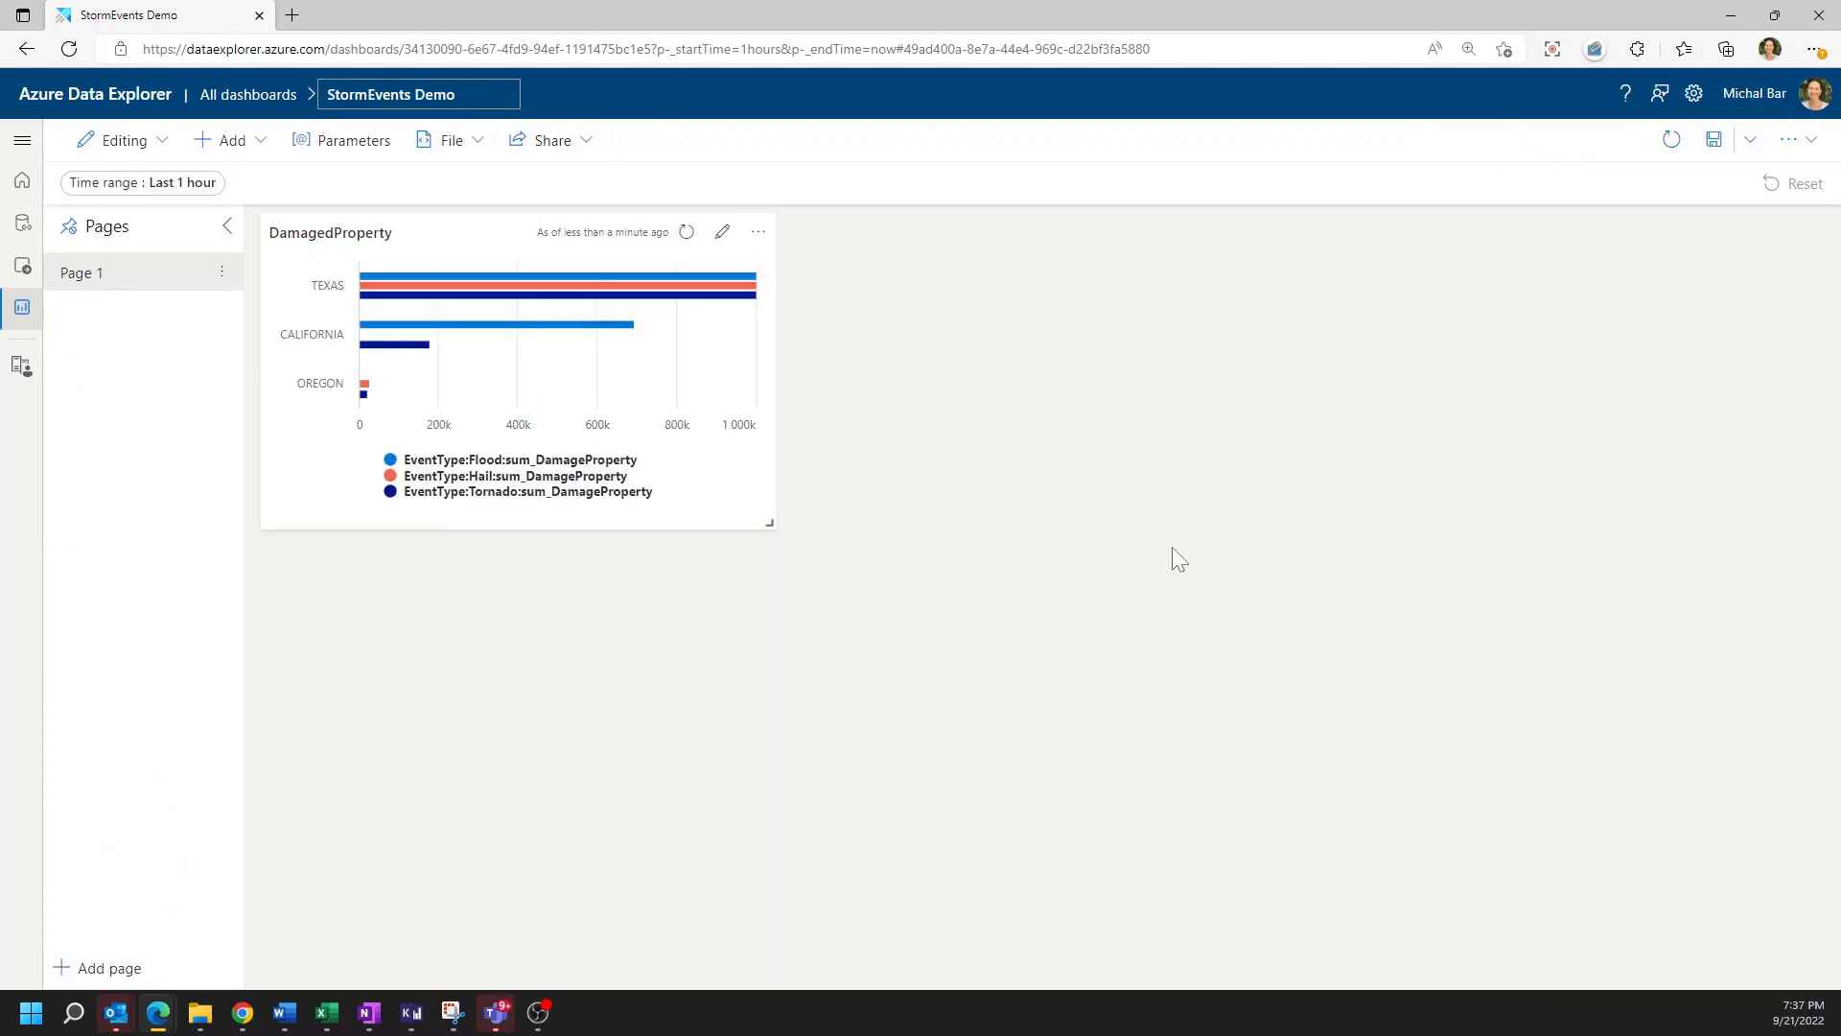
# Add a new tile querying StormEvents | count and run it to return 59,066
pyautogui.click(232, 140)
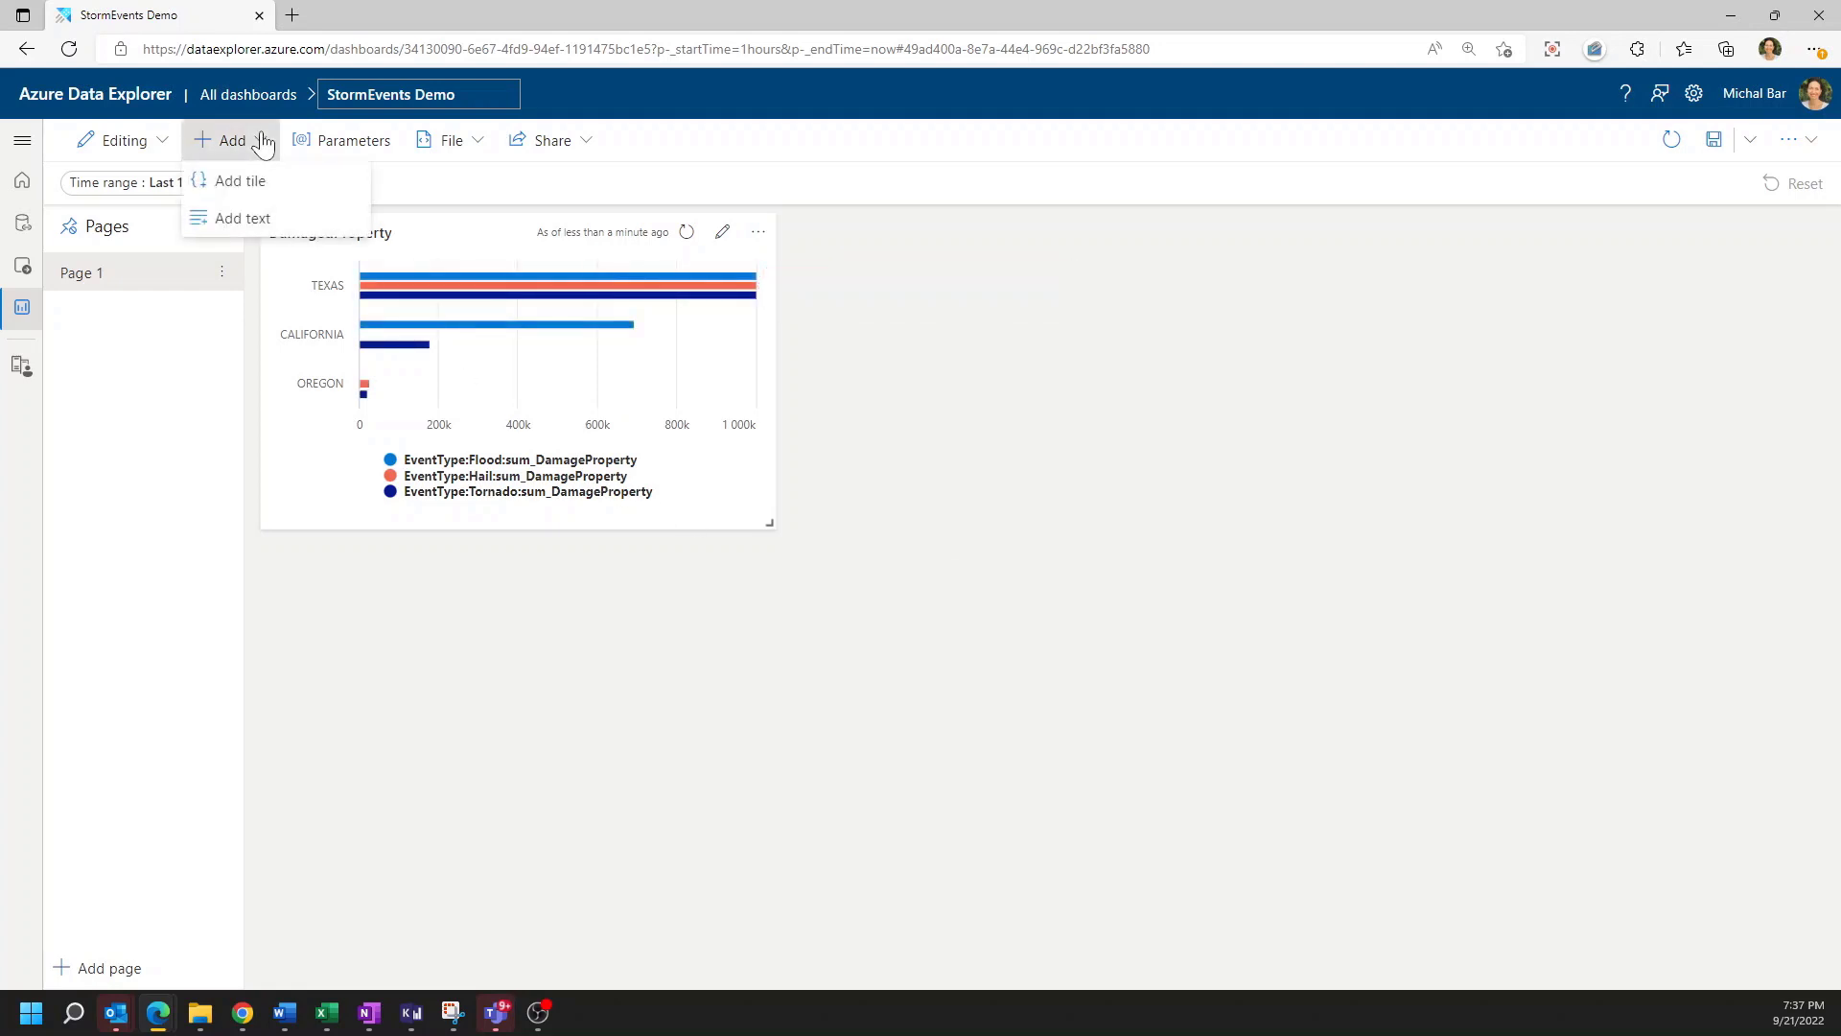
pyautogui.click(240, 181)
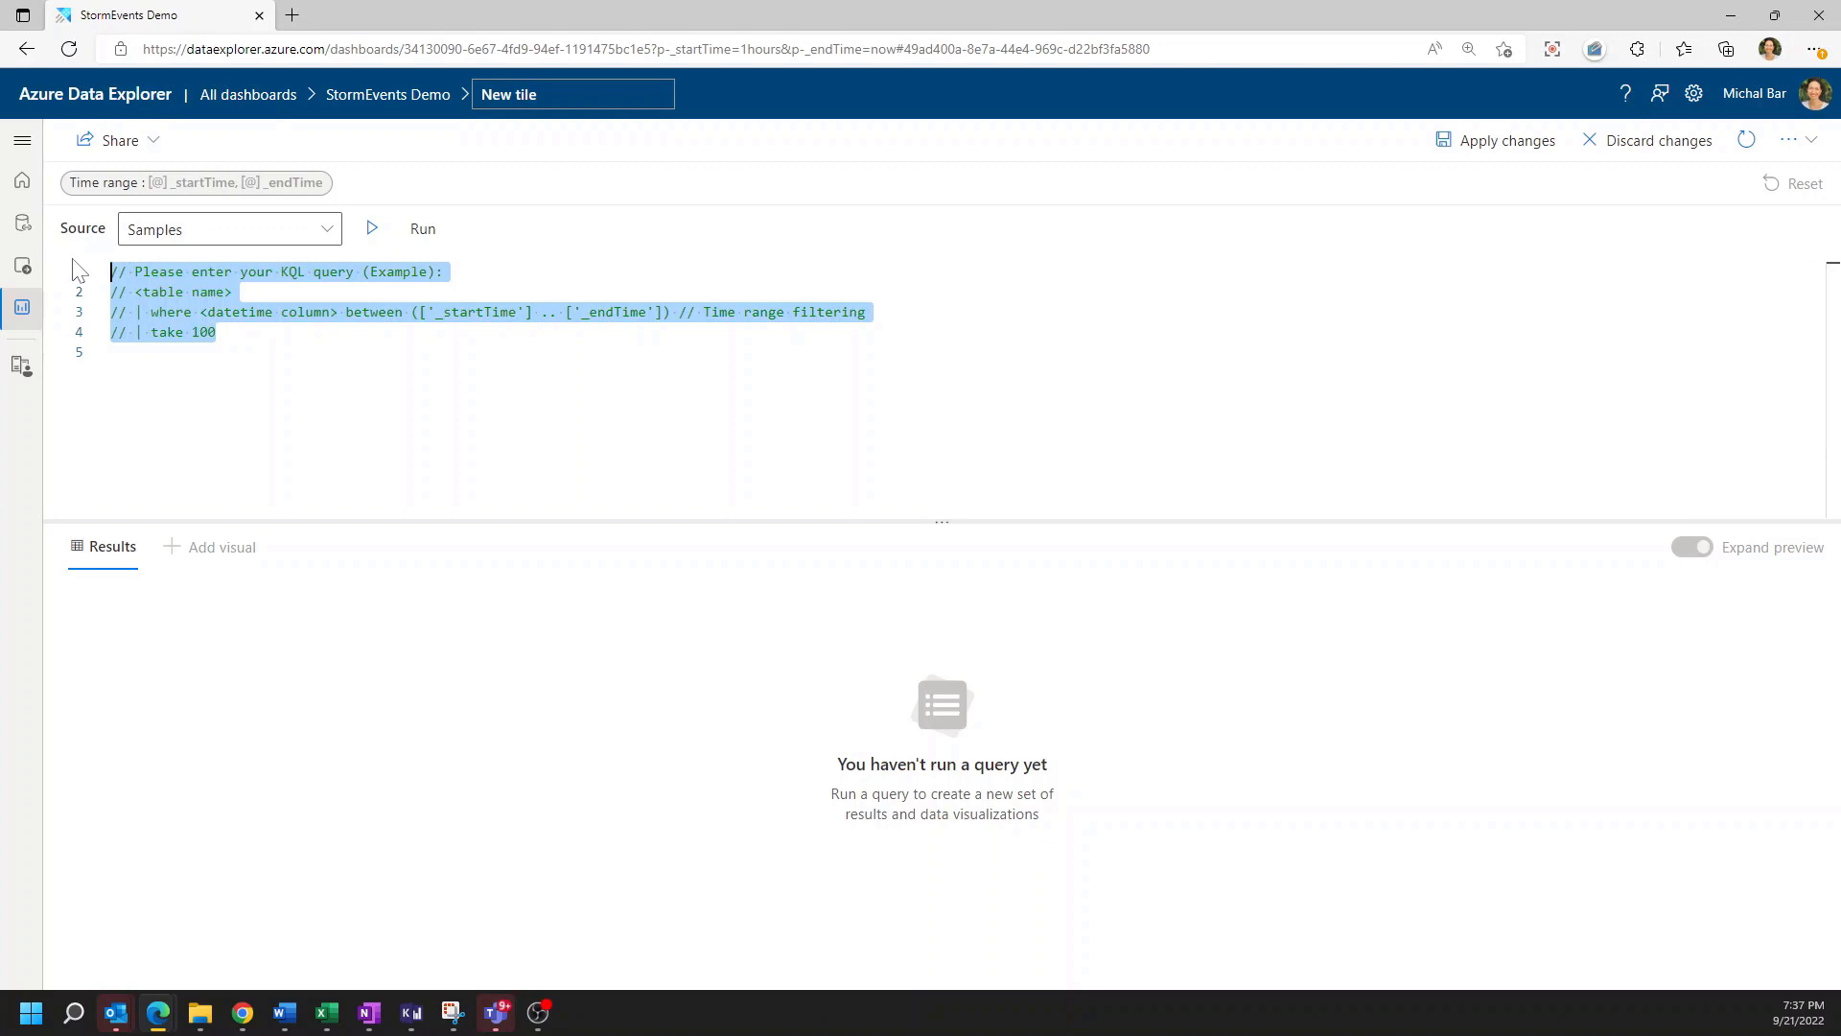
pyautogui.write('strom')
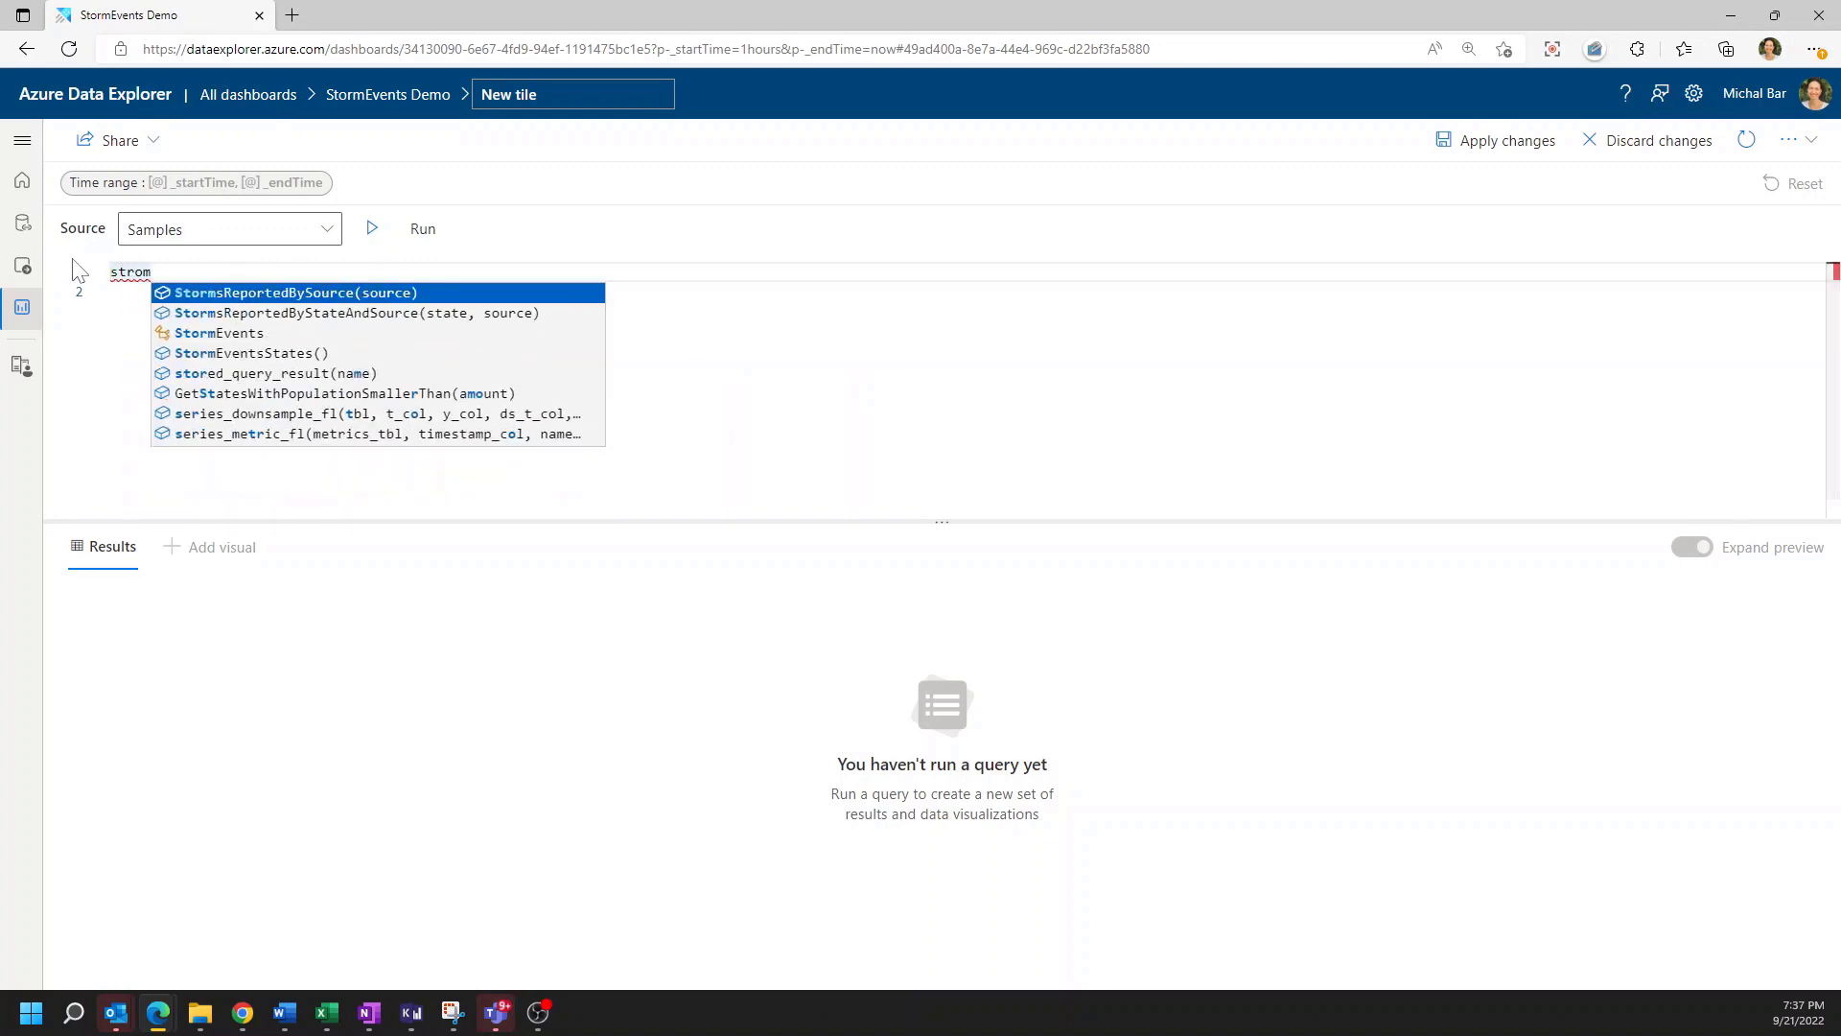
pyautogui.write('StormEvents')
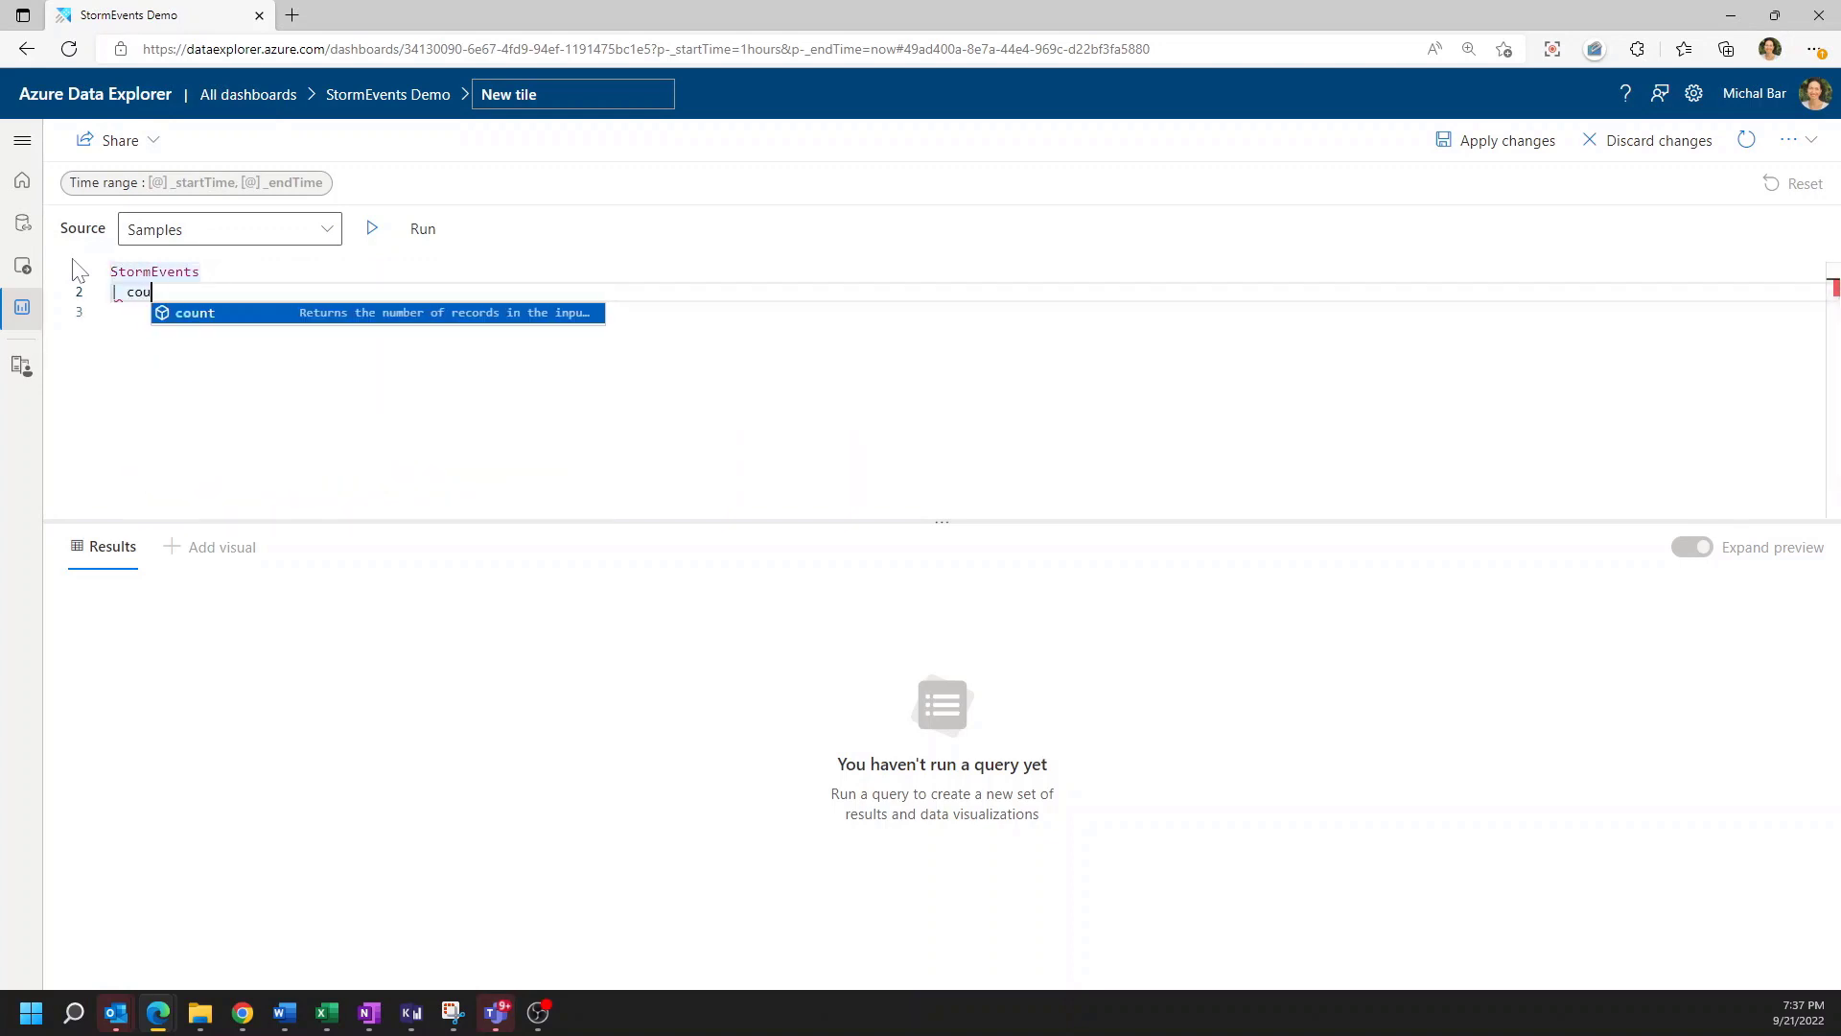
pyautogui.click(370, 228)
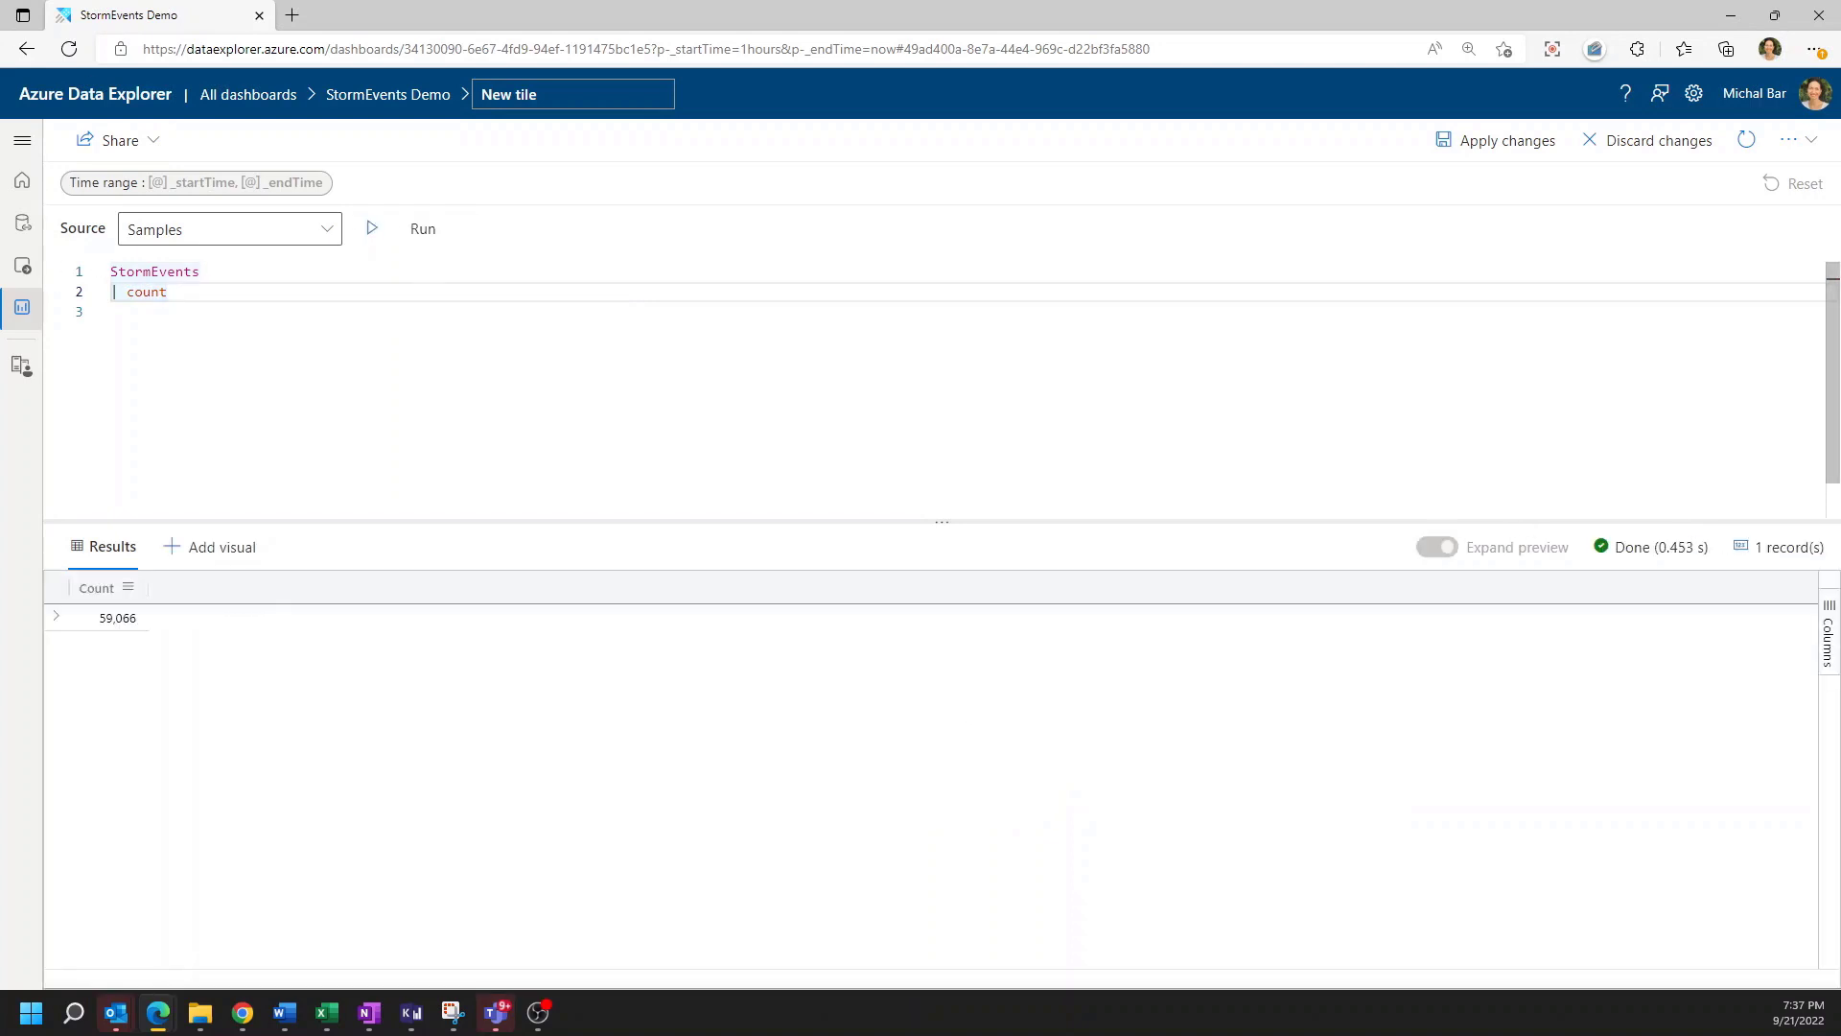
pyautogui.moveTo(220, 546)
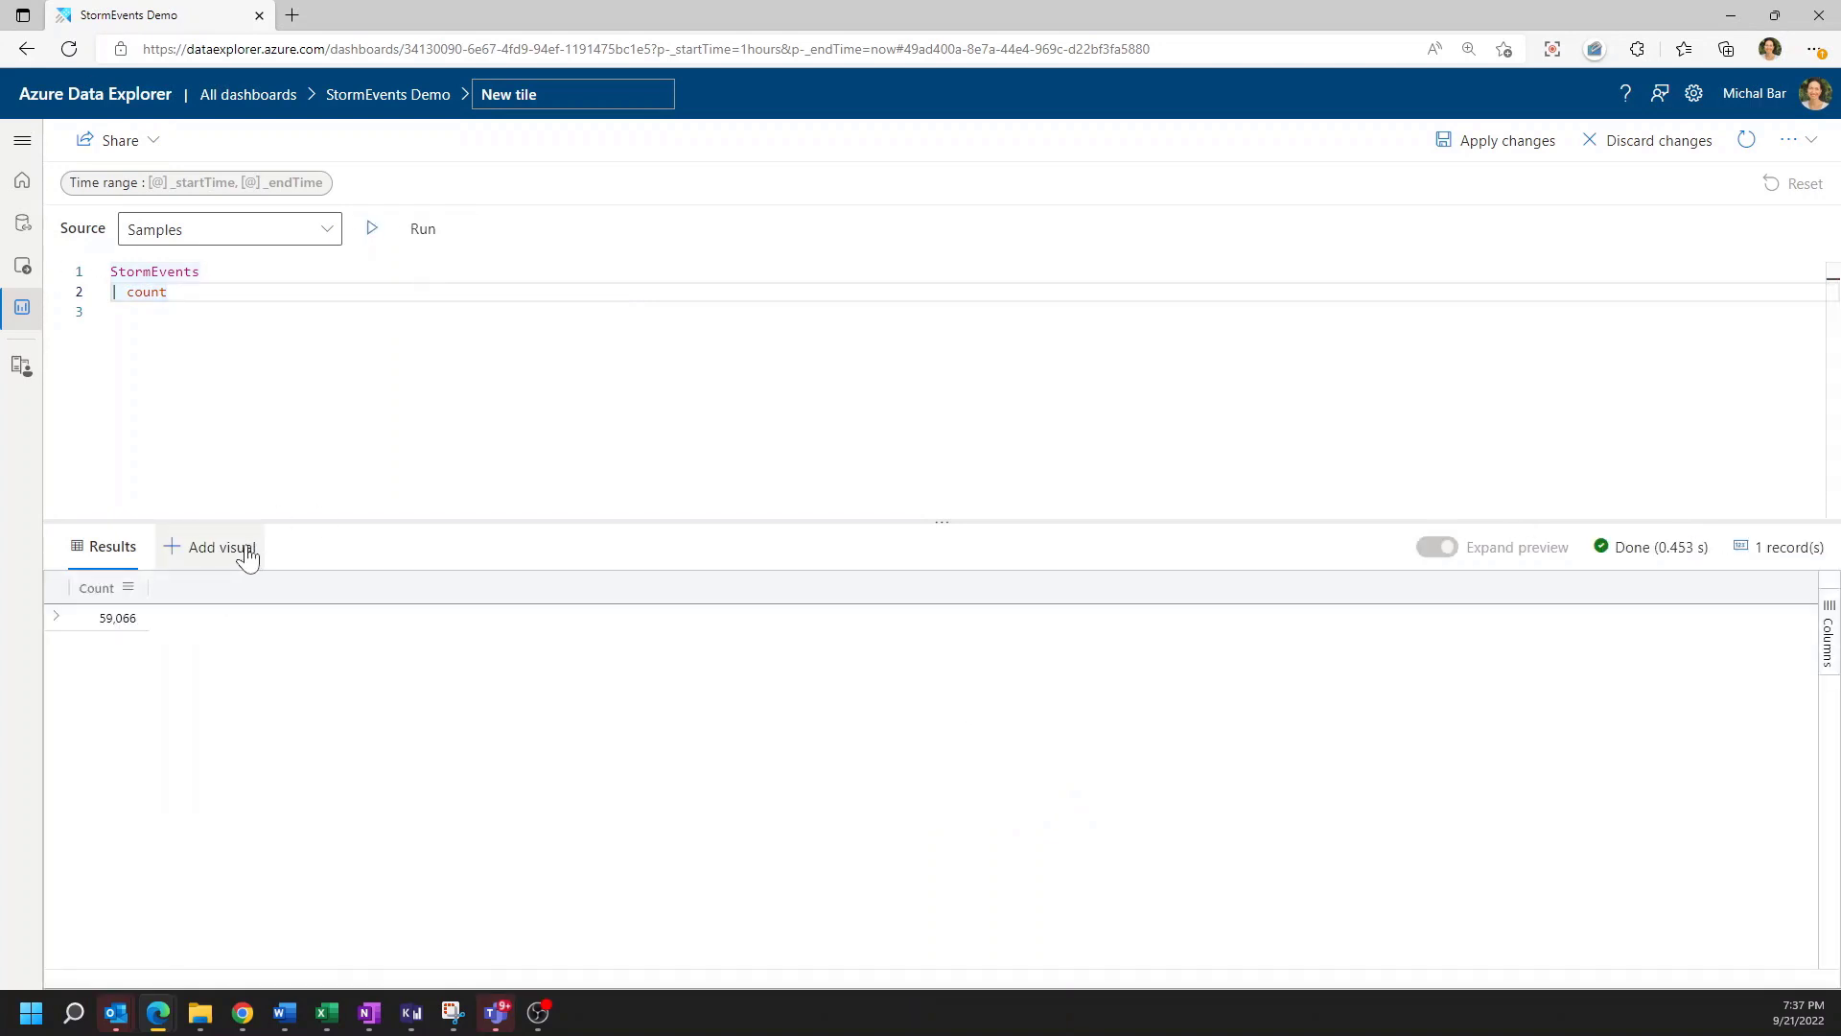
# Show the count as a Stat visual reading 59,066 and apply it to the dashboard
pyautogui.click(221, 547)
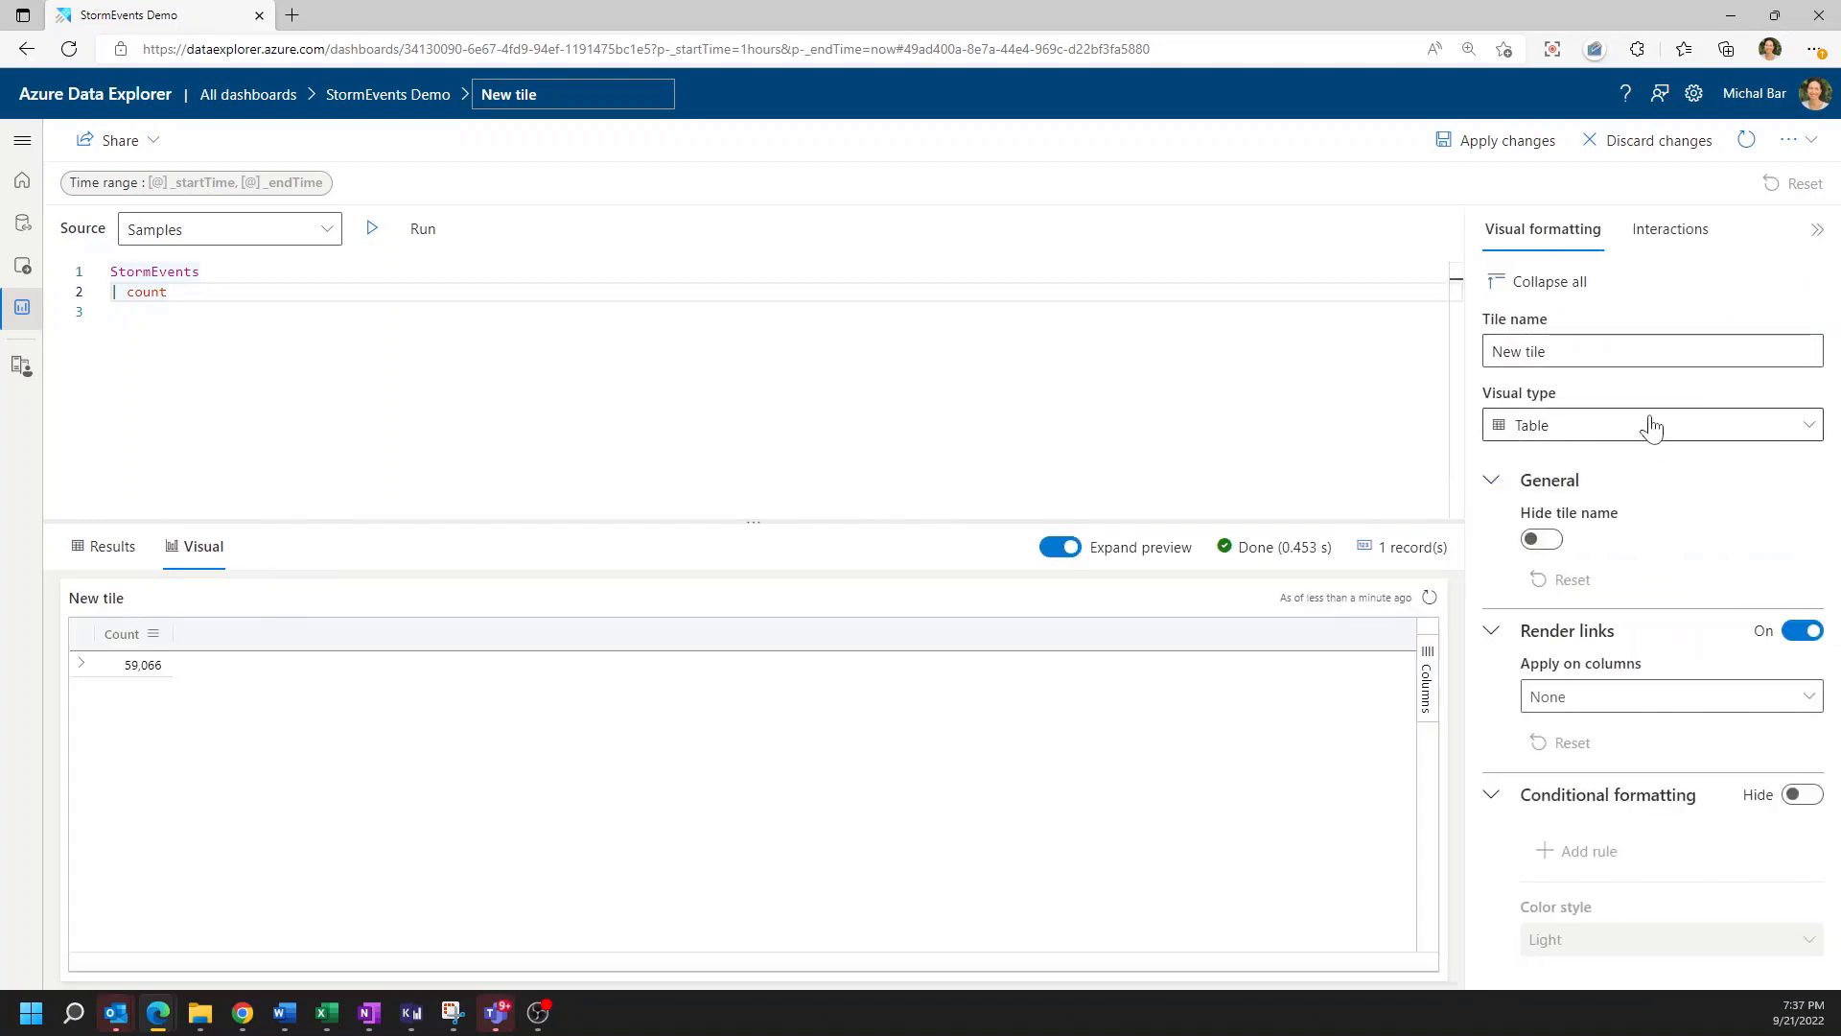
pyautogui.click(1651, 424)
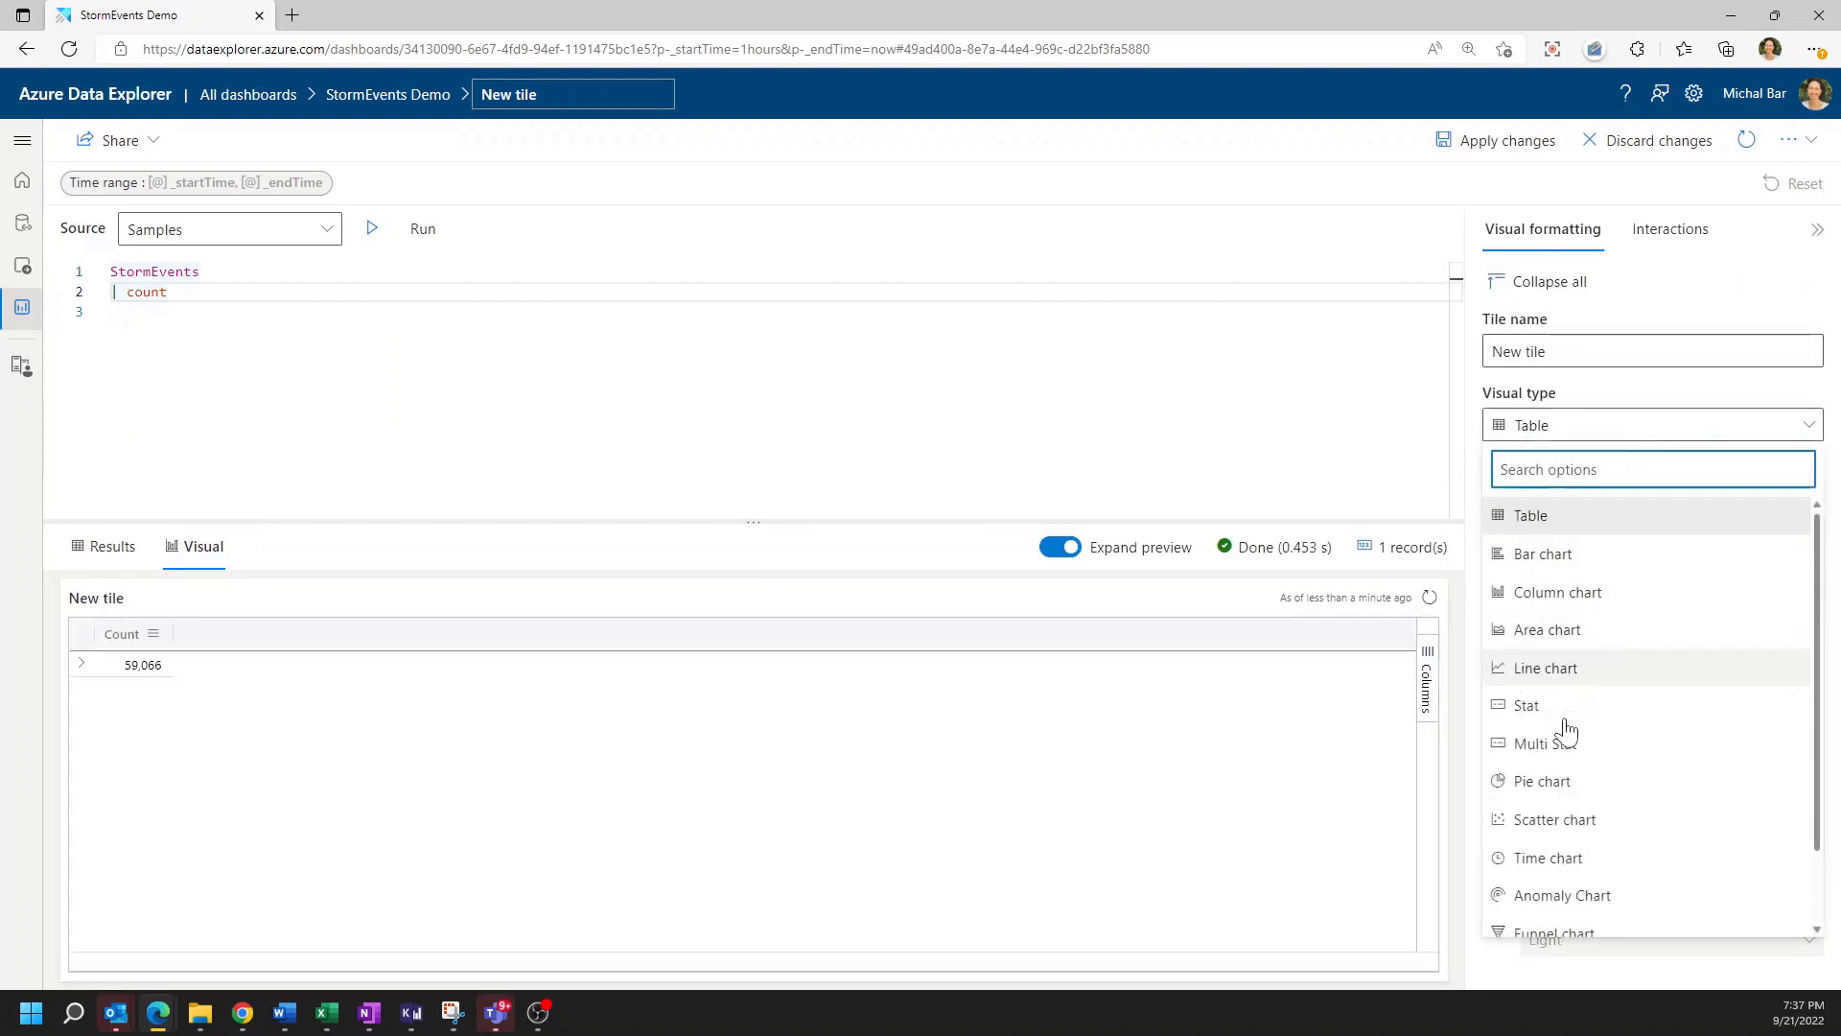
pyautogui.click(1527, 704)
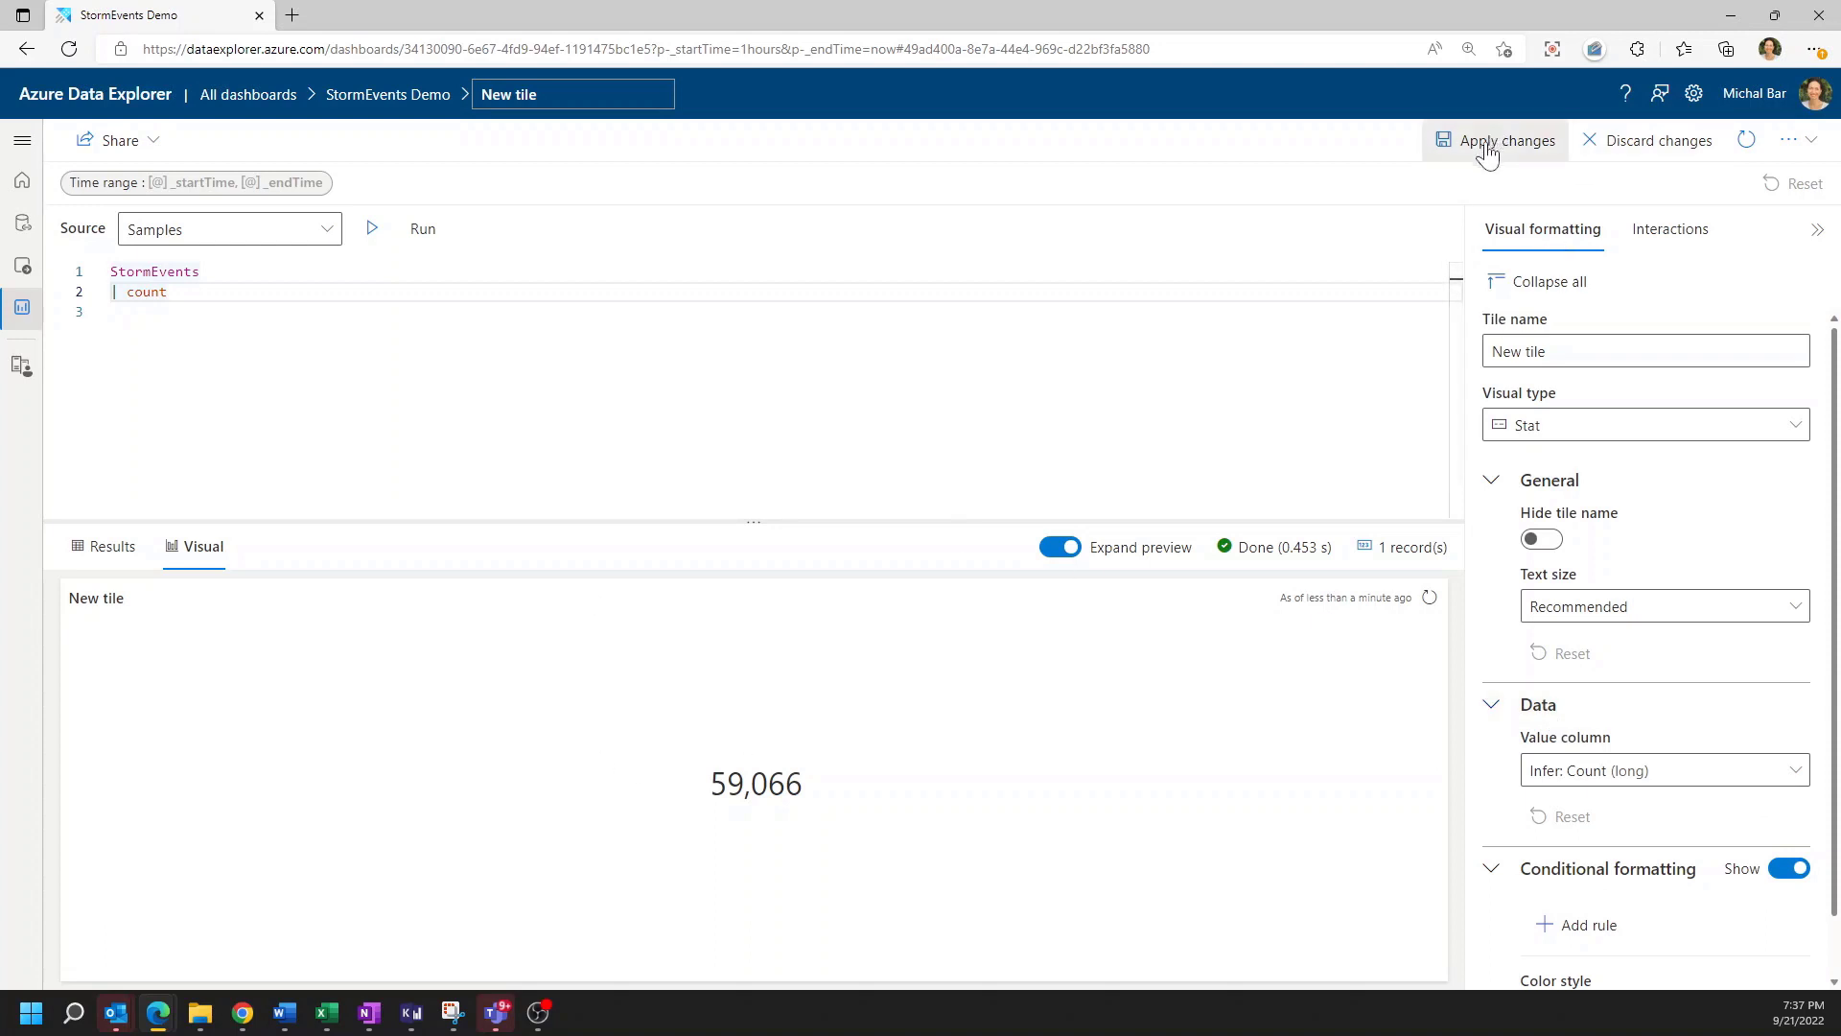
pyautogui.click(1506, 140)
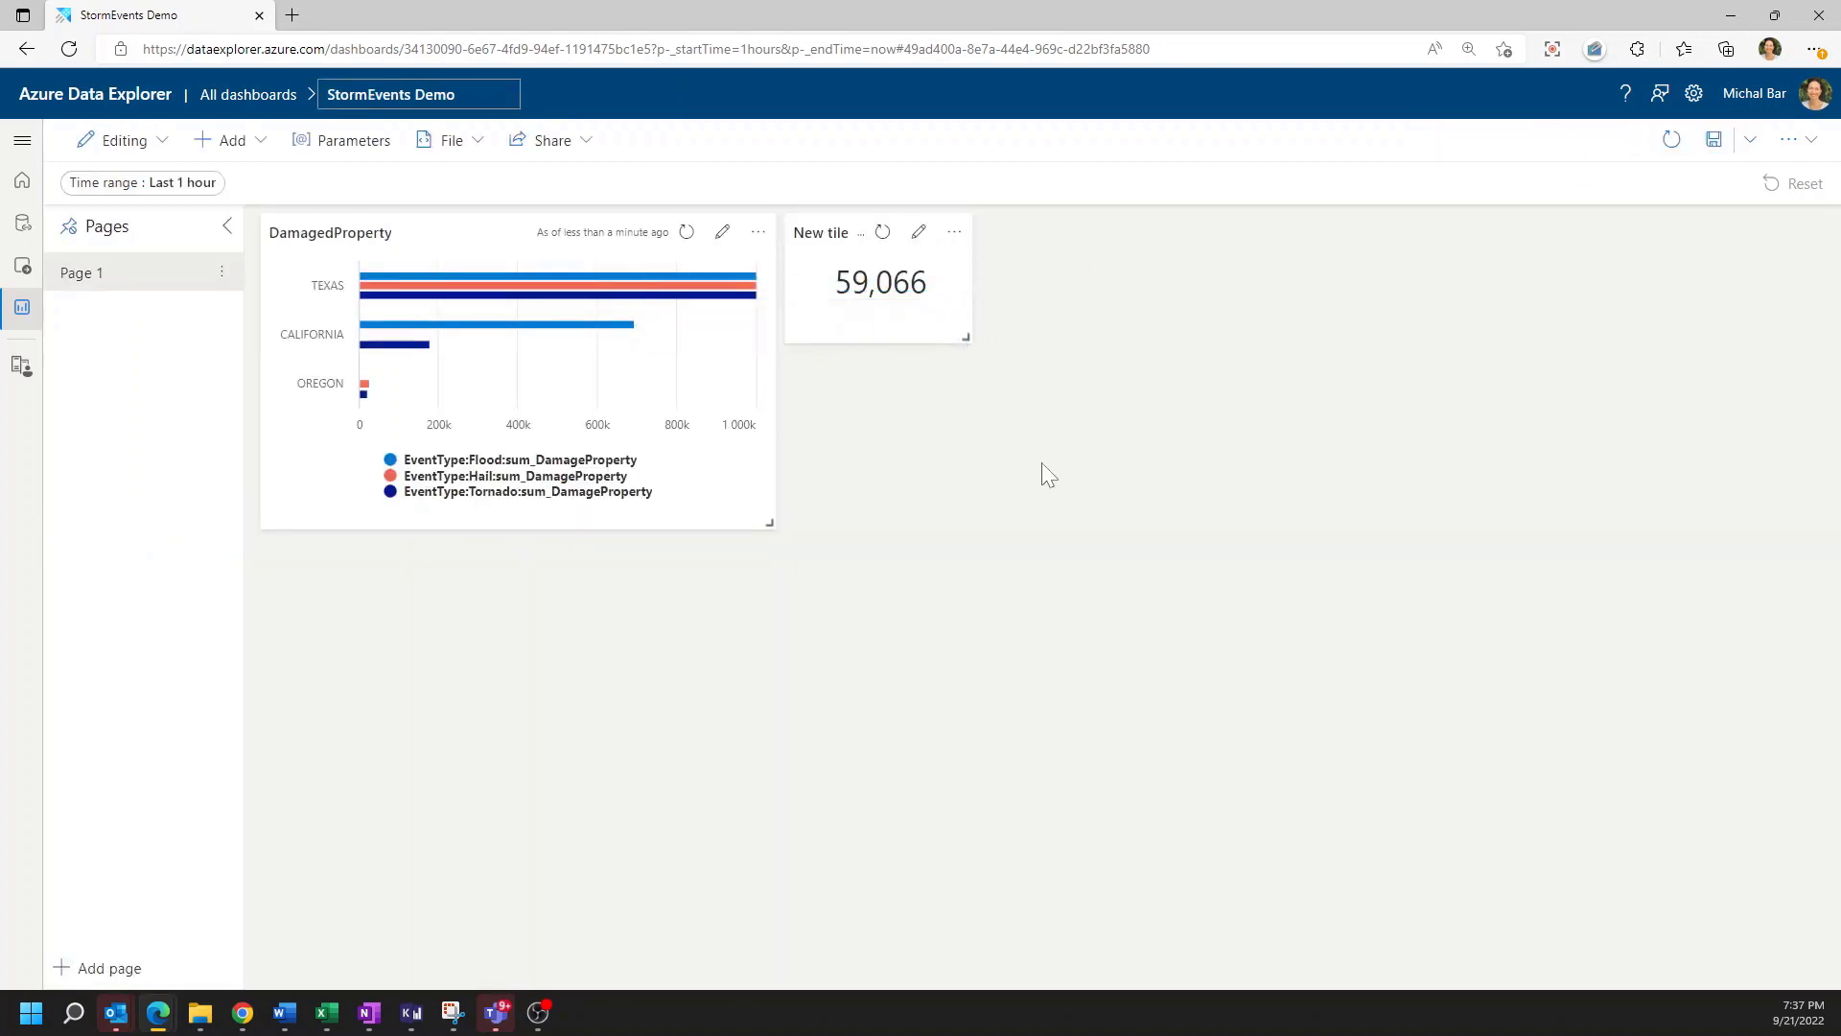
# Resize the 59,066 count tile to the DamagedProperty tile's height, then choose Share
pyautogui.moveTo(966, 337); pyautogui.dragTo(1113, 531)
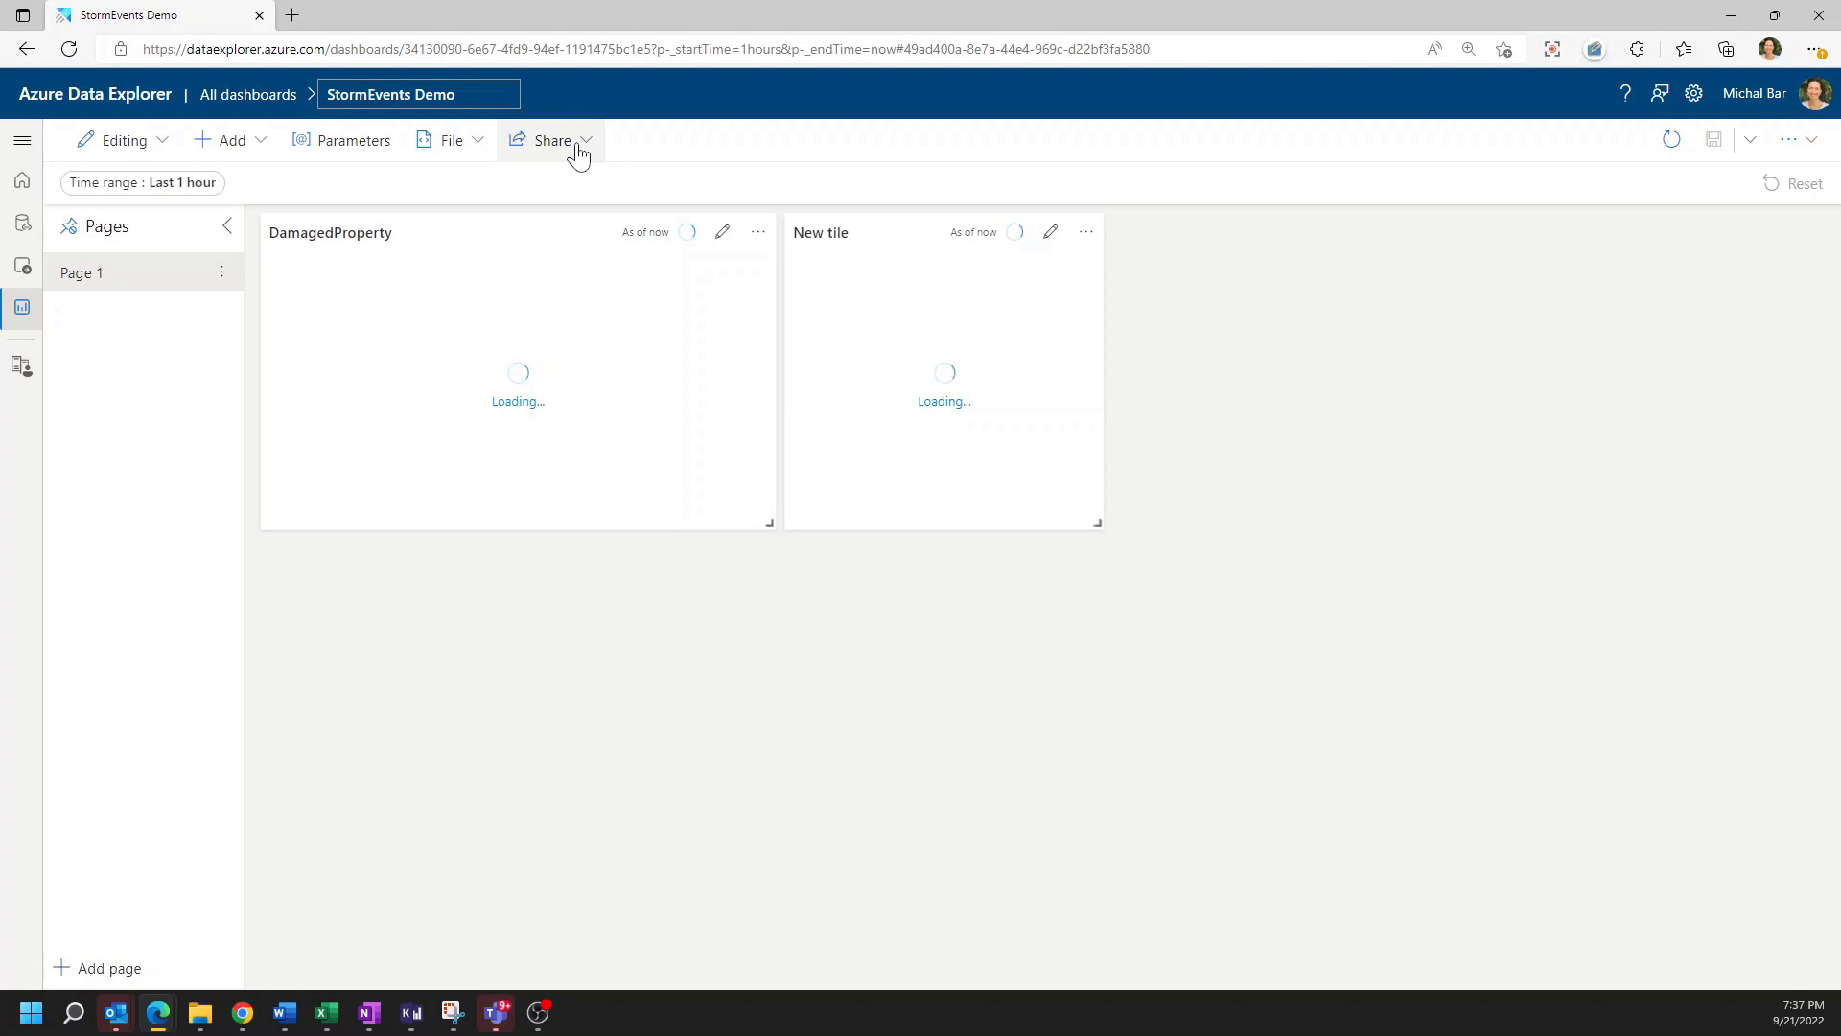
pyautogui.click(550, 140)
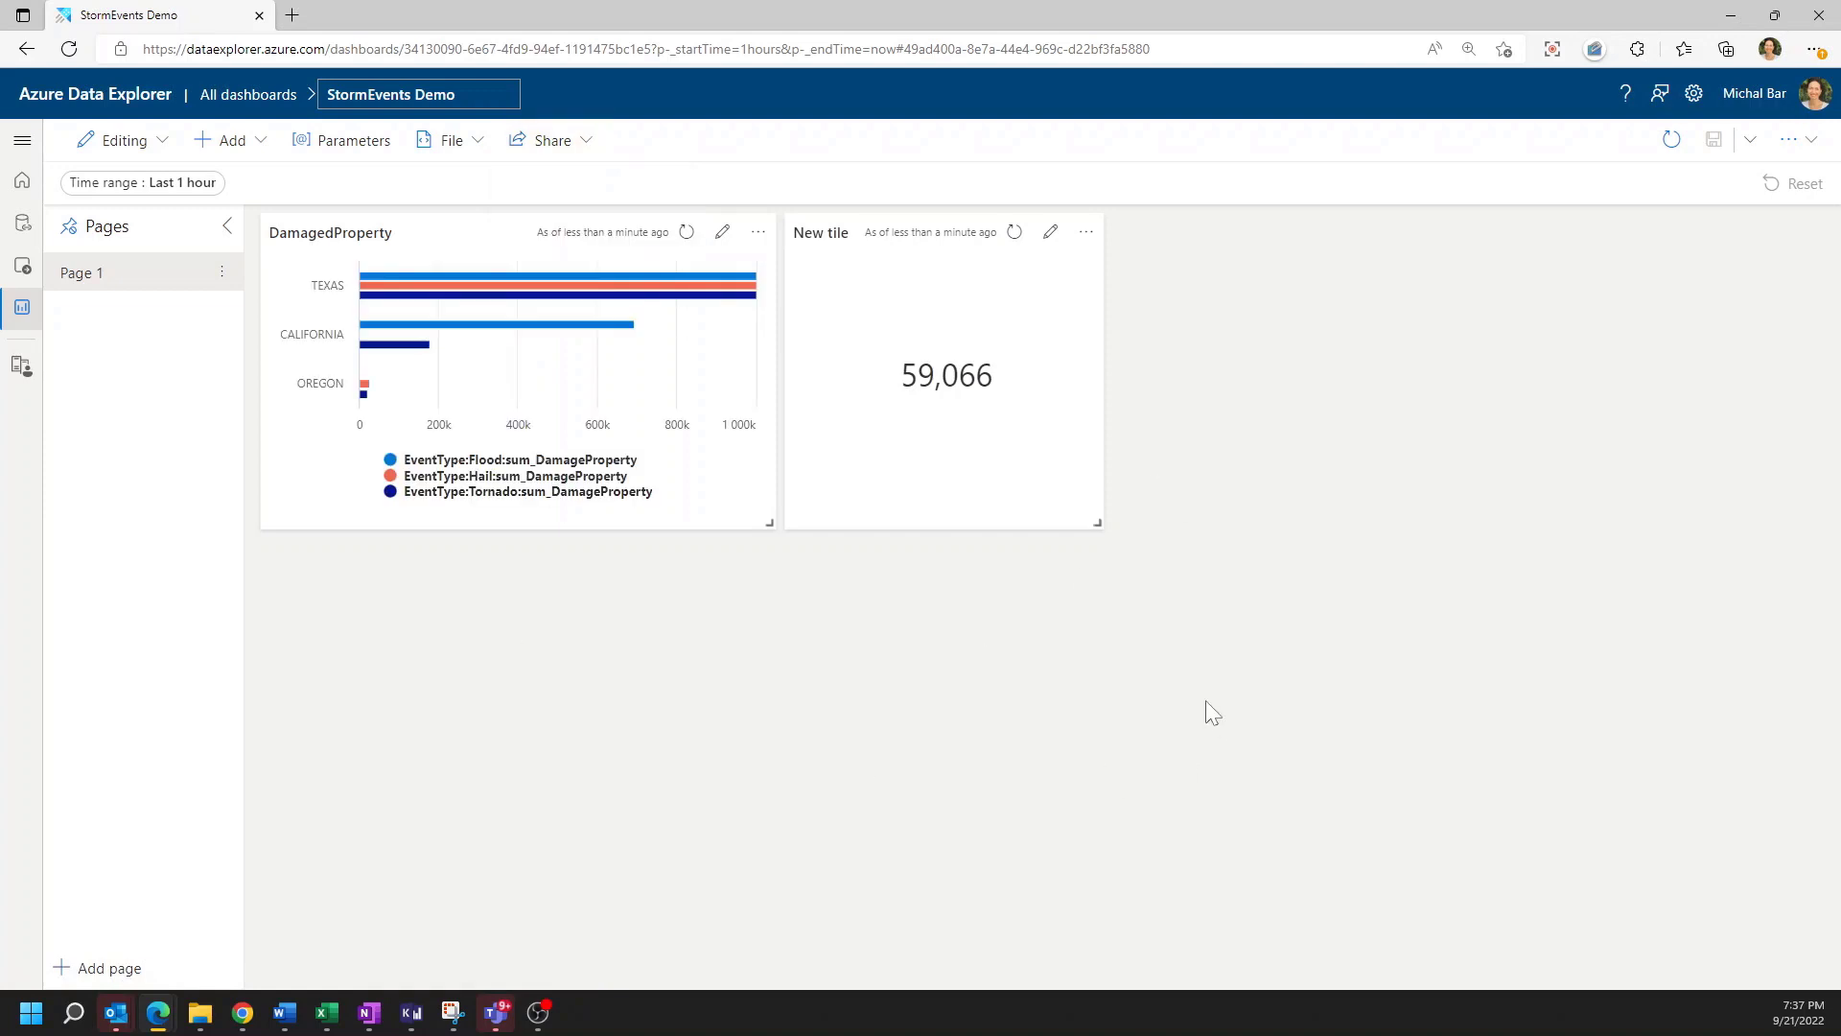
pyautogui.moveTo(1206, 706)
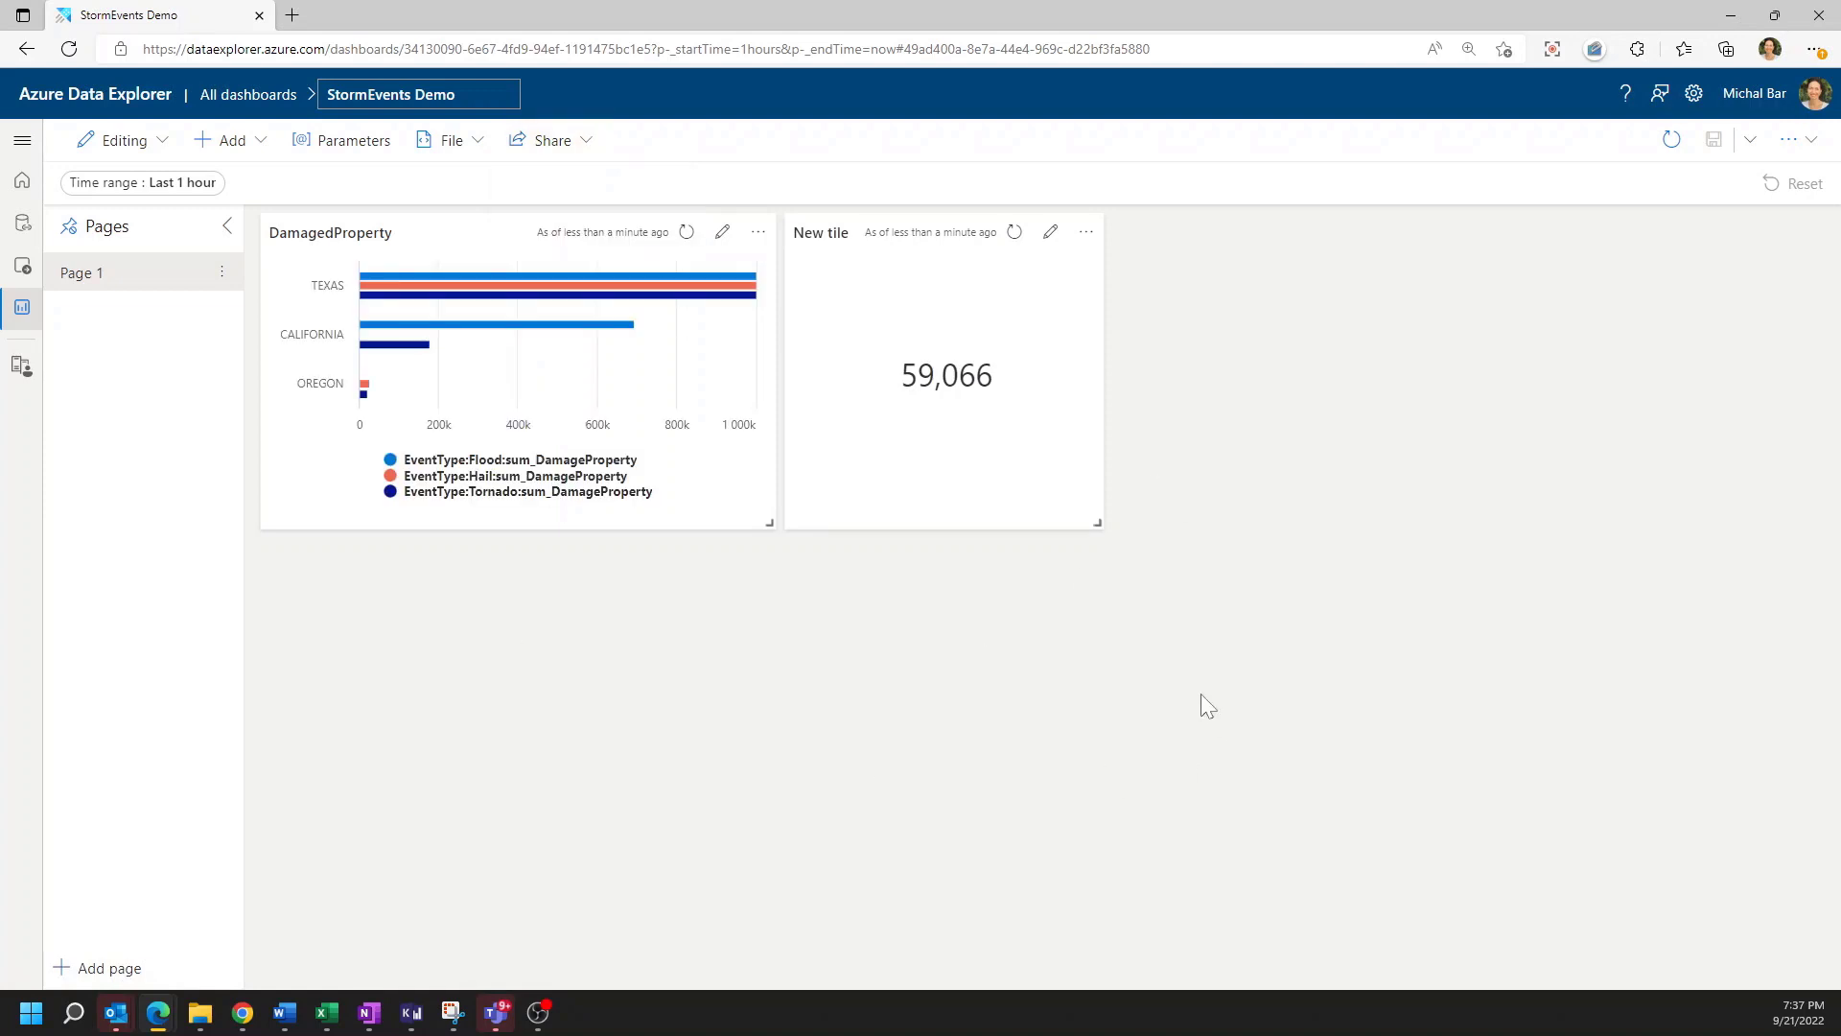